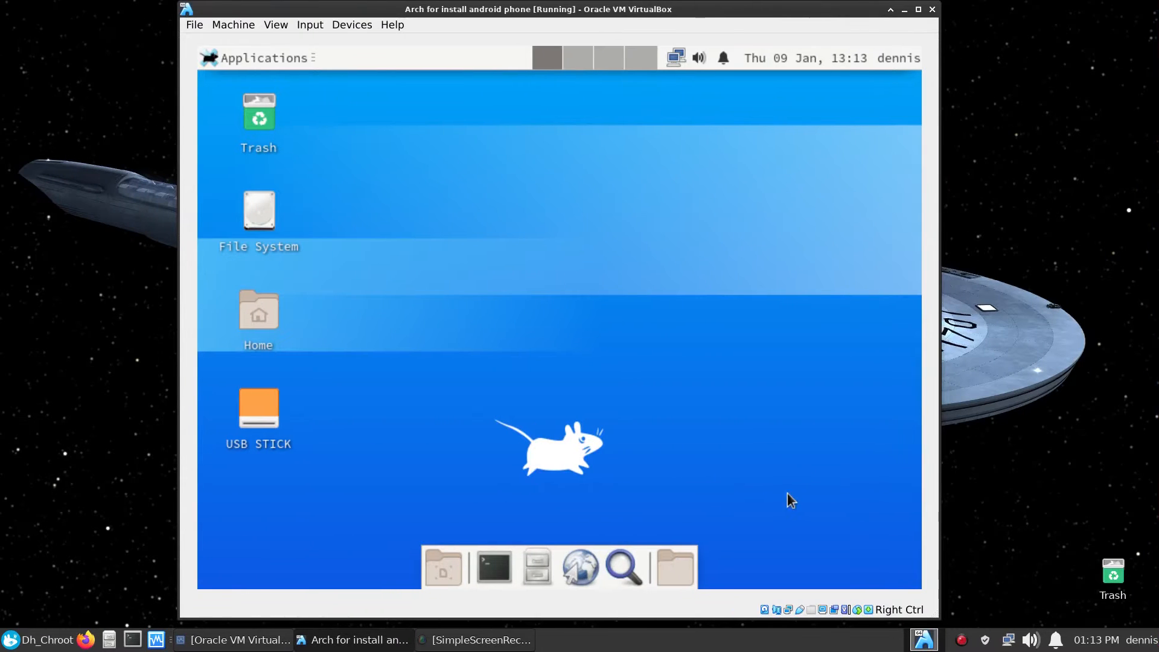
mouse_move(730, 485)
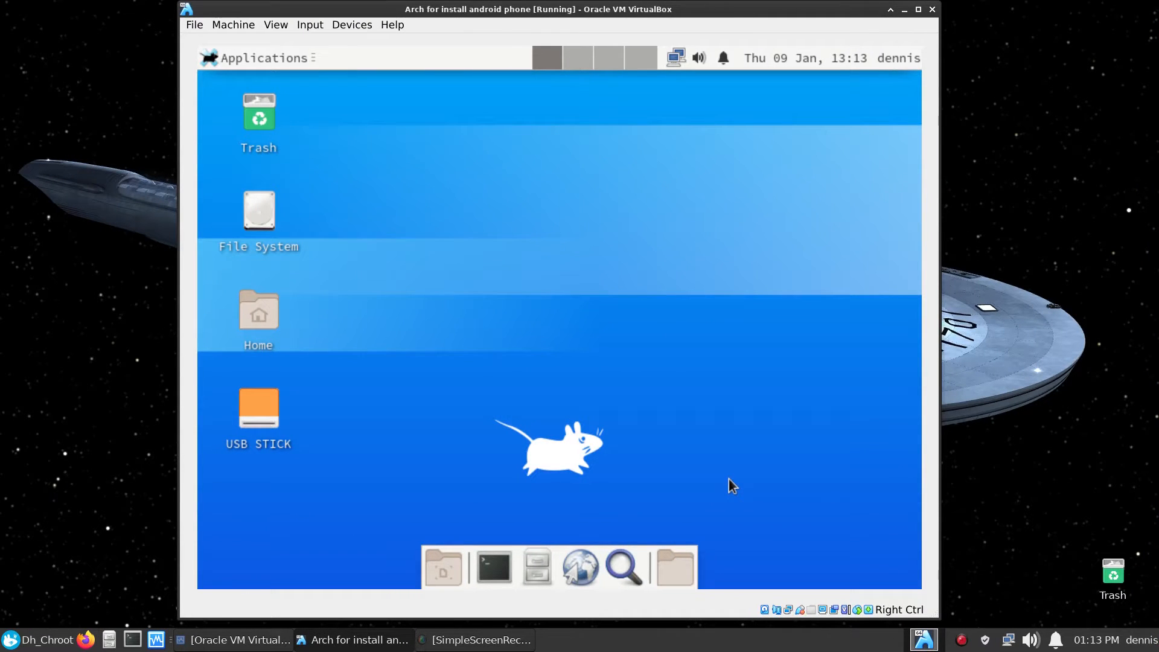
mouse_move(728, 490)
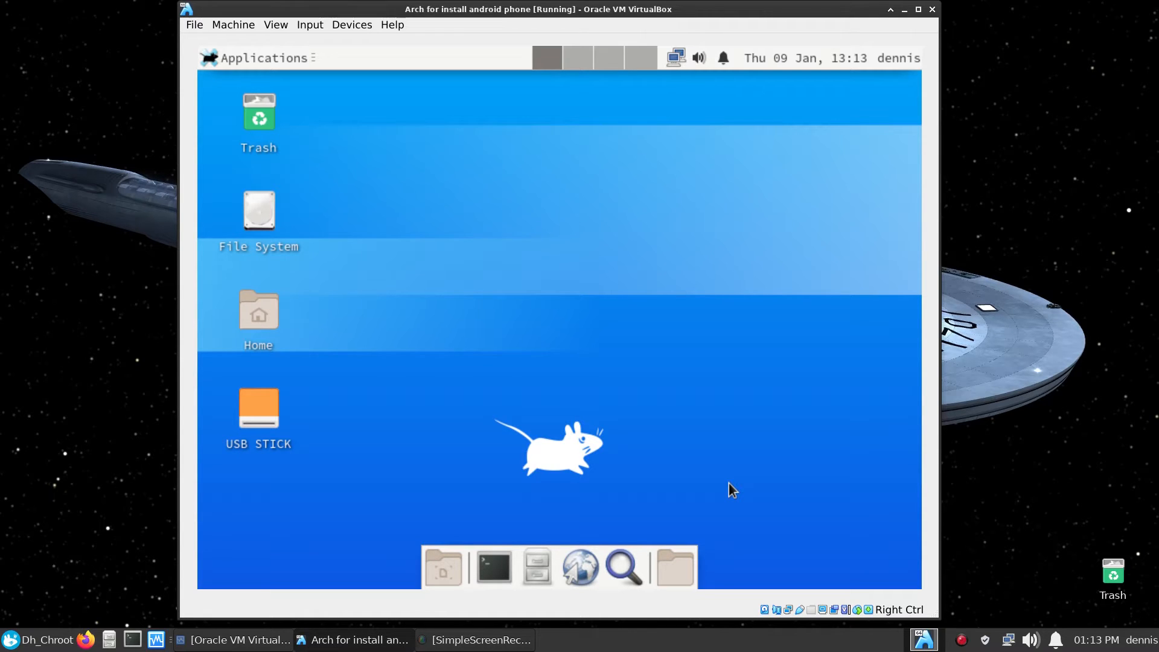
mouse_move(875, 211)
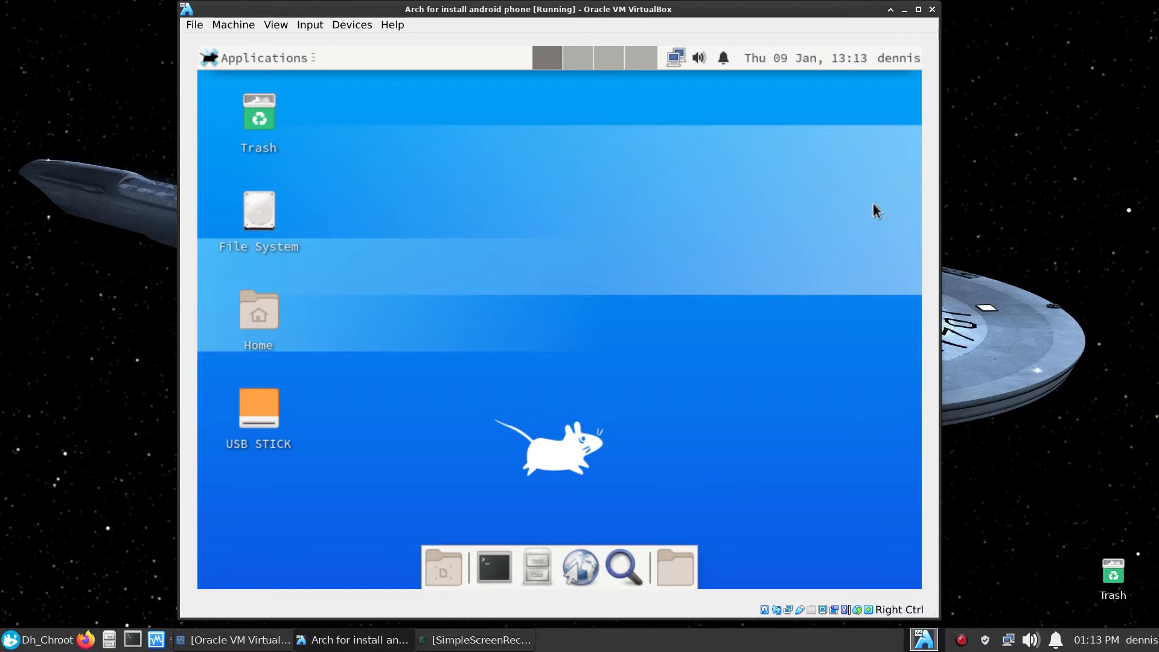
mouse_move(521, 331)
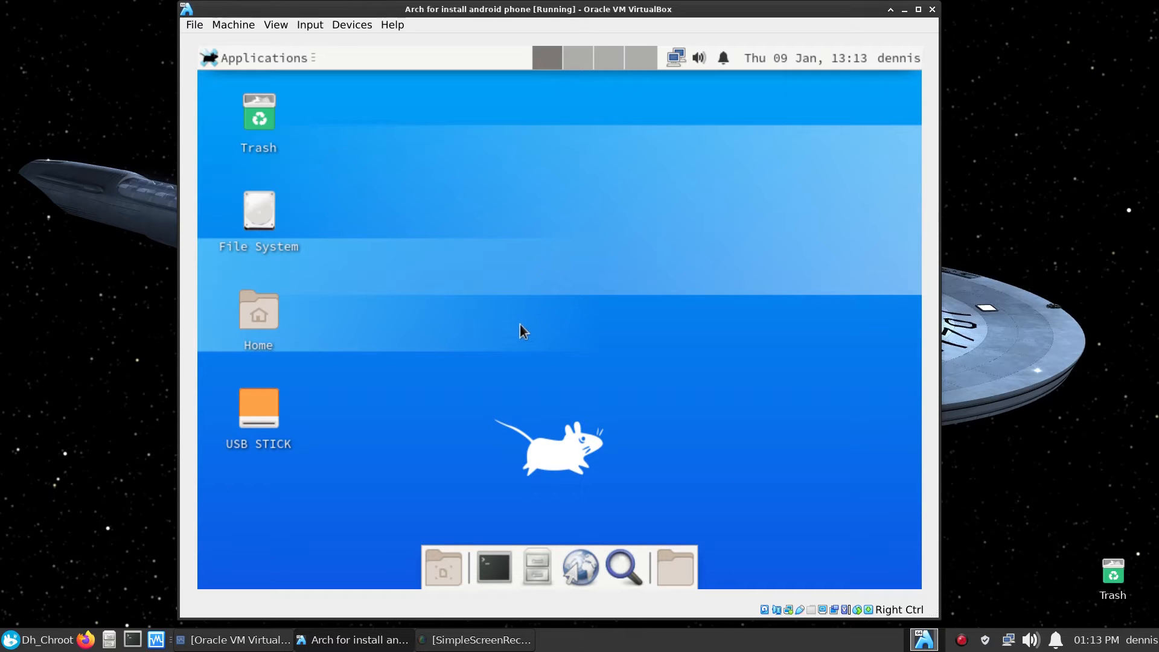
mouse_move(505, 335)
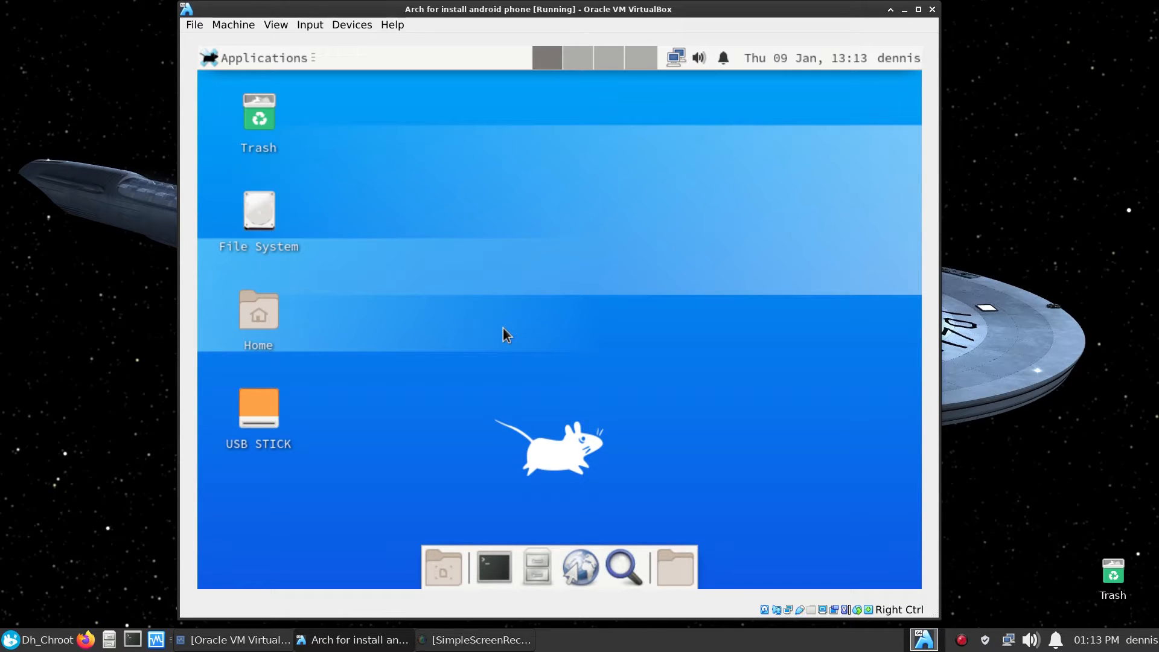
mouse_move(384, 440)
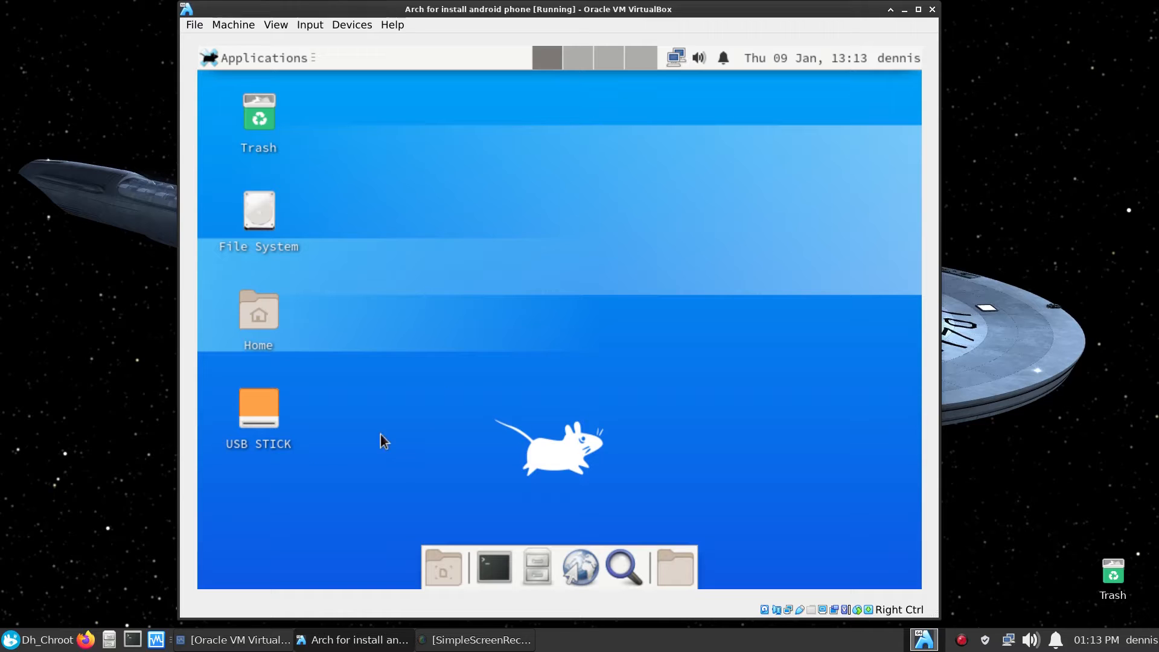
mouse_move(465, 431)
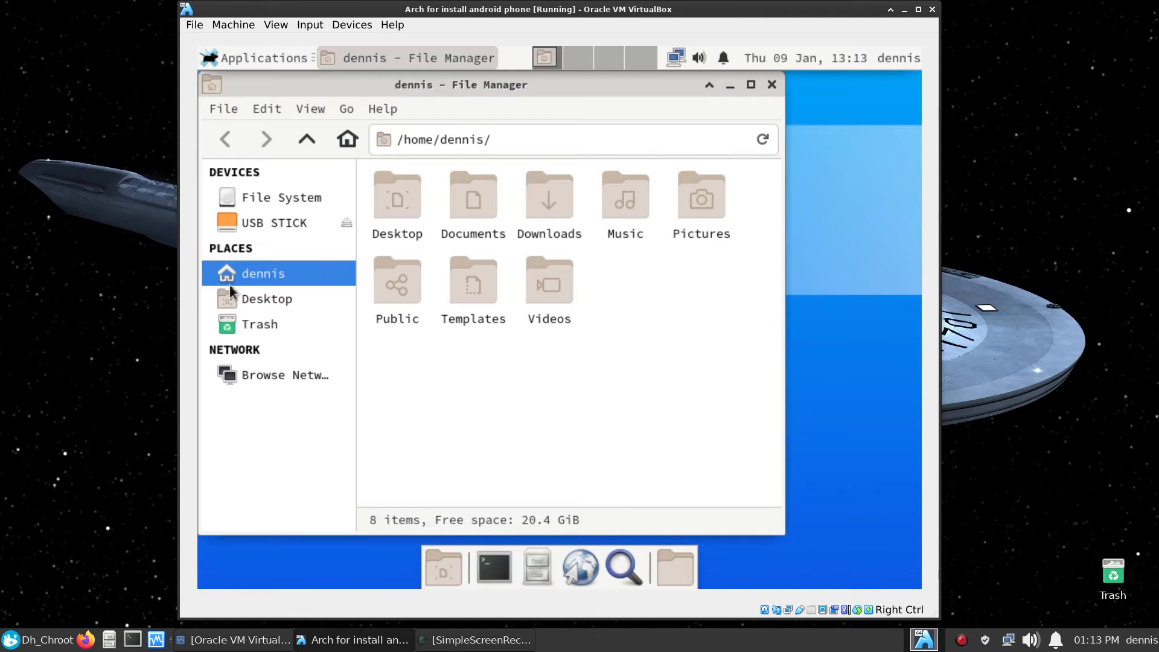
Browse the USB STICK drive's contents in the guest Thunar, then close Thunar
left_click(274, 223)
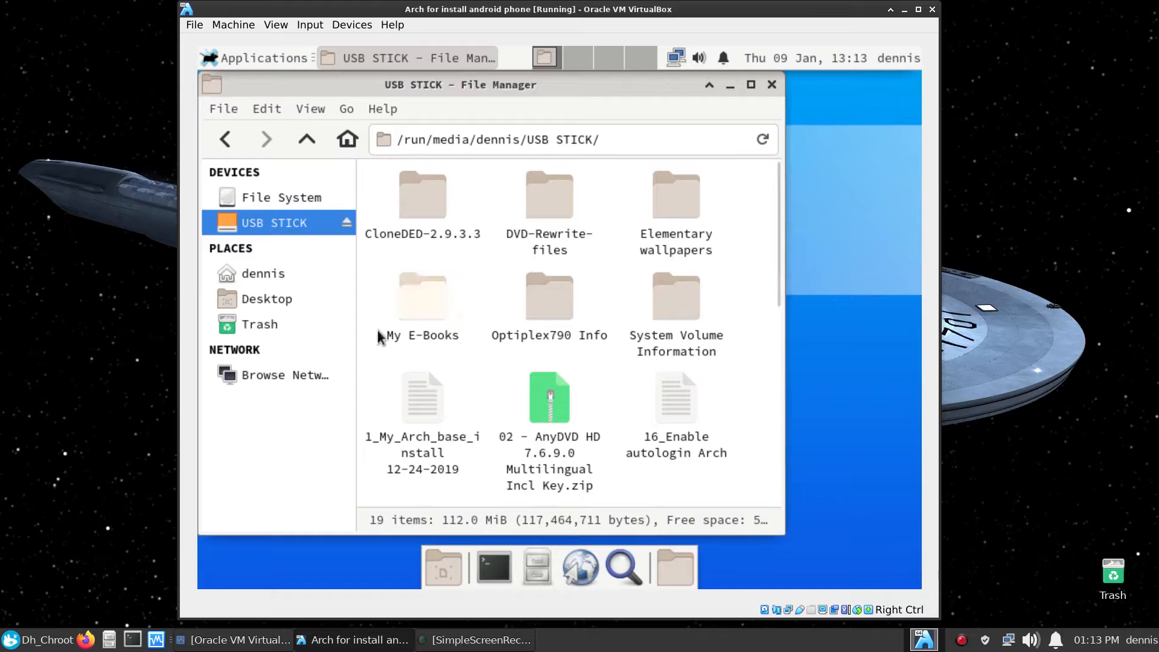
mouse_move(536, 422)
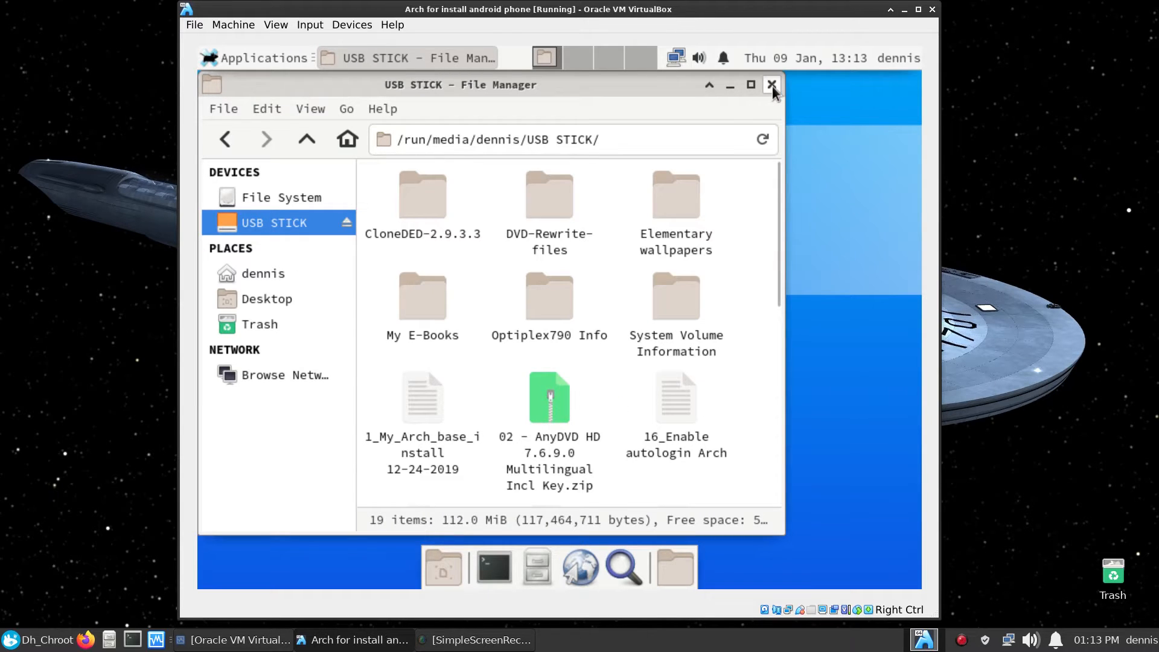
left_click(771, 84)
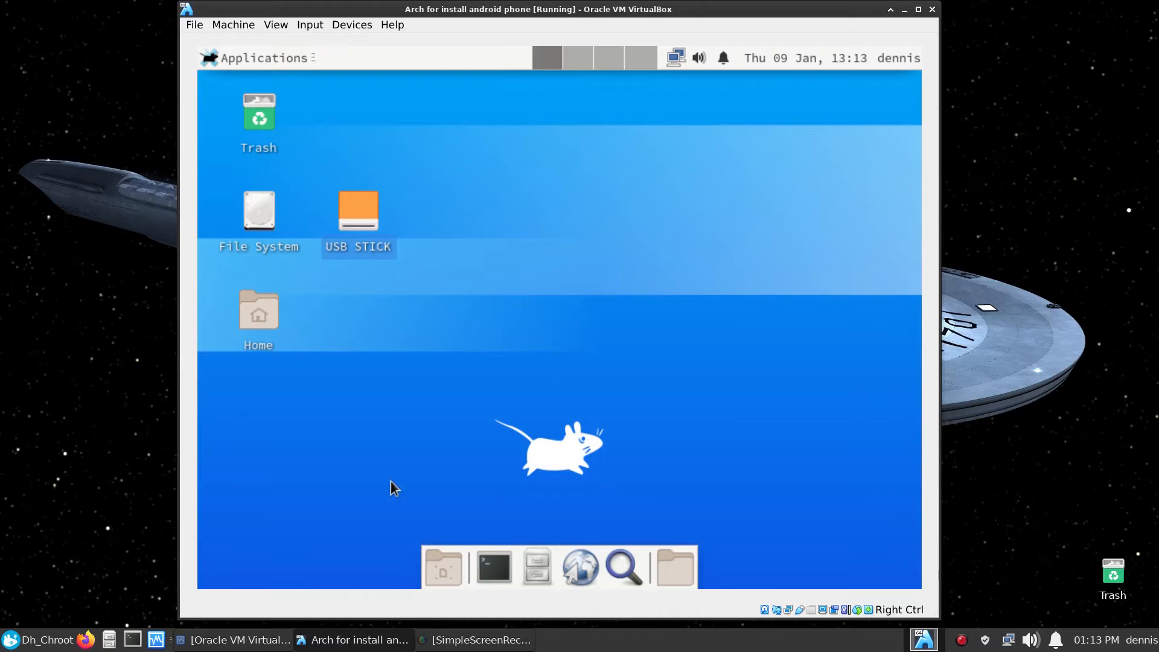
mouse_move(390, 492)
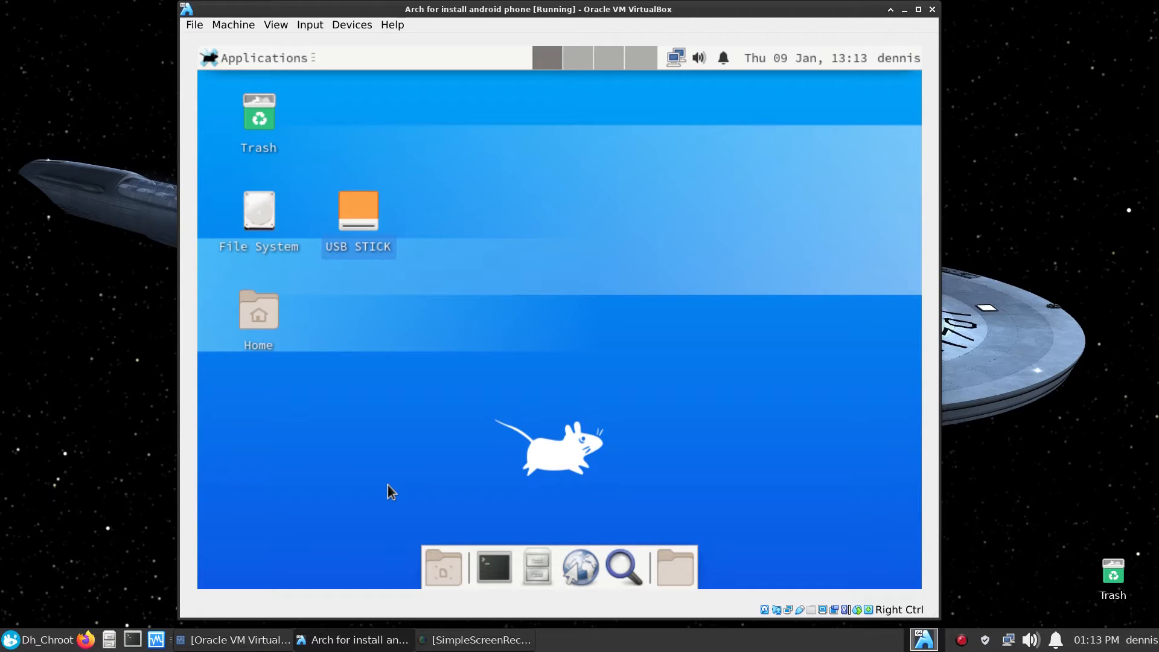
mouse_move(356, 50)
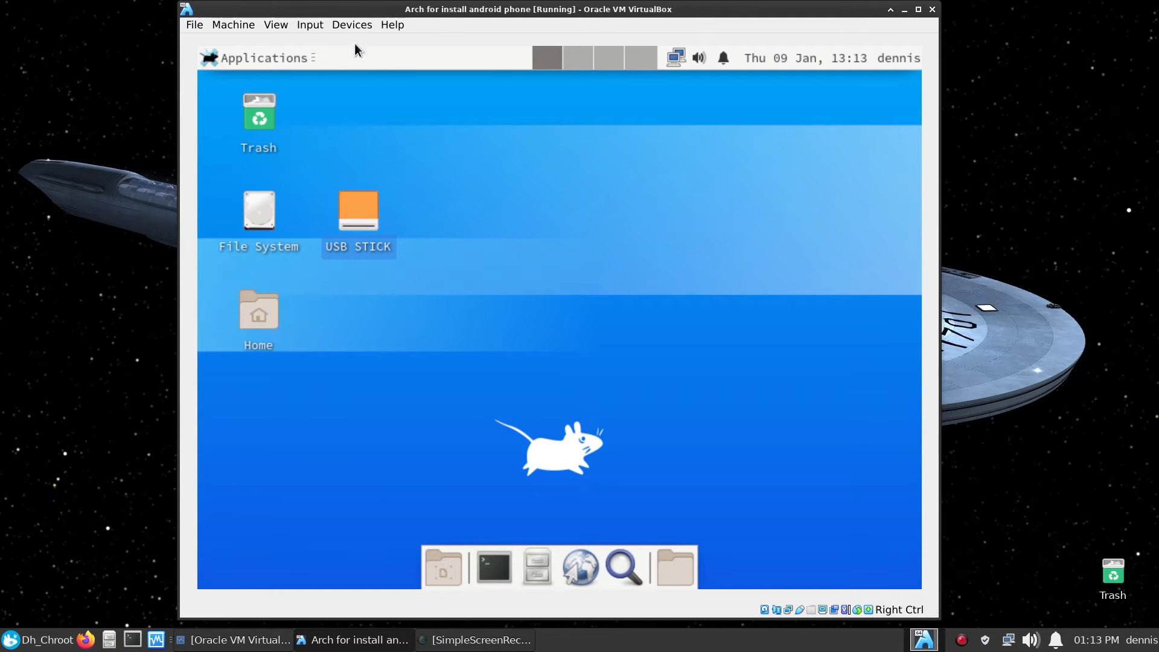
Release the USB stick to the host and attach SAMSUNG_Android_SCH-S968C to the VM
left_click(352, 24)
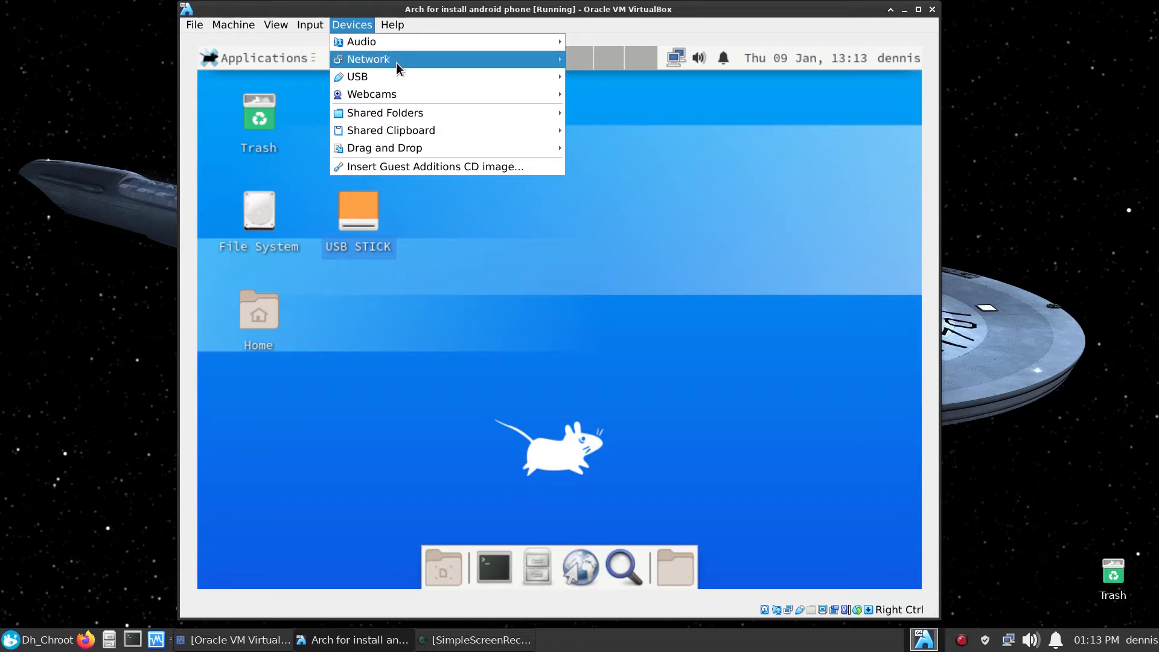
left_click(633, 103)
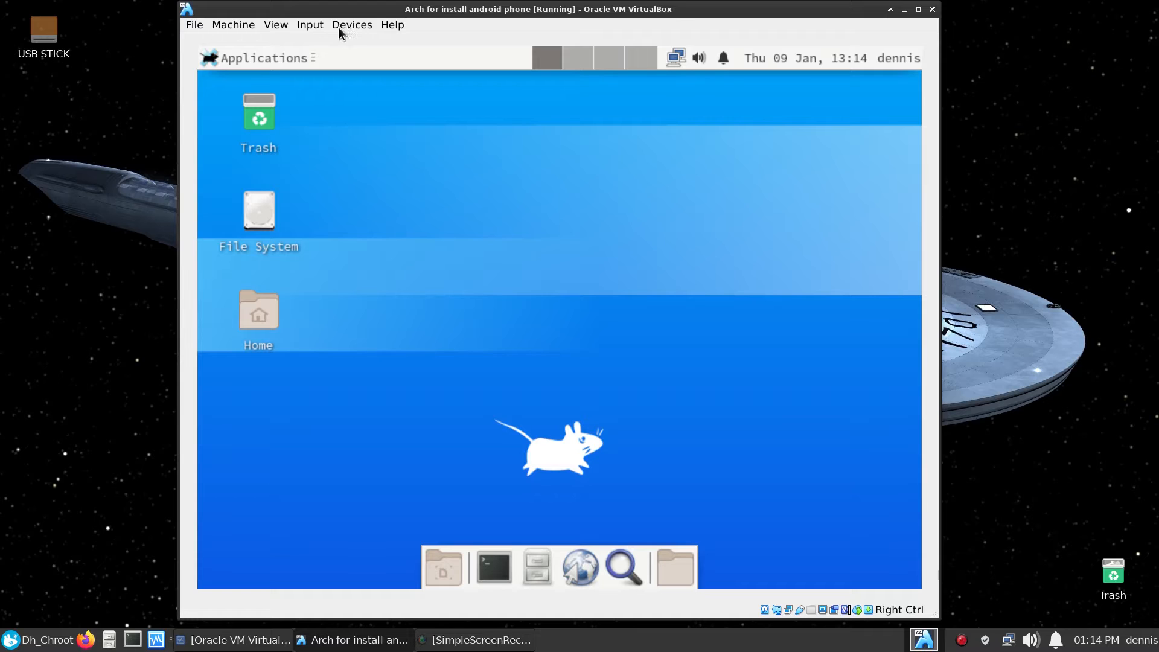
left_click(309, 24)
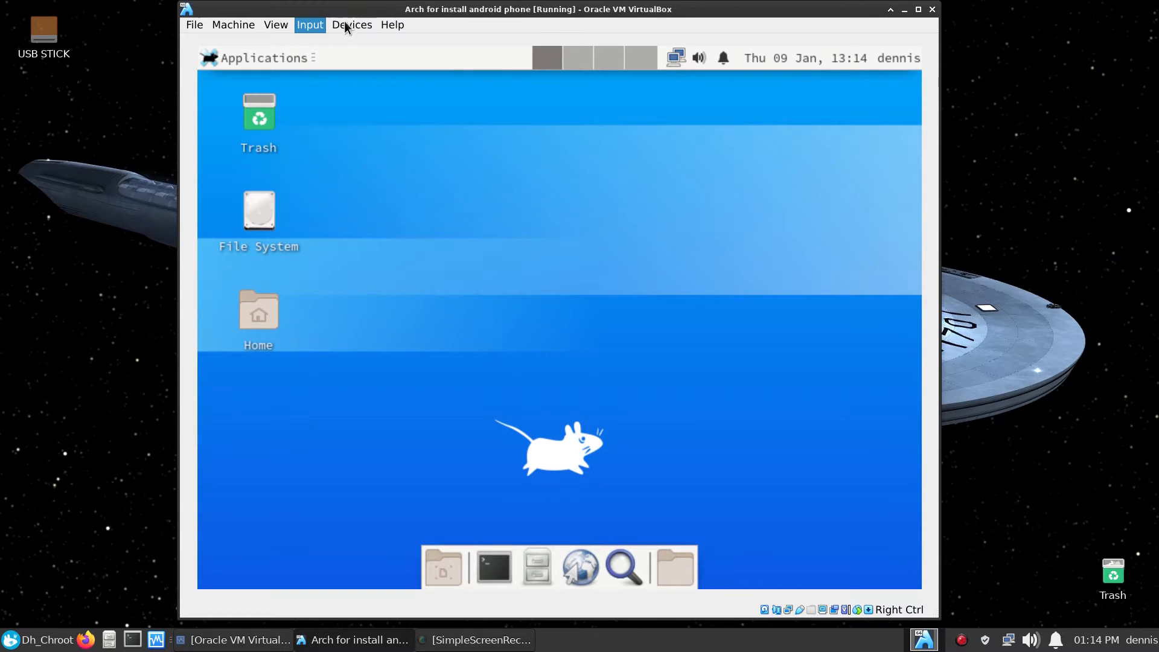
left_click(352, 25)
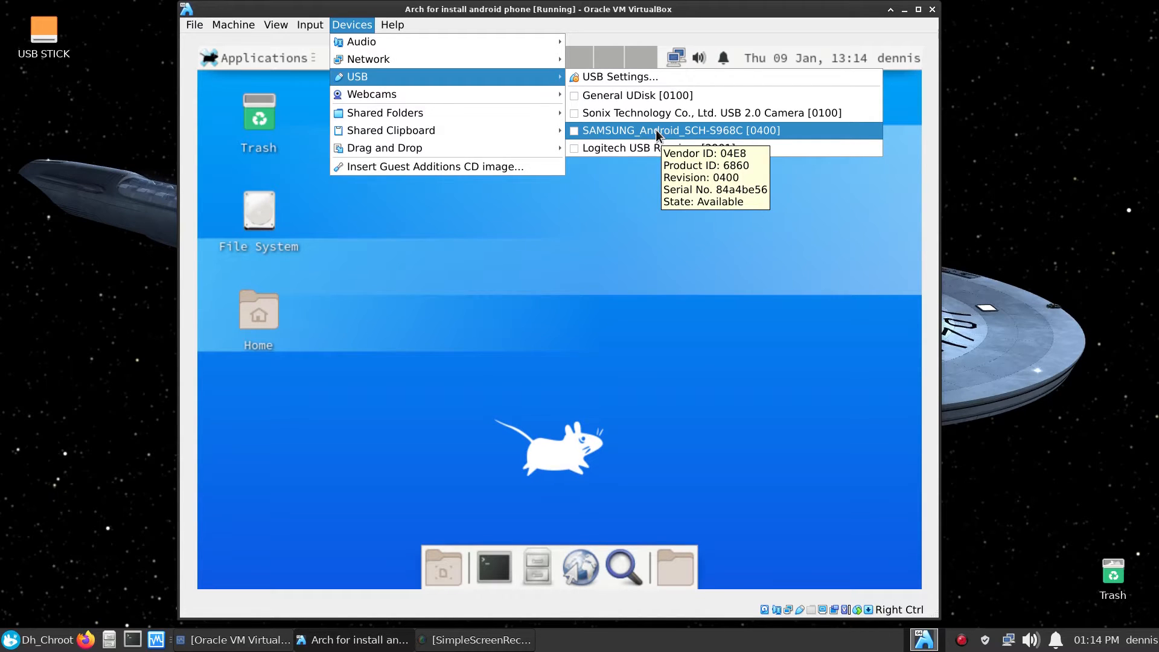
left_click(680, 131)
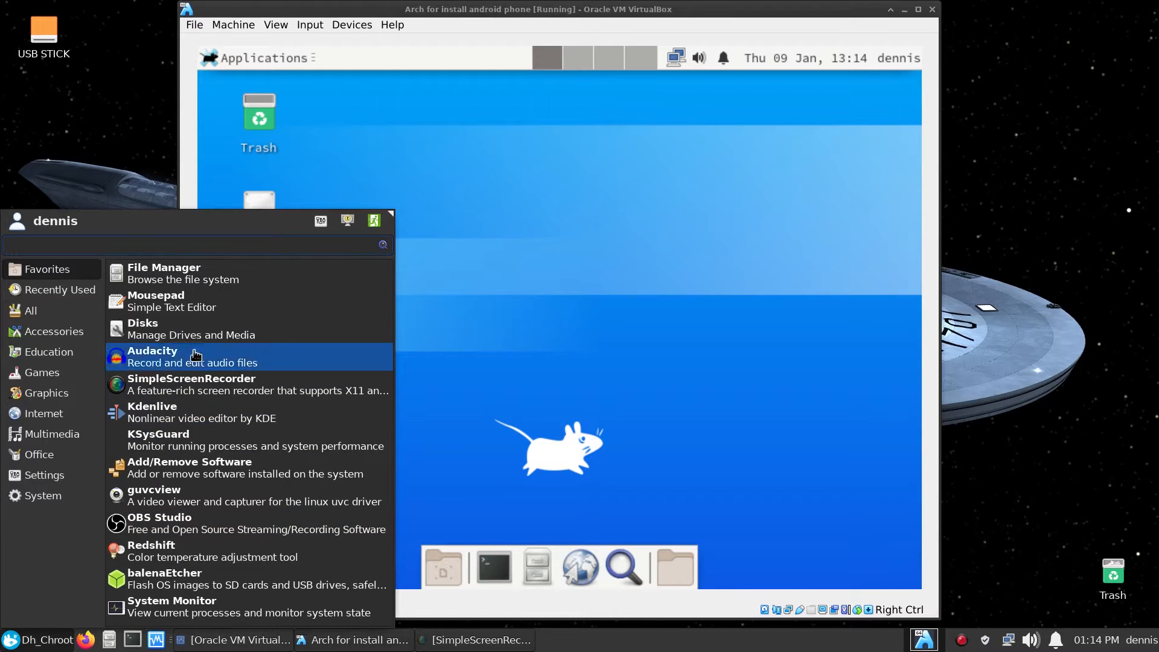
Check the host Thunar Devices list for the Samsung SCH-S968C phone, then close it
left_click(164, 267)
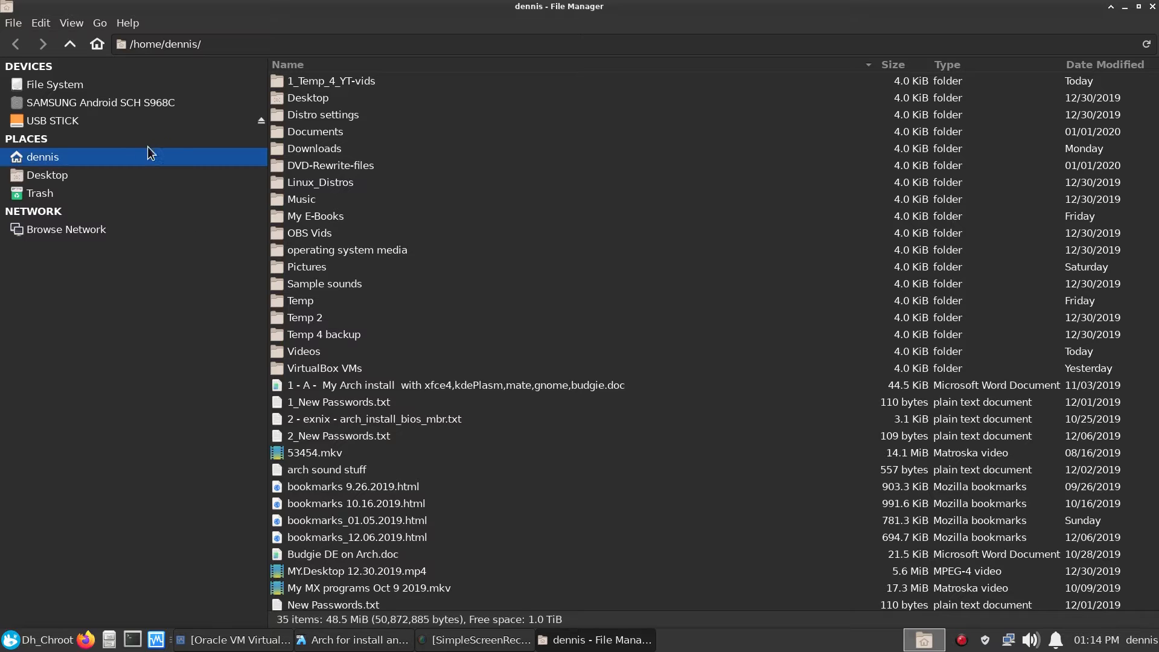
mouse_move(187, 170)
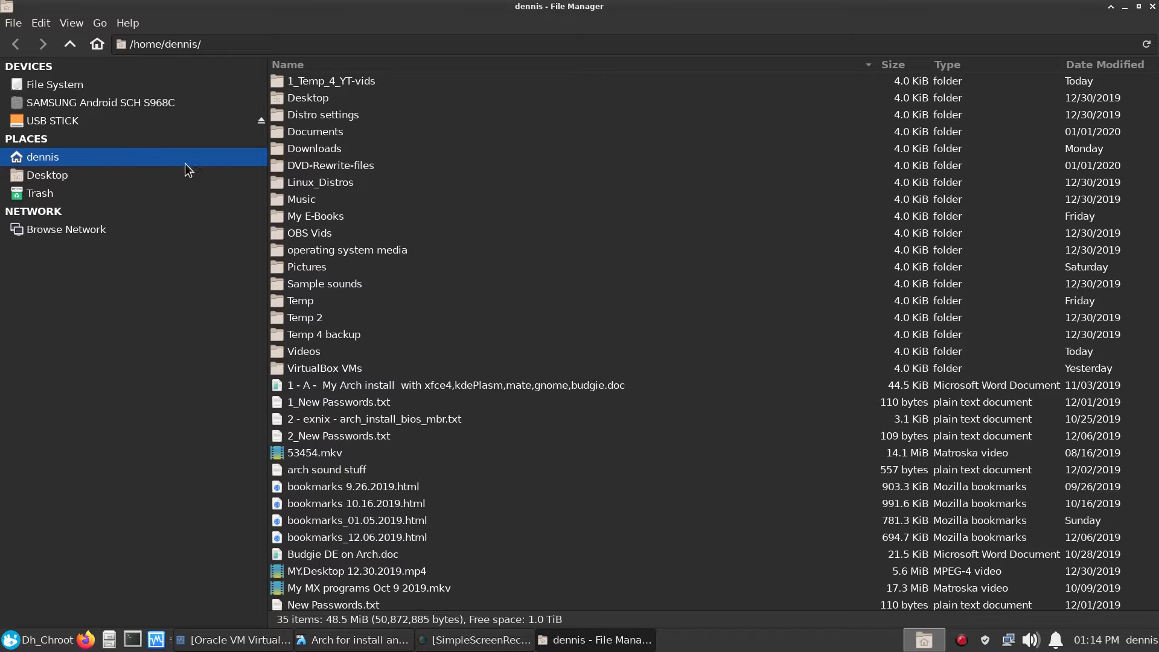
left_click(100, 103)
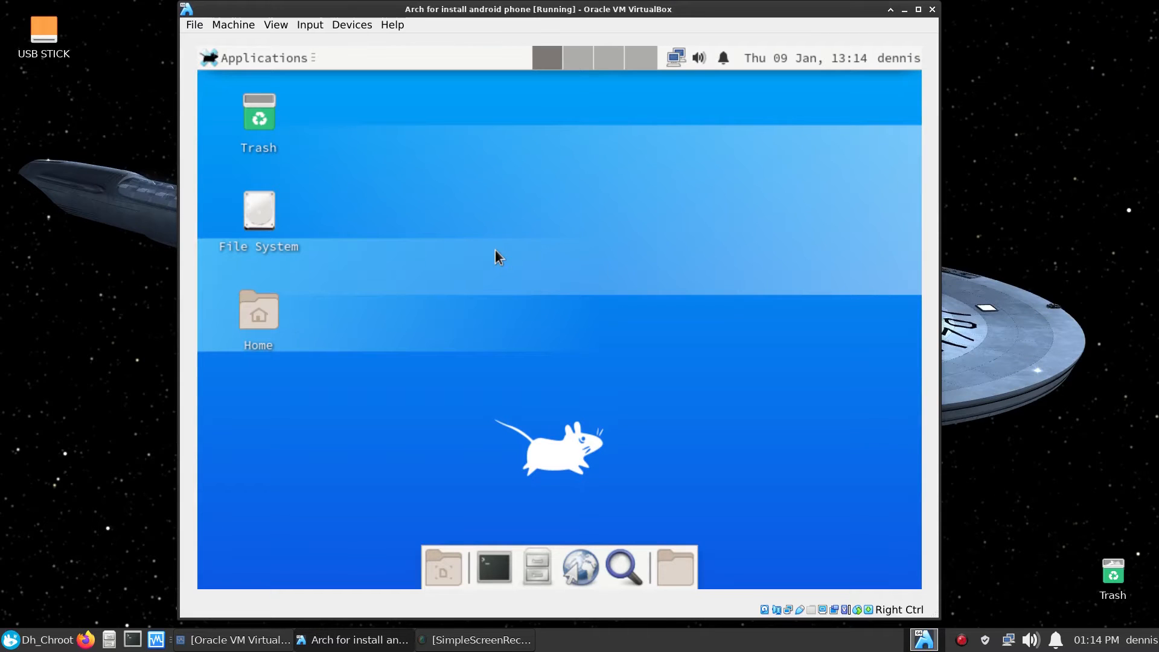
mouse_move(115, 533)
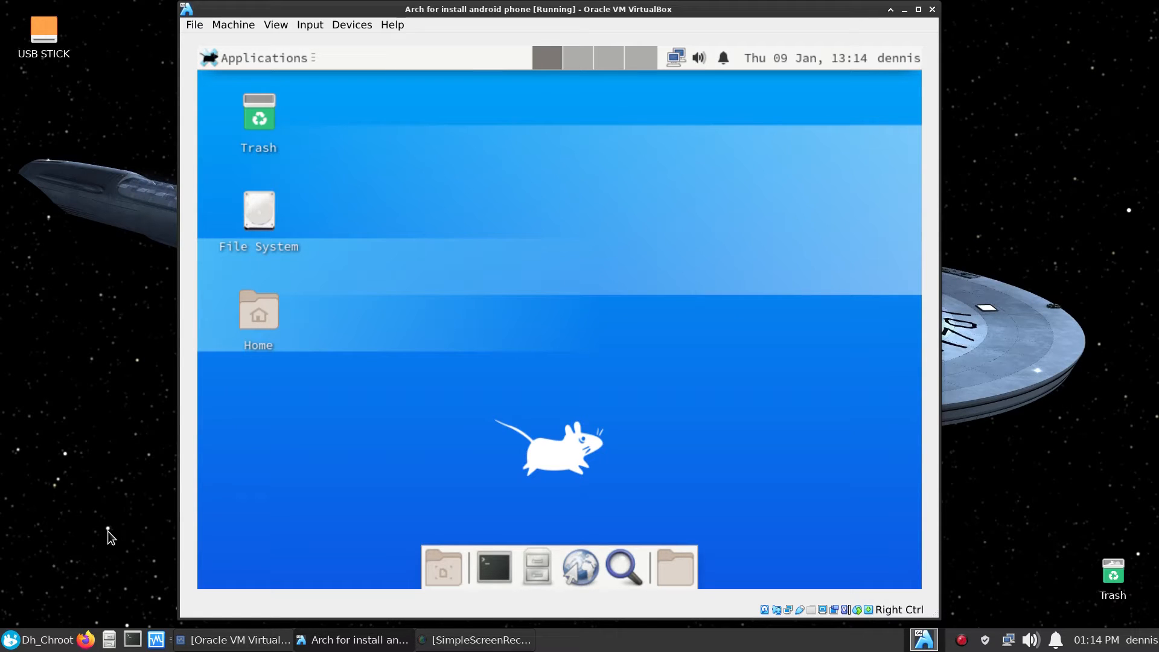
mouse_move(443, 411)
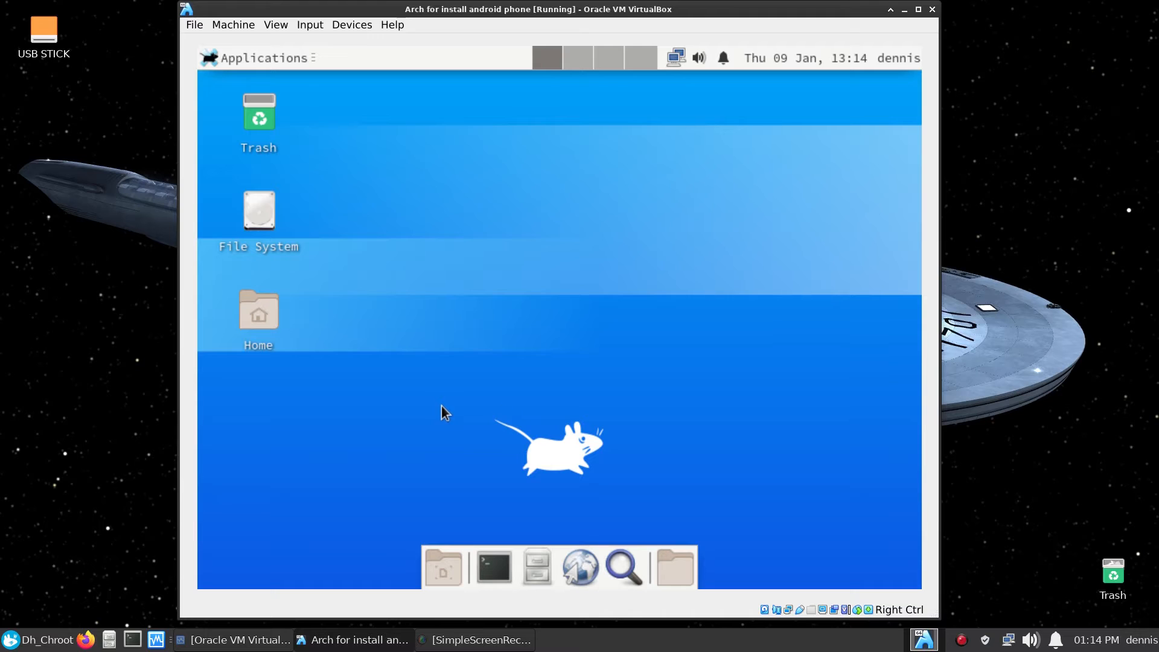
mouse_move(494, 566)
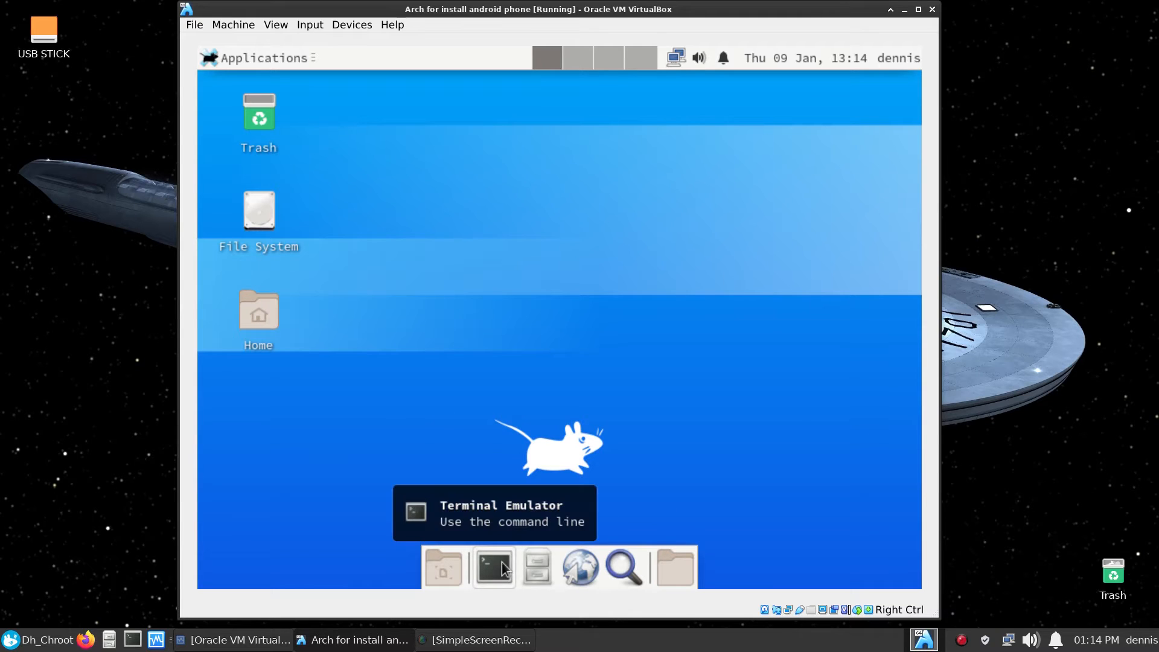
mouse_move(490, 576)
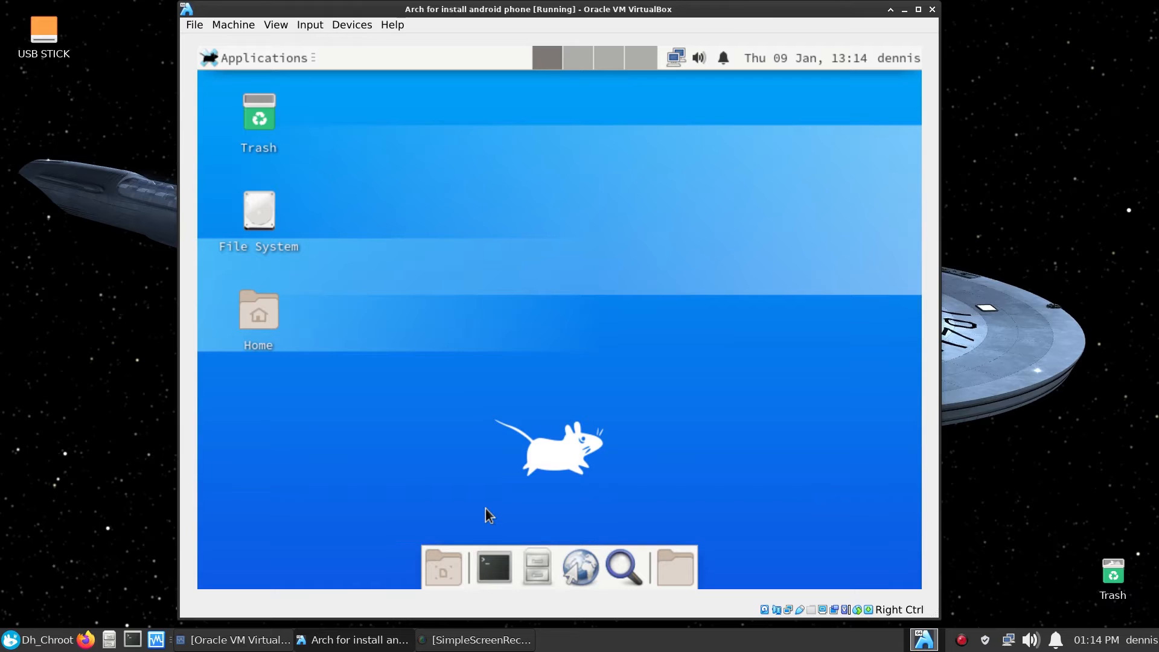
mouse_move(487, 520)
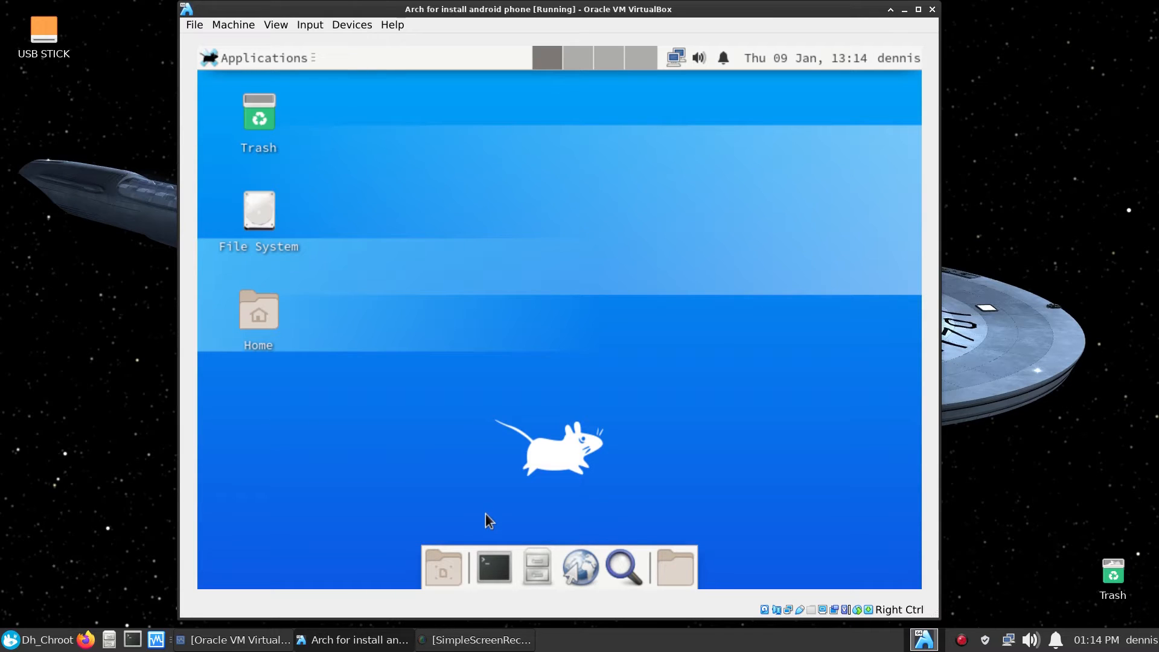
mouse_move(473, 504)
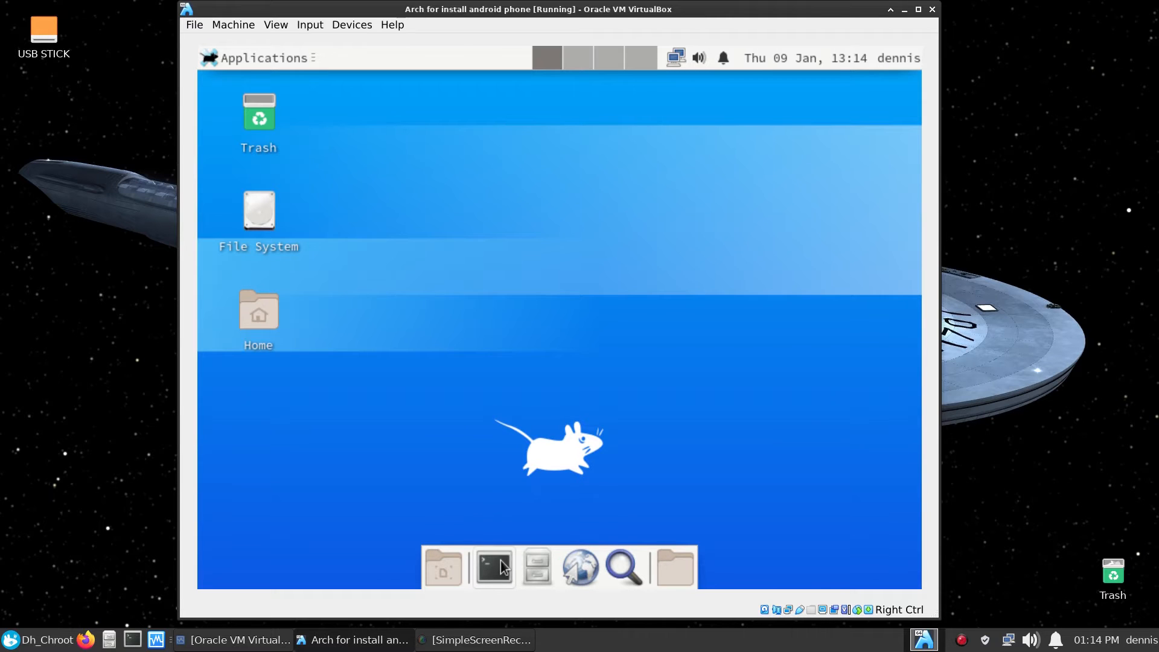
left_click(493, 567)
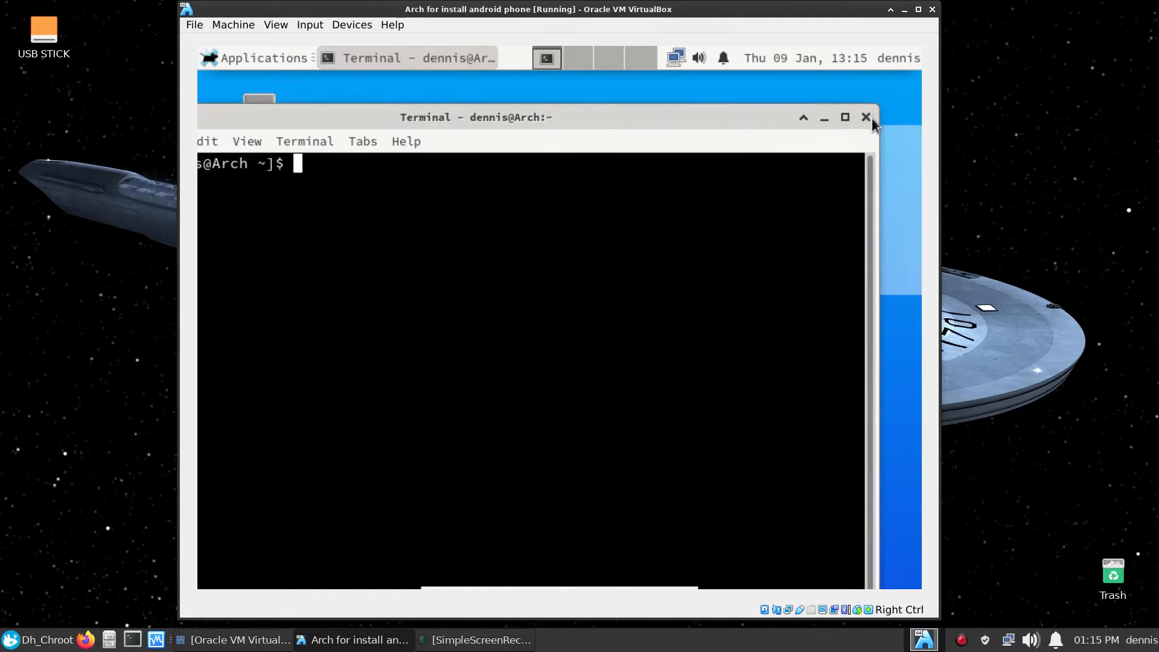
left_click(865, 116)
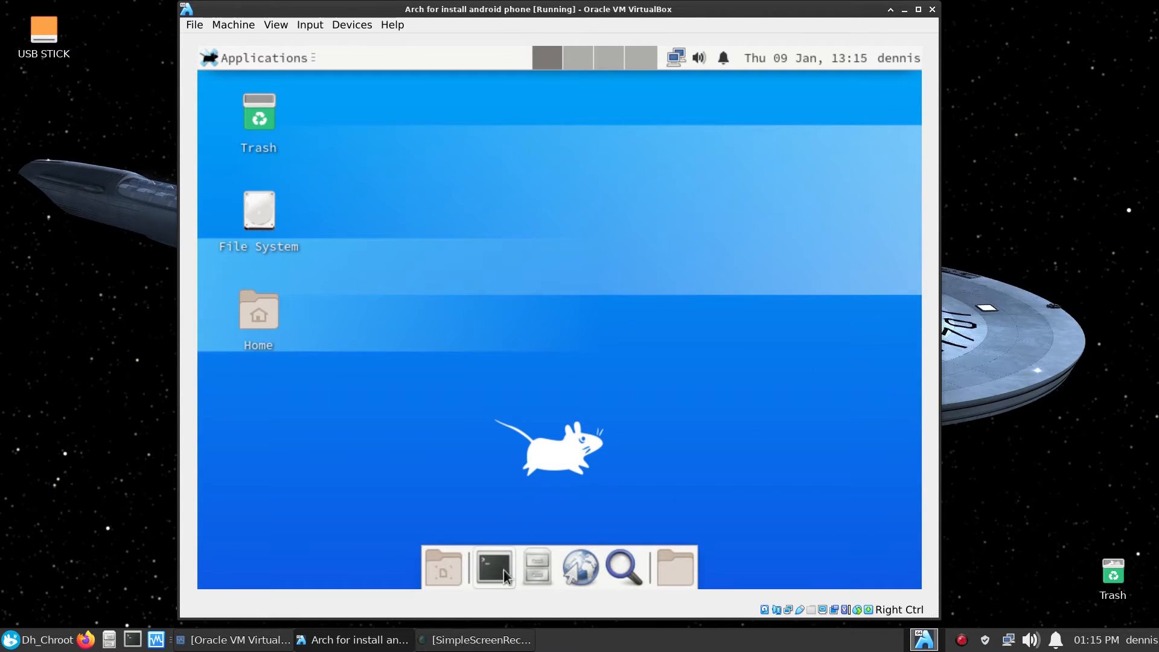
left_click(493, 566)
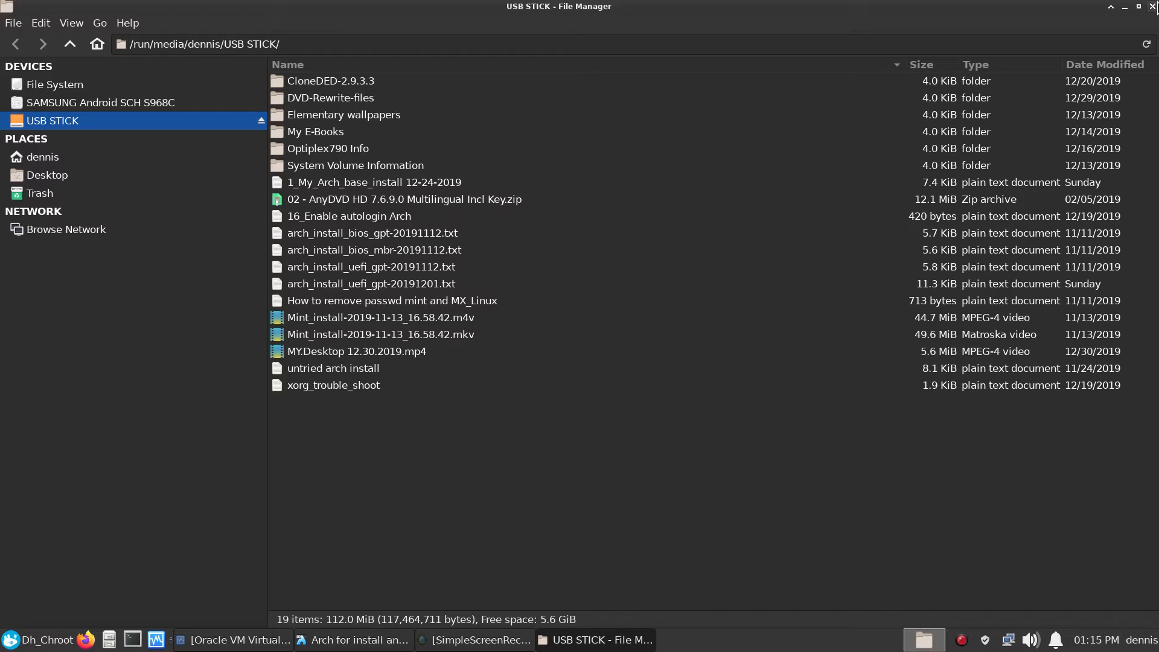
left_click(353, 639)
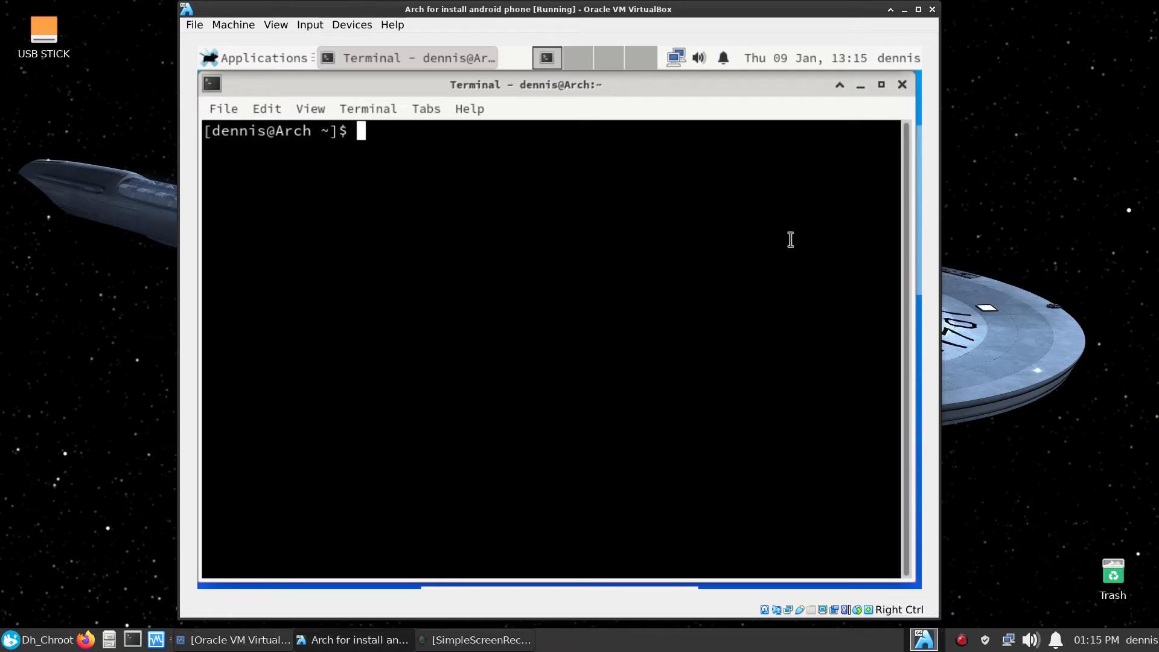
mouse_move(434, 195)
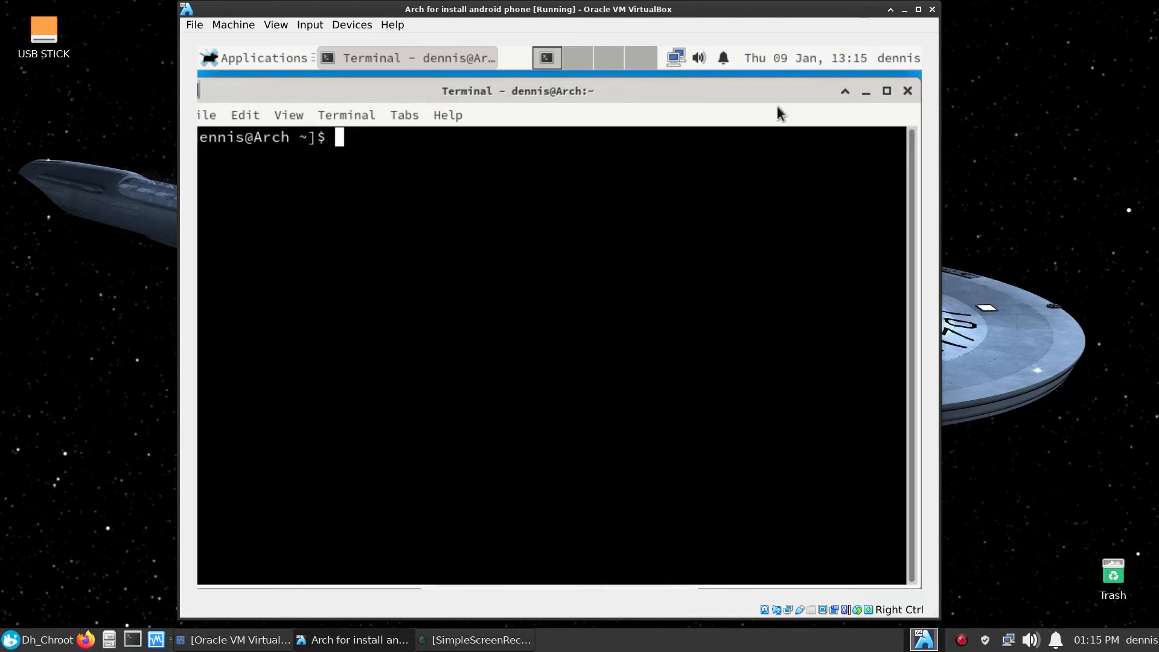
mouse_move(907, 90)
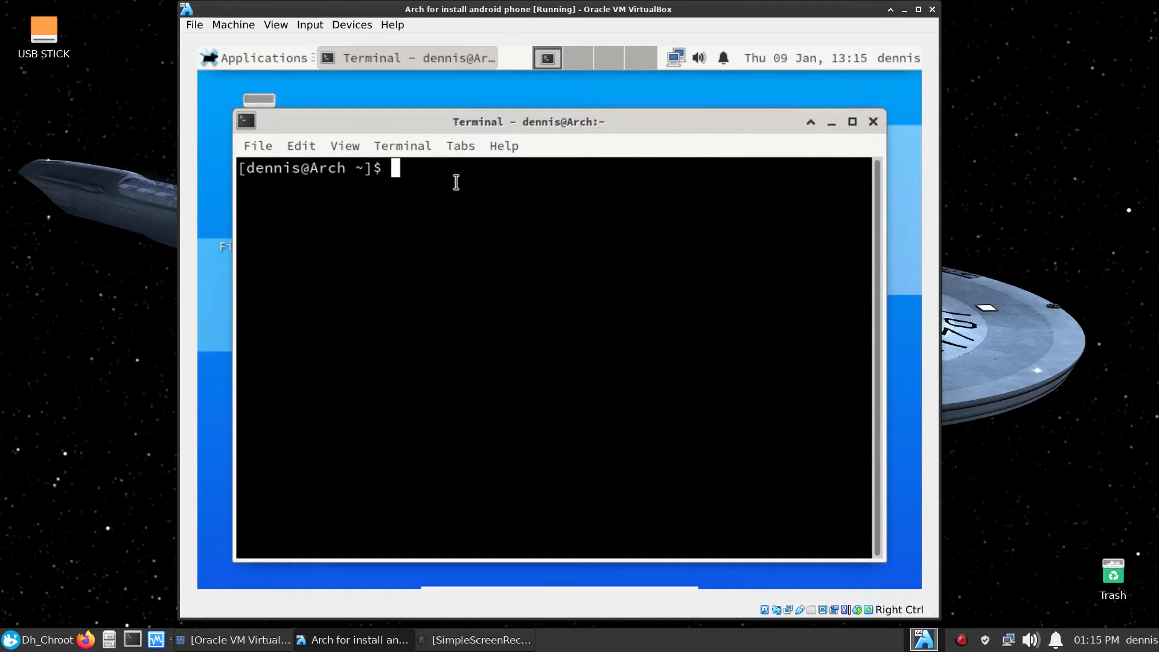
Try 'yay -S etcher', which fails with 'yay: command not found', then begin 'cd /'
type("yay")
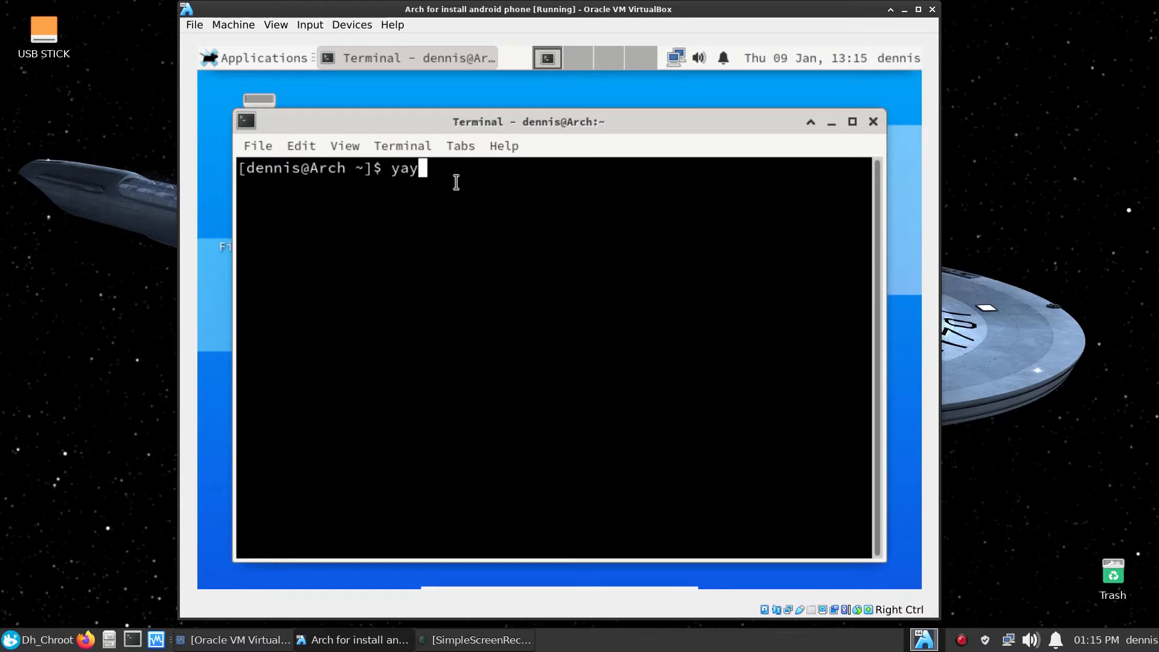
key("space")
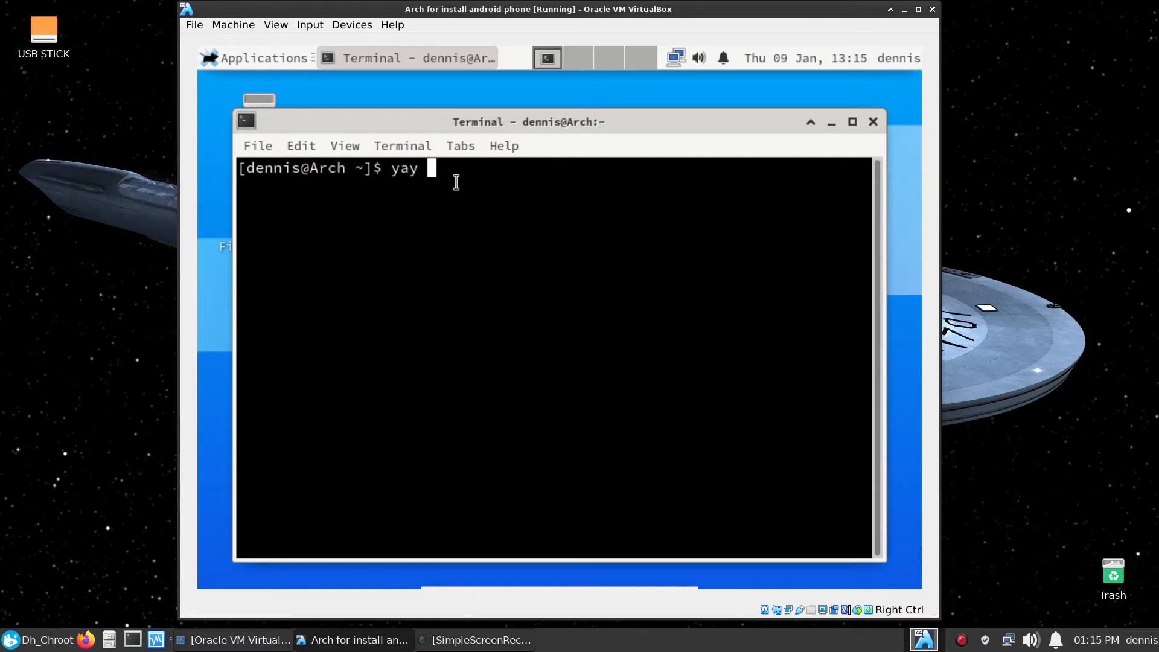
type("-S")
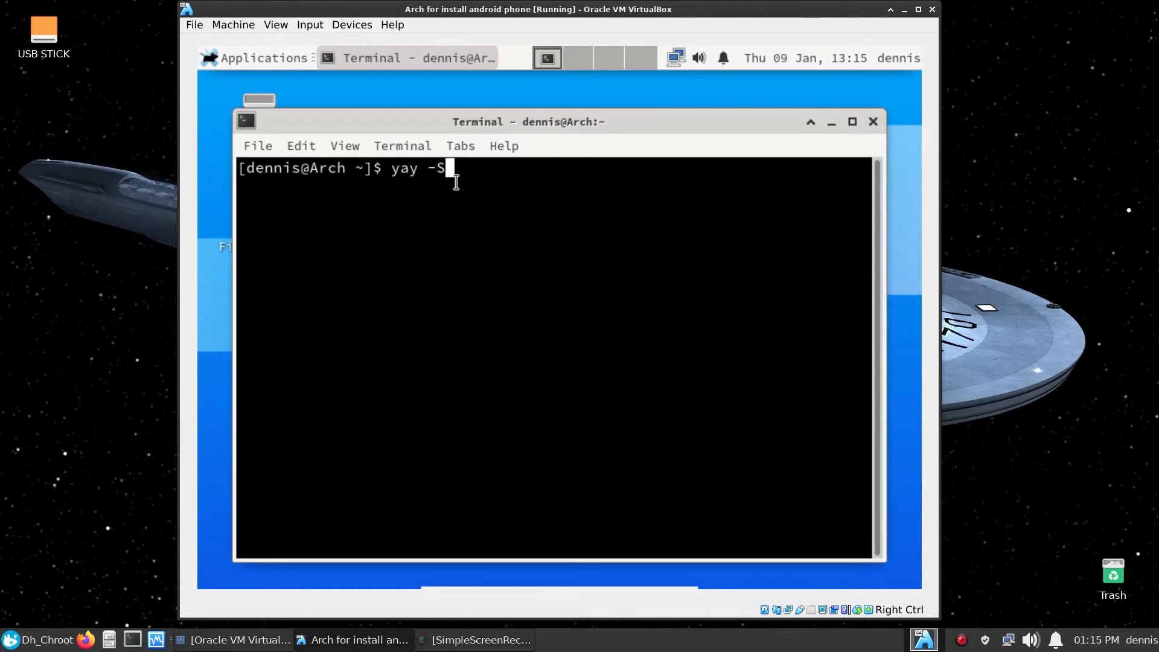
type("e")
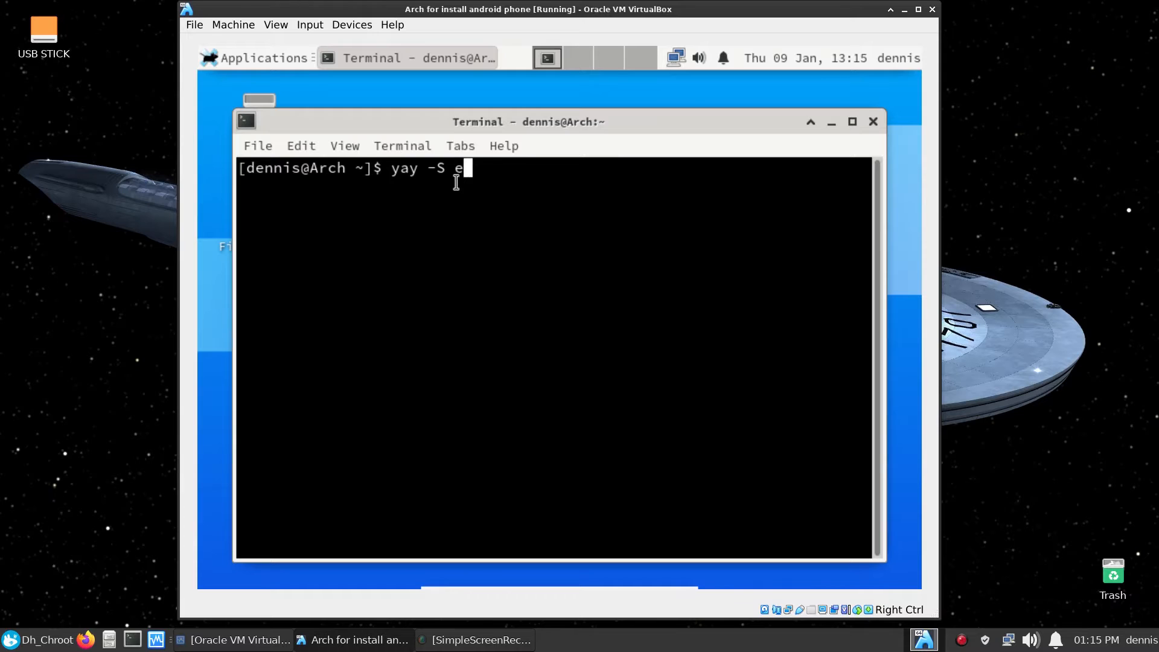
type("tcher")
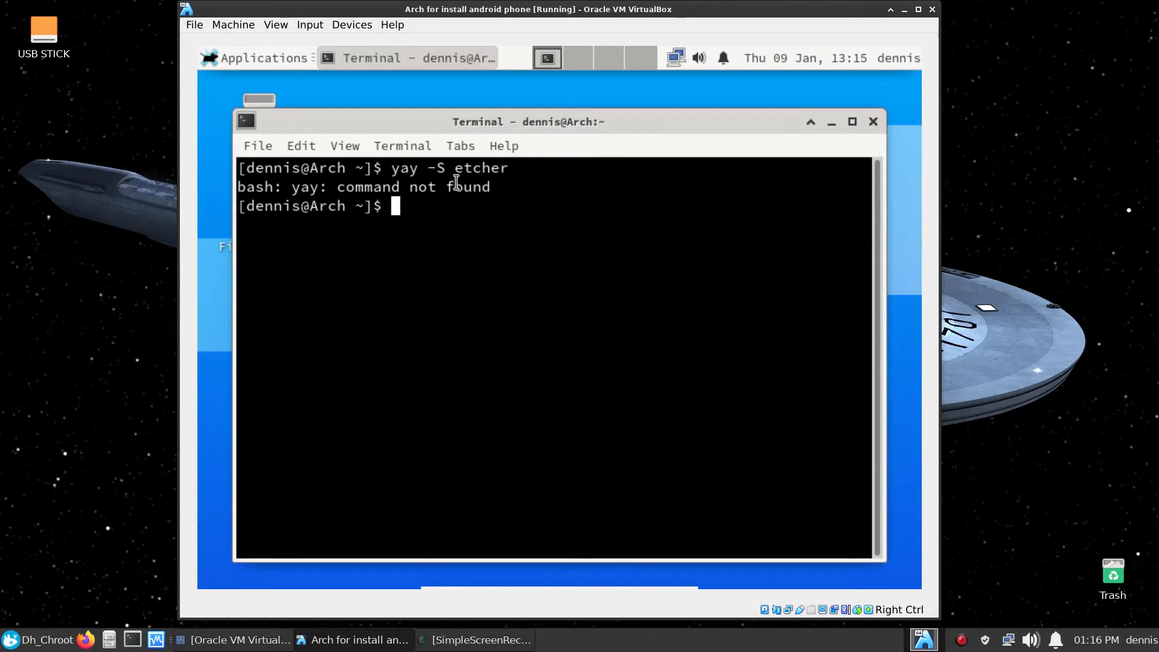
type("cd /")
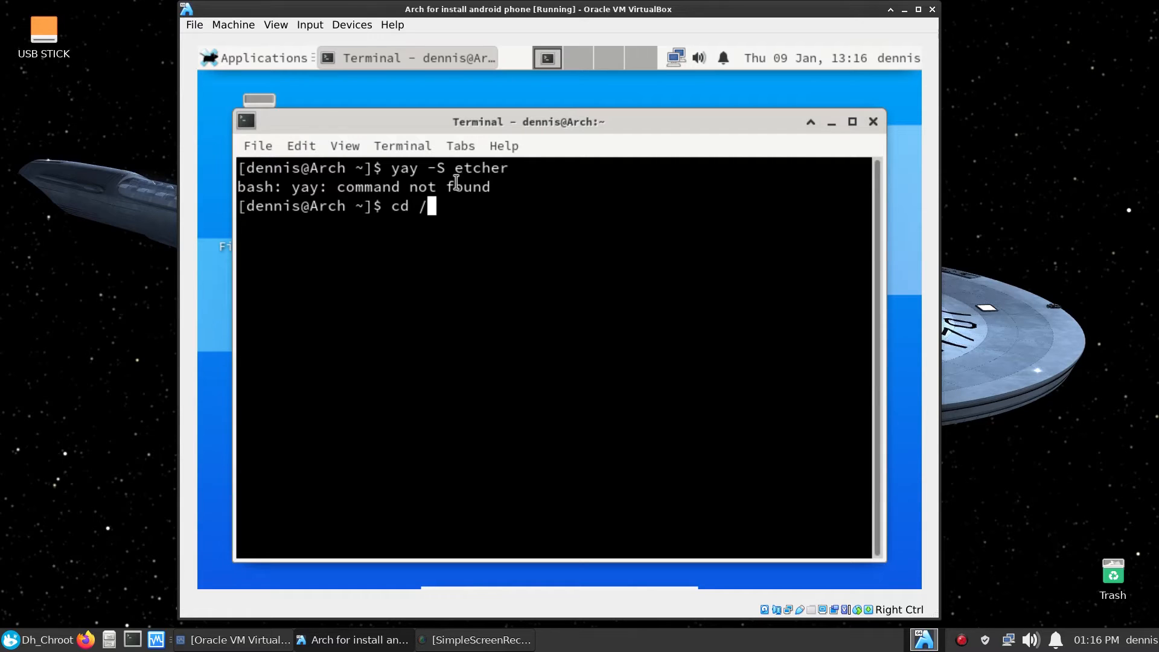
type("tmp")
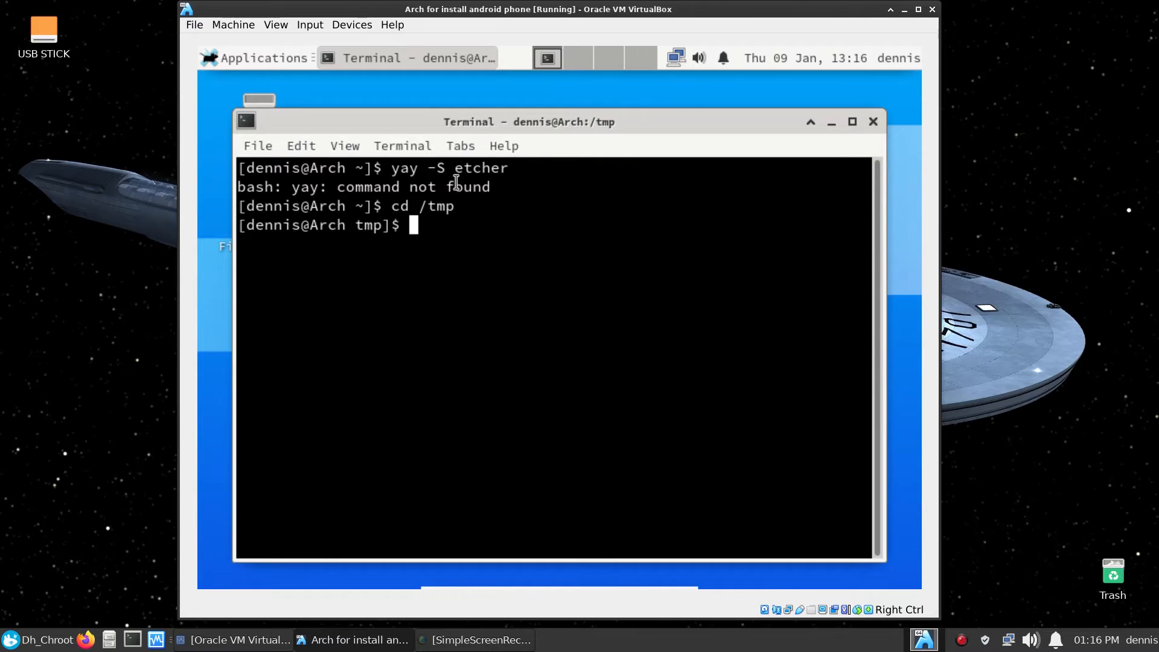
type("git")
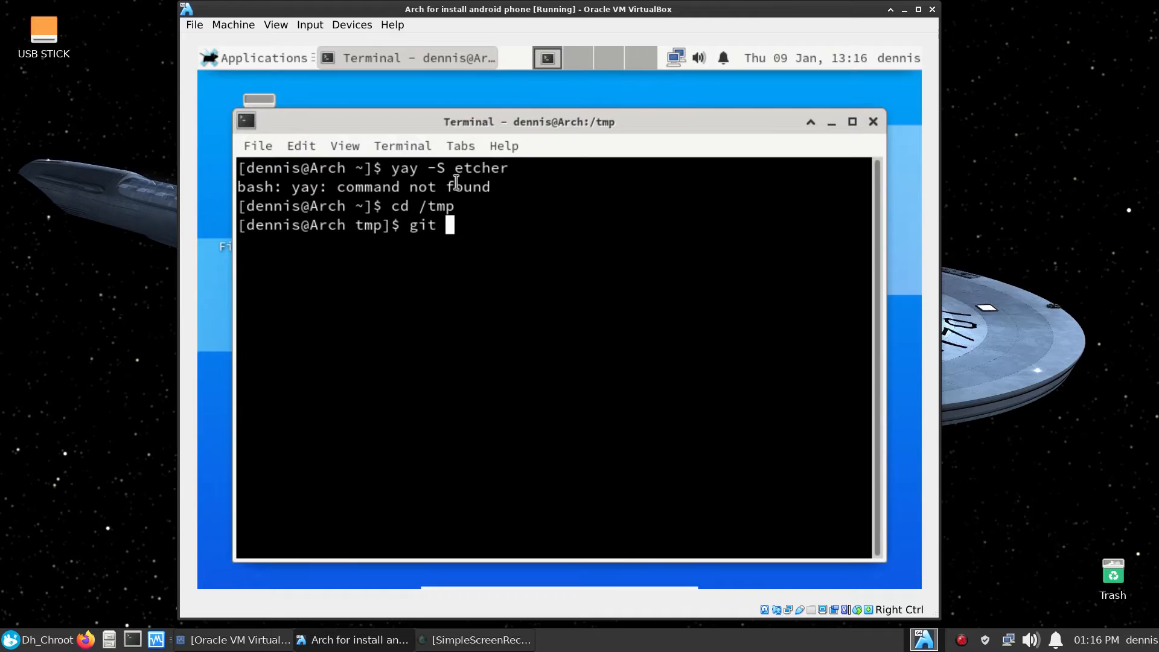
type("clone")
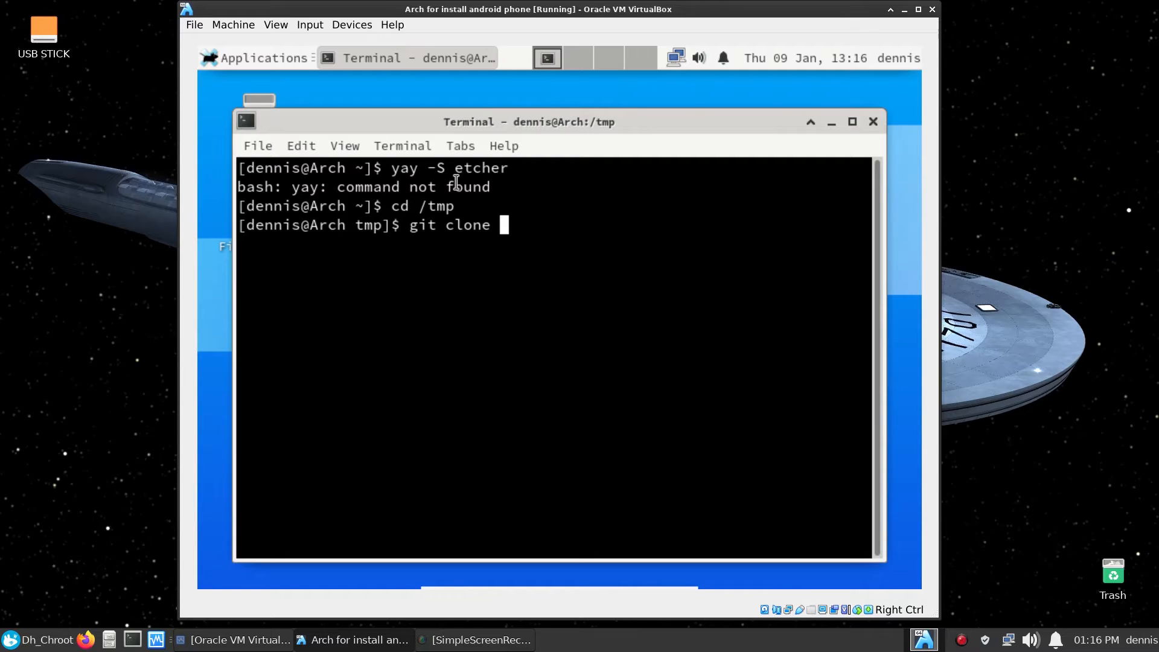
type("https:")
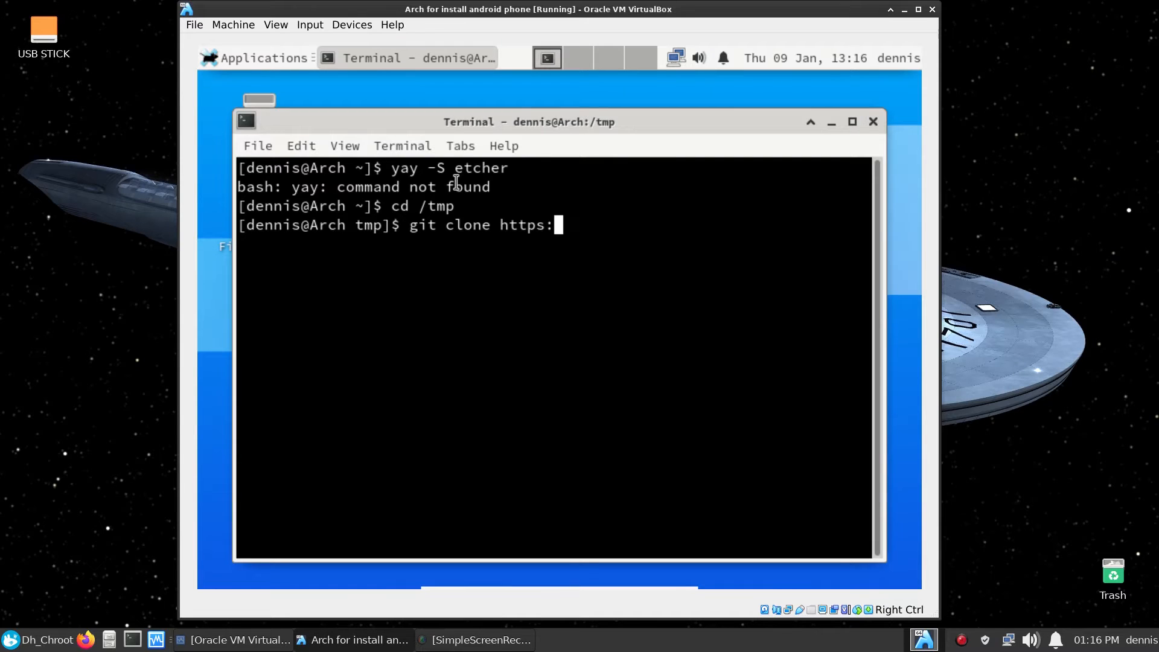
type("/")
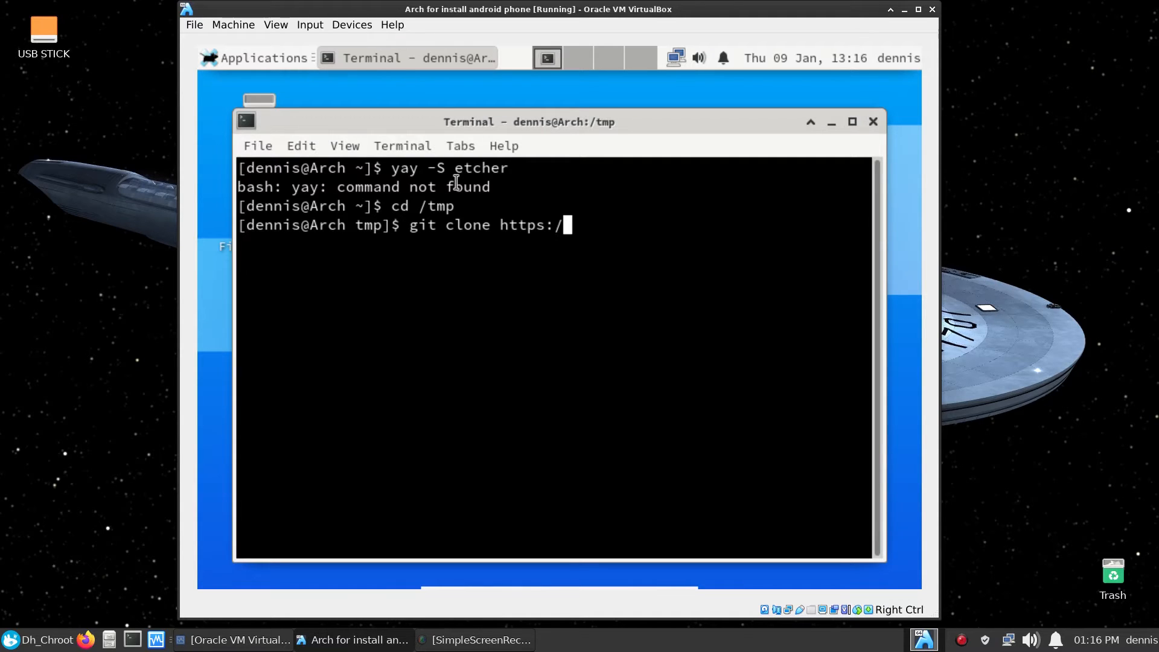
type("au")
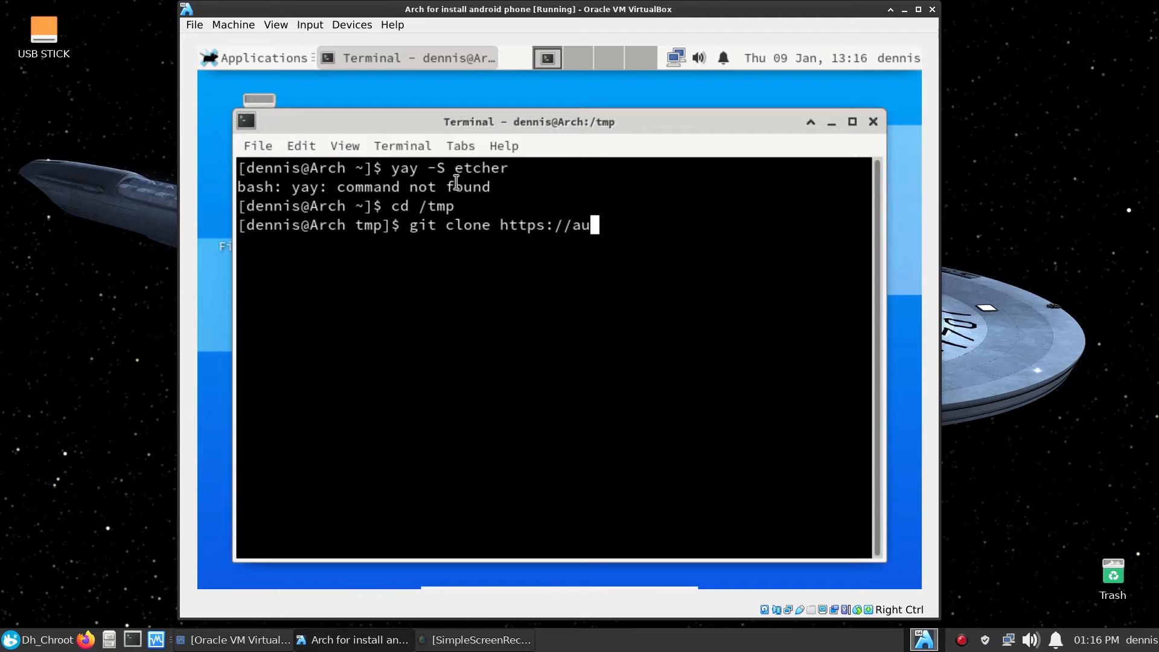
type("r.ar")
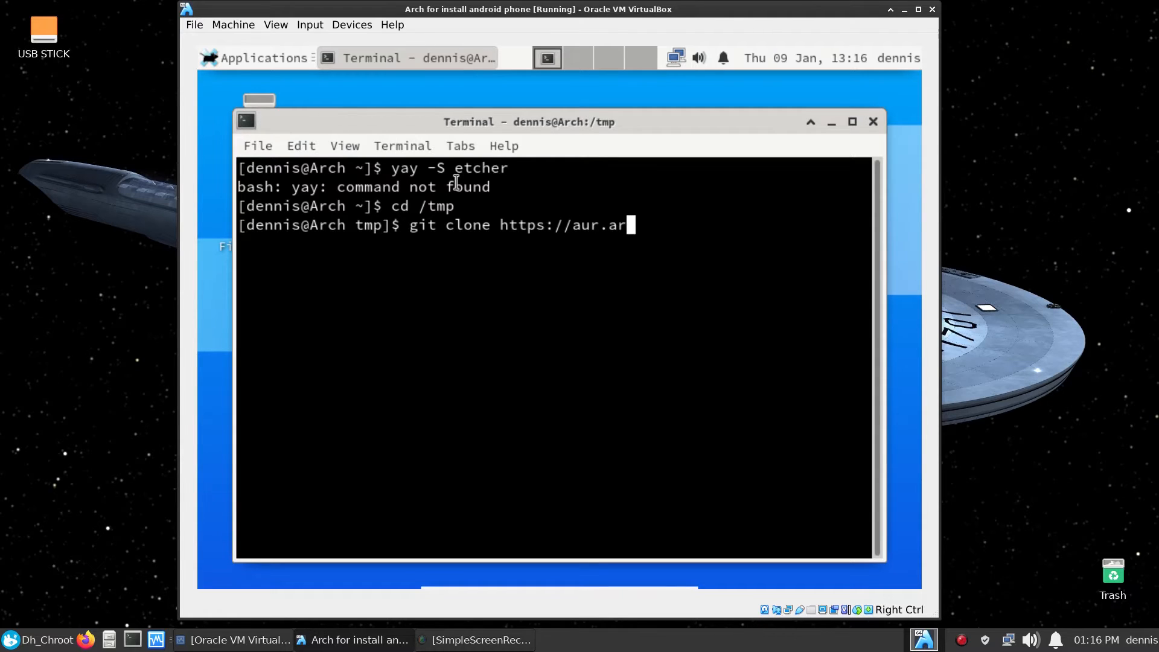
type("chlin")
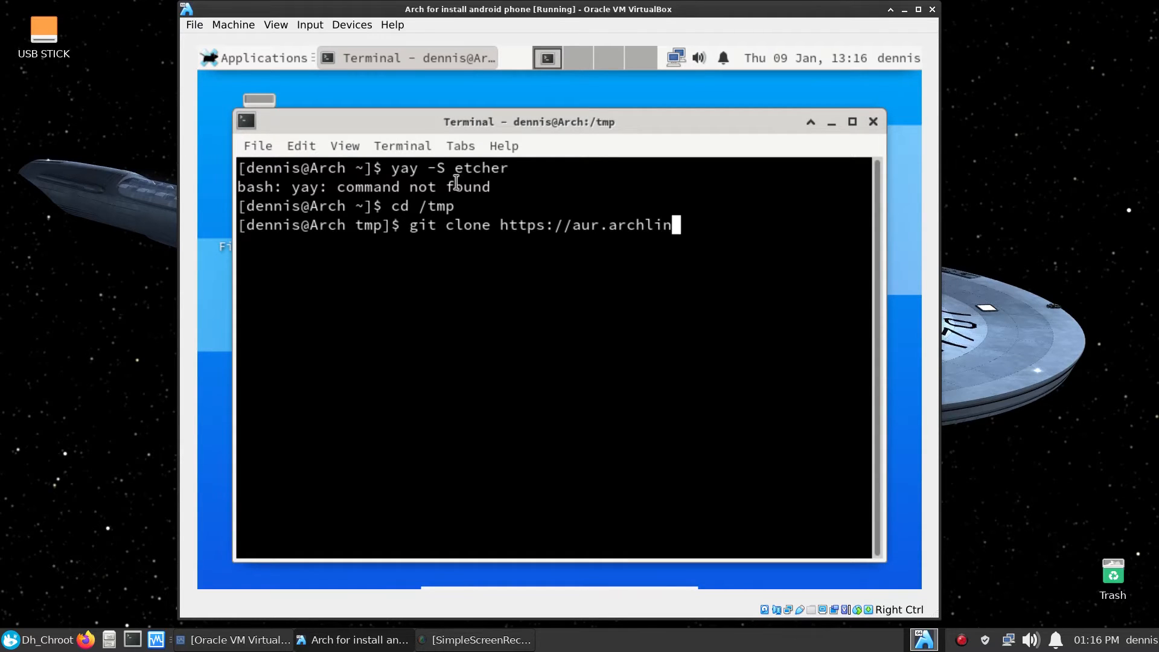
type("ux.")
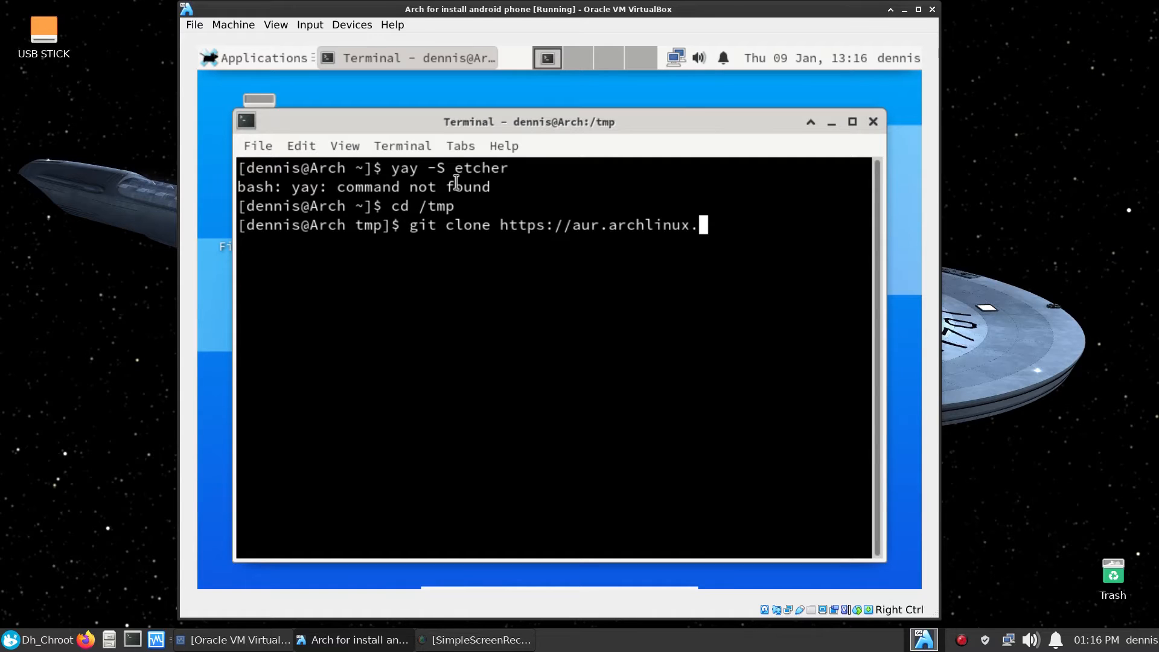
type("org")
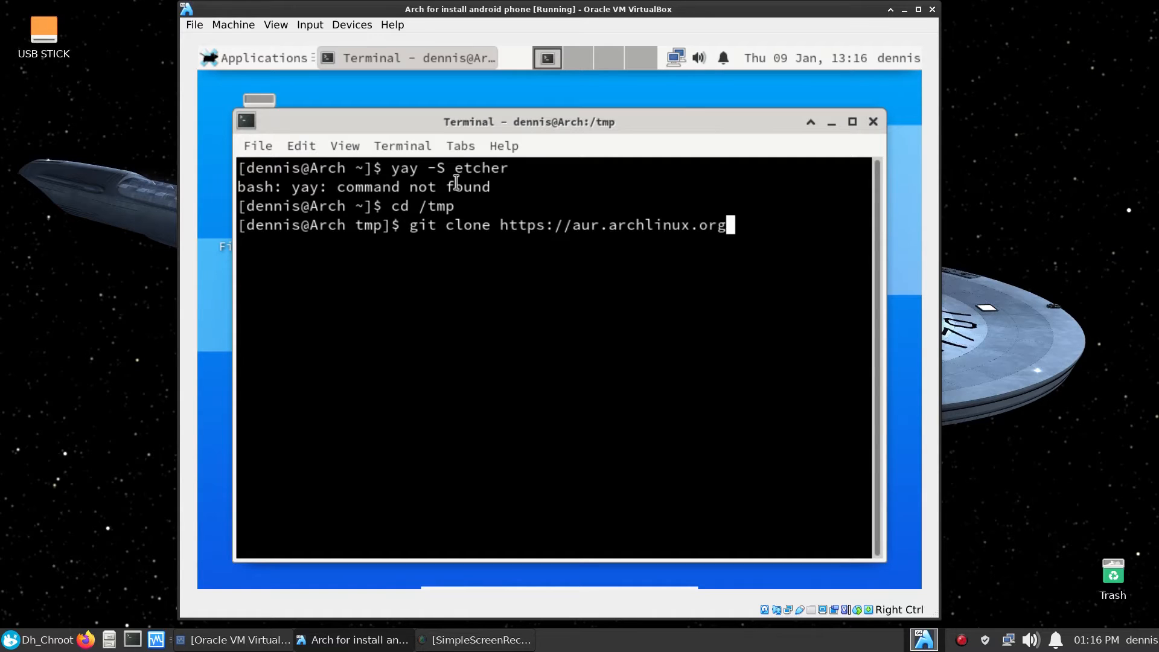
type("/y")
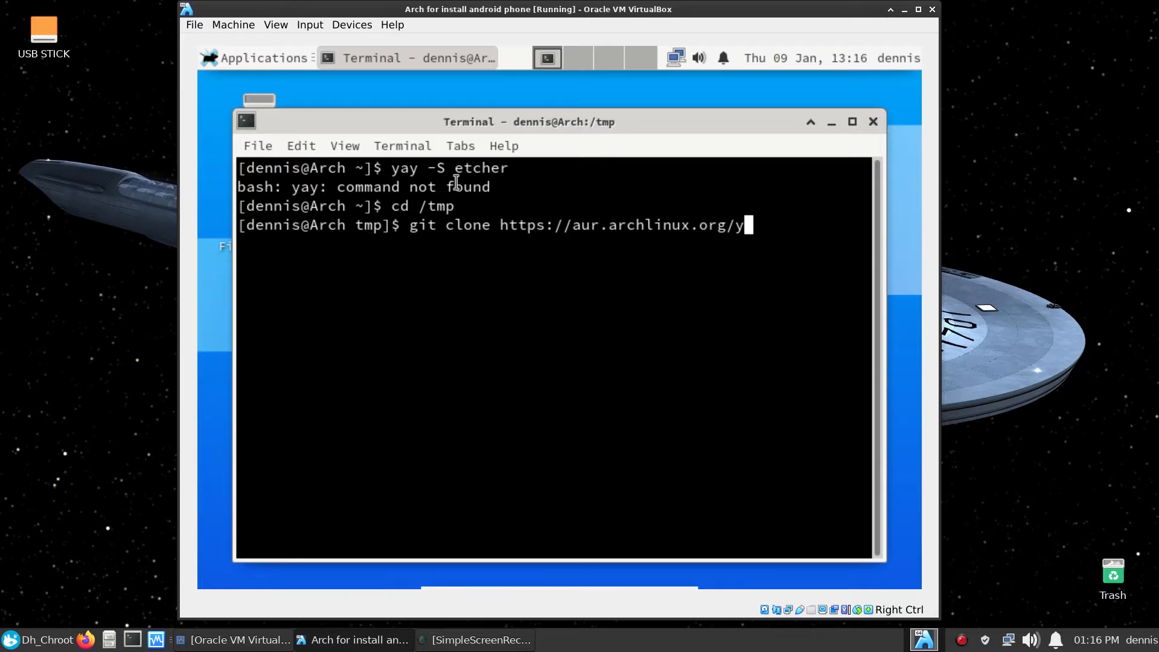
type("ay.")
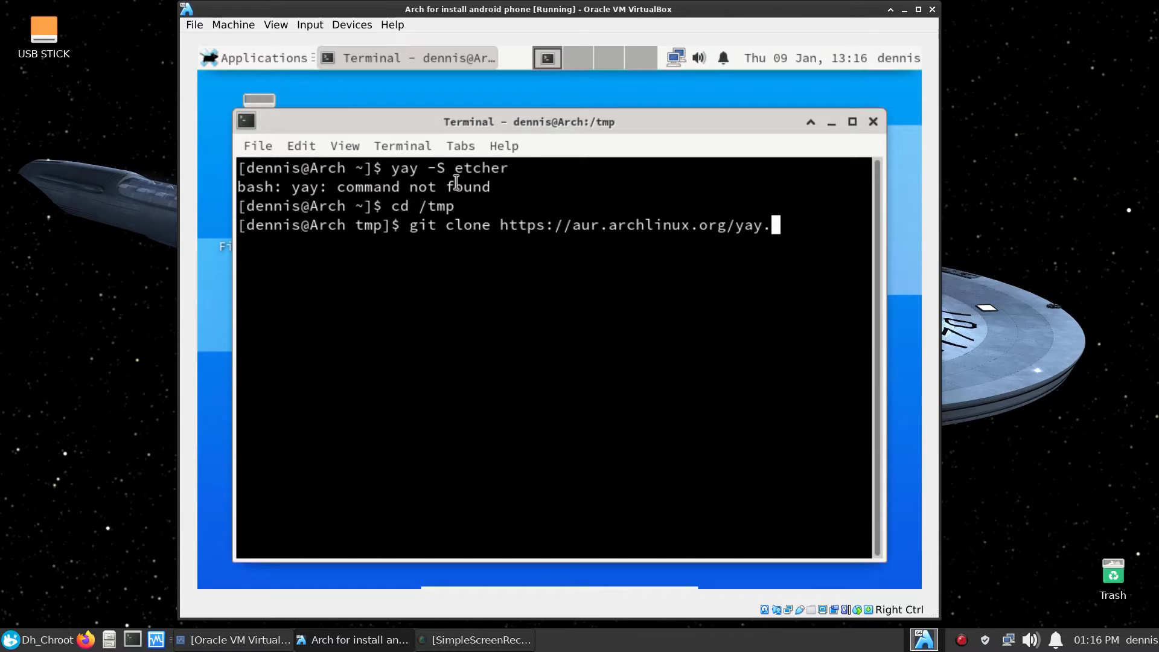
type("git")
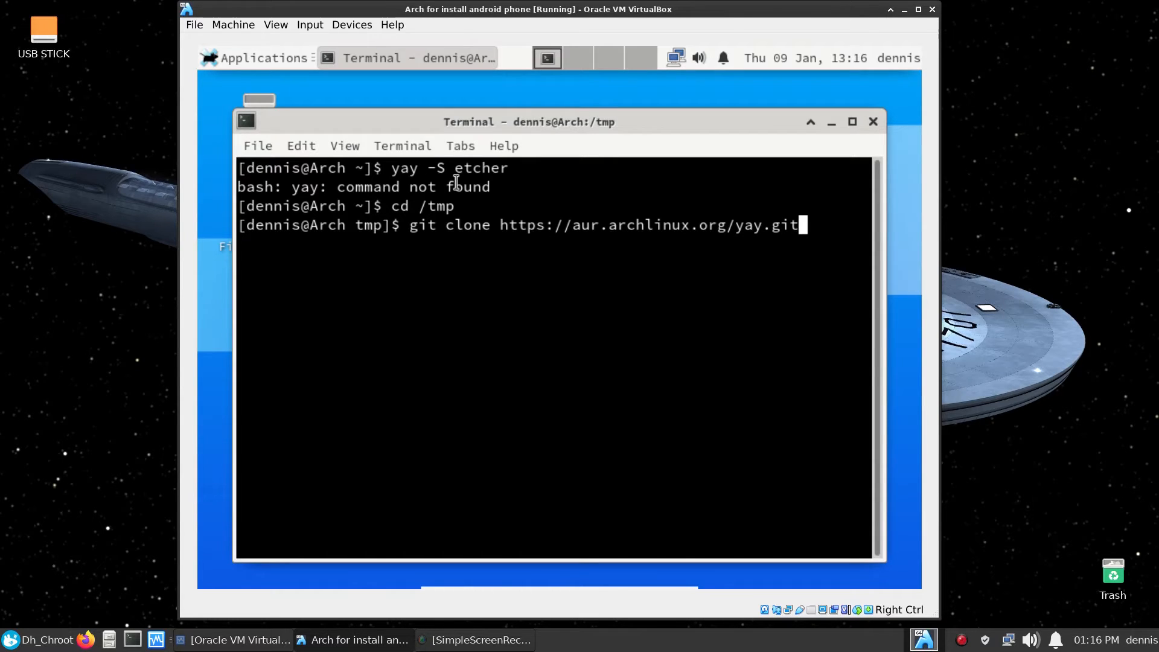
key("Return")
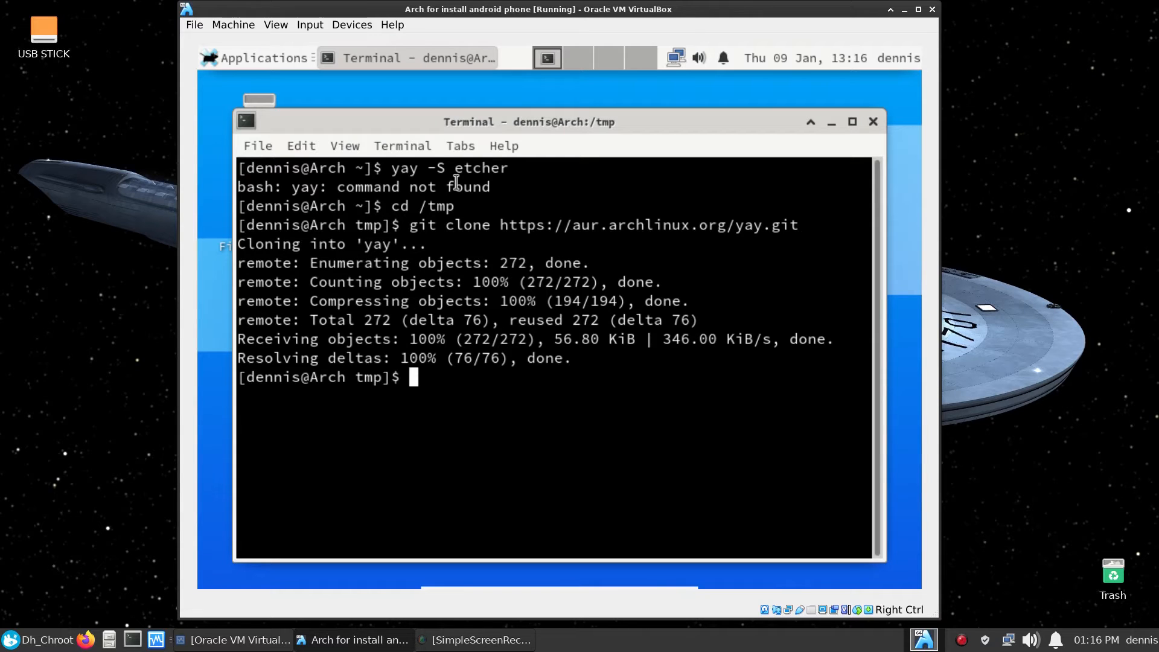
type("cd")
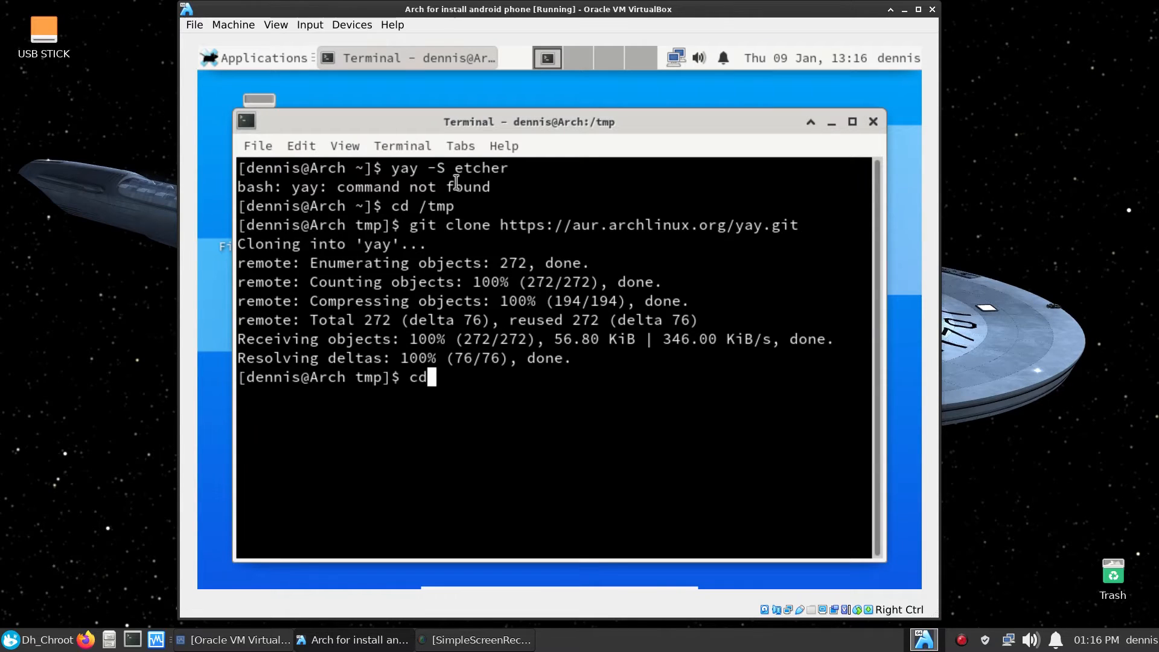
type("yay")
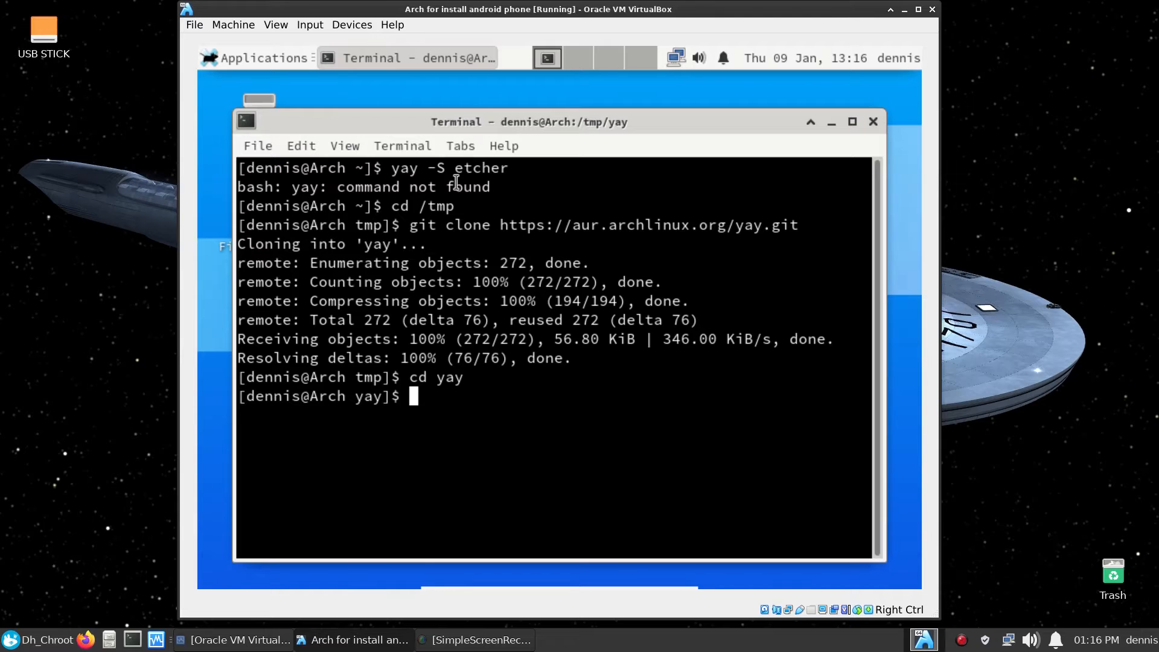
Run makepkg -si to build and install yay 9.4.2-1 with its go dependency
type("mk")
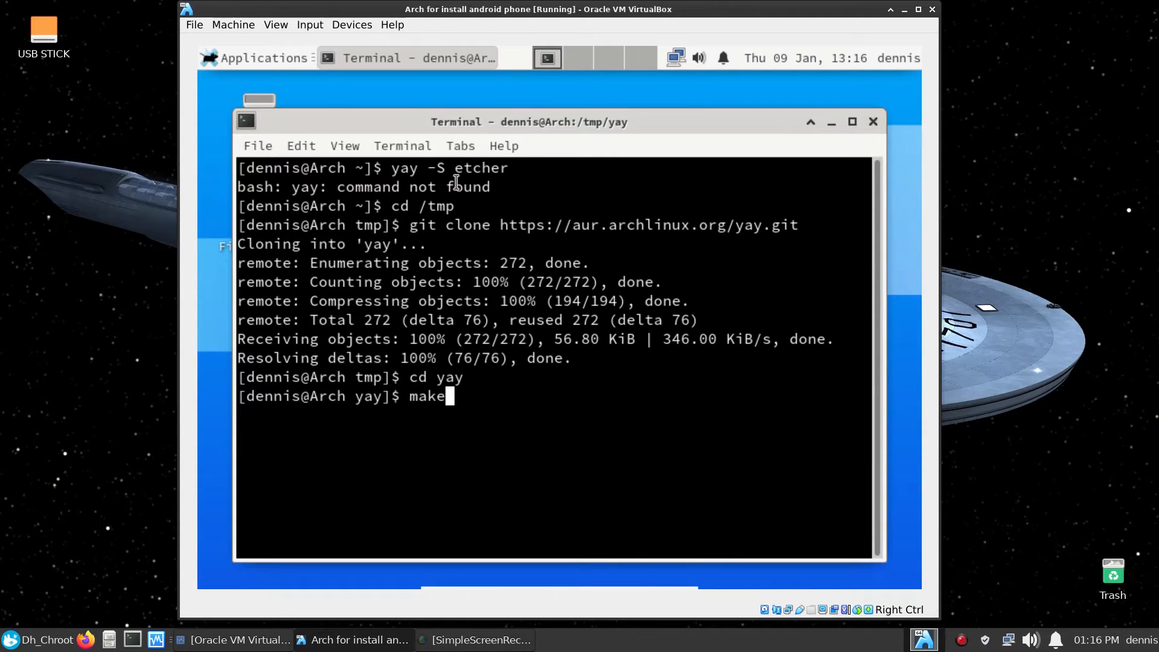
type("pkg")
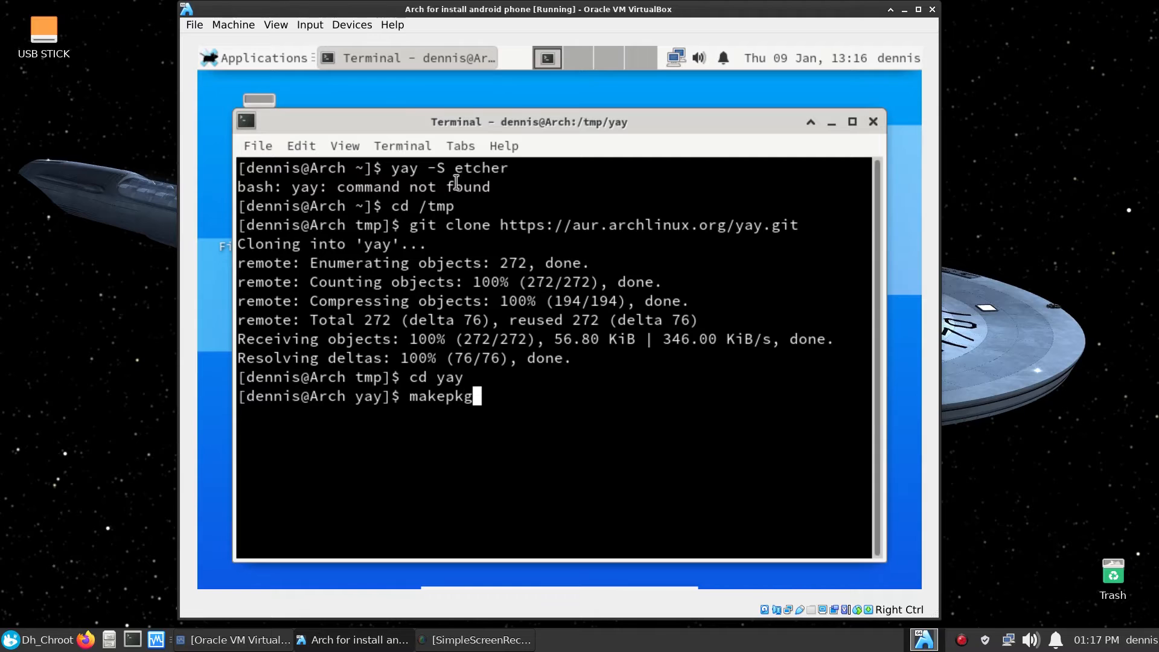
type("-")
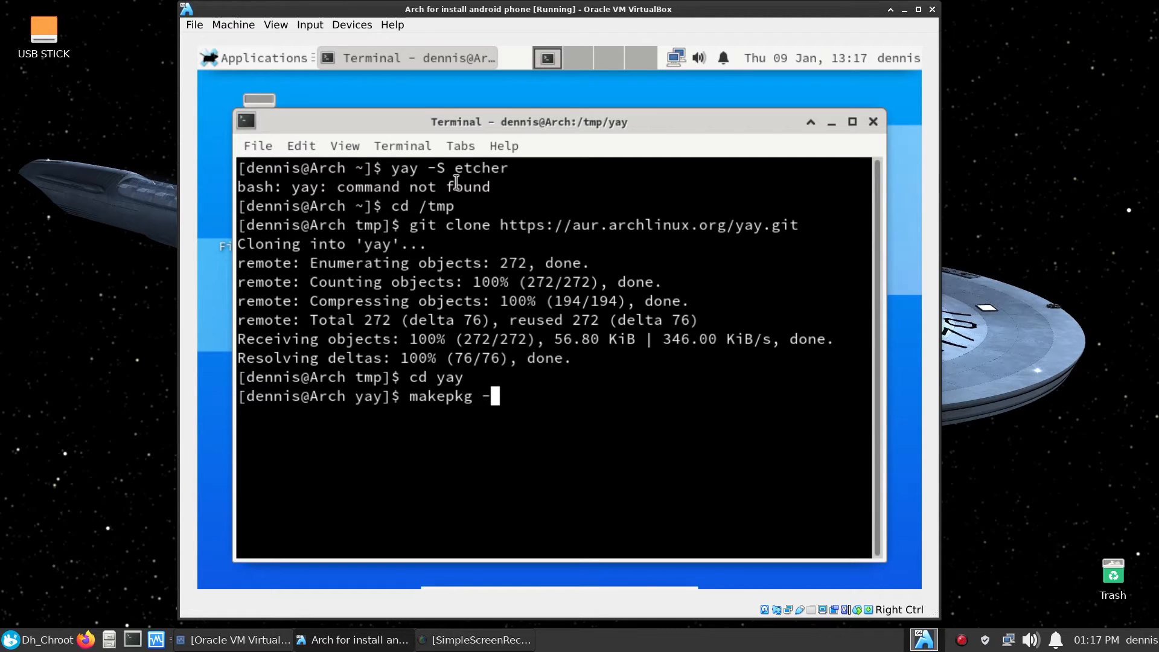
type("si")
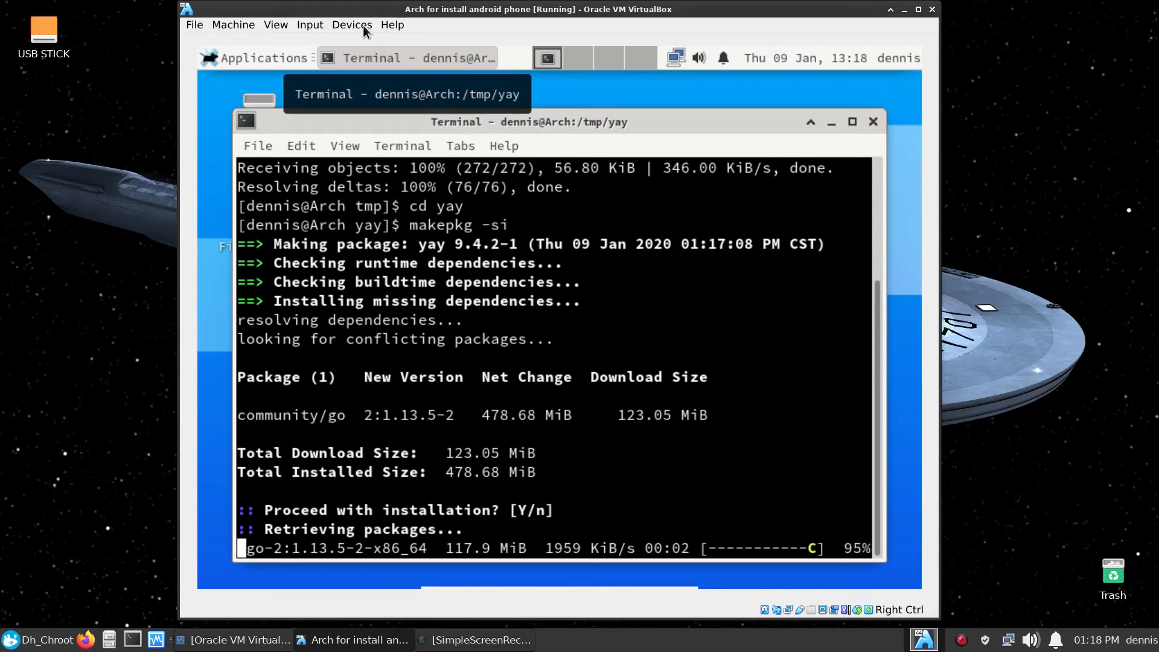
left_click(352, 24)
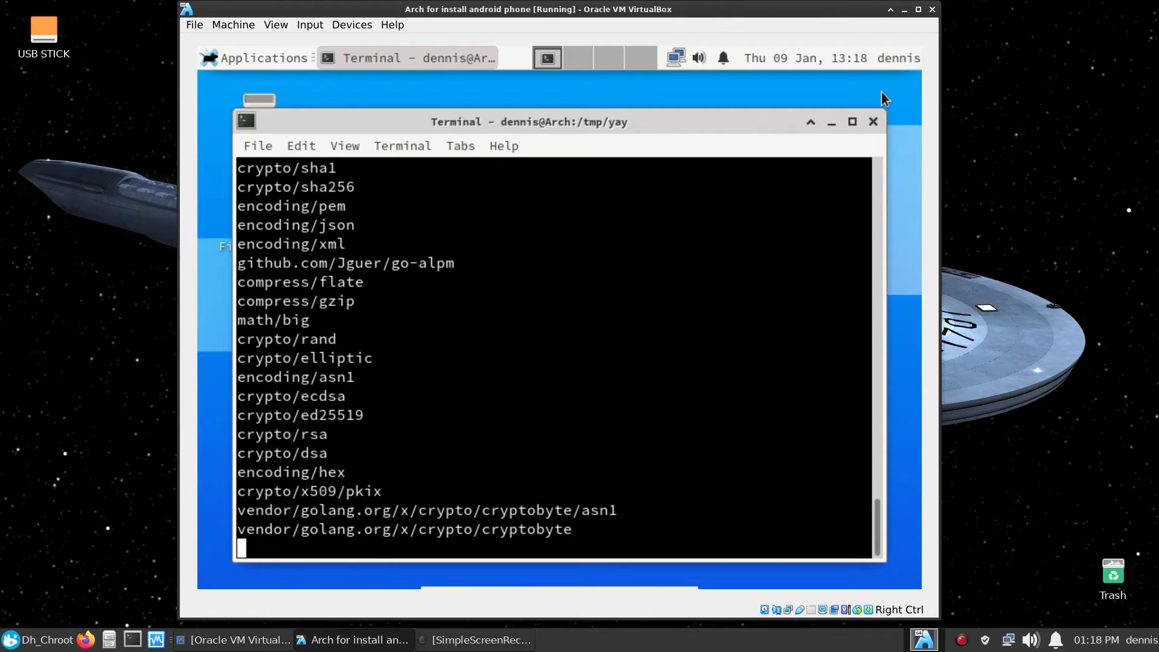
scroll("down", 3)
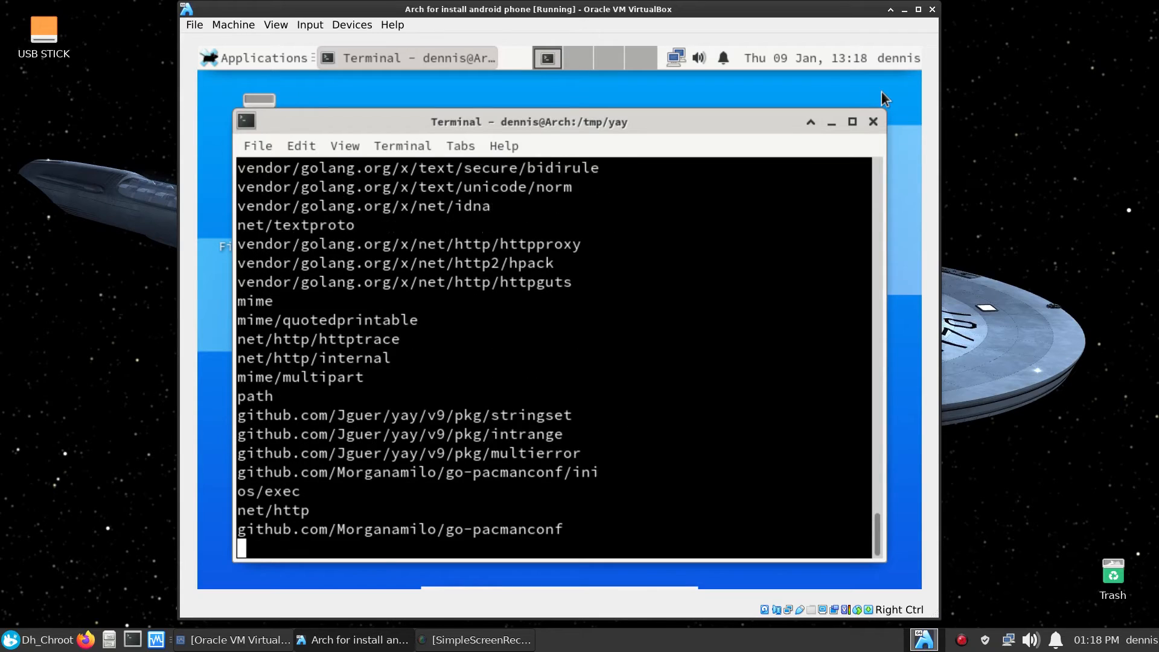
scroll("down", 3)
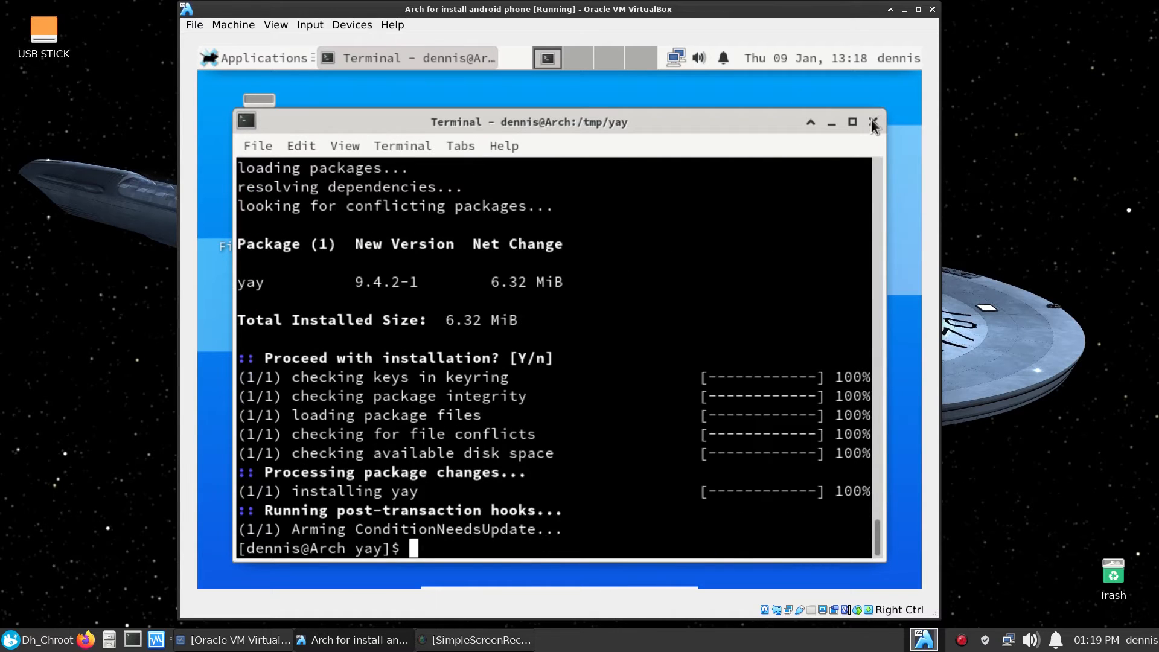
Swap the build terminal for a fresh one and run git --version, showing 2.24.1
left_click(872, 121)
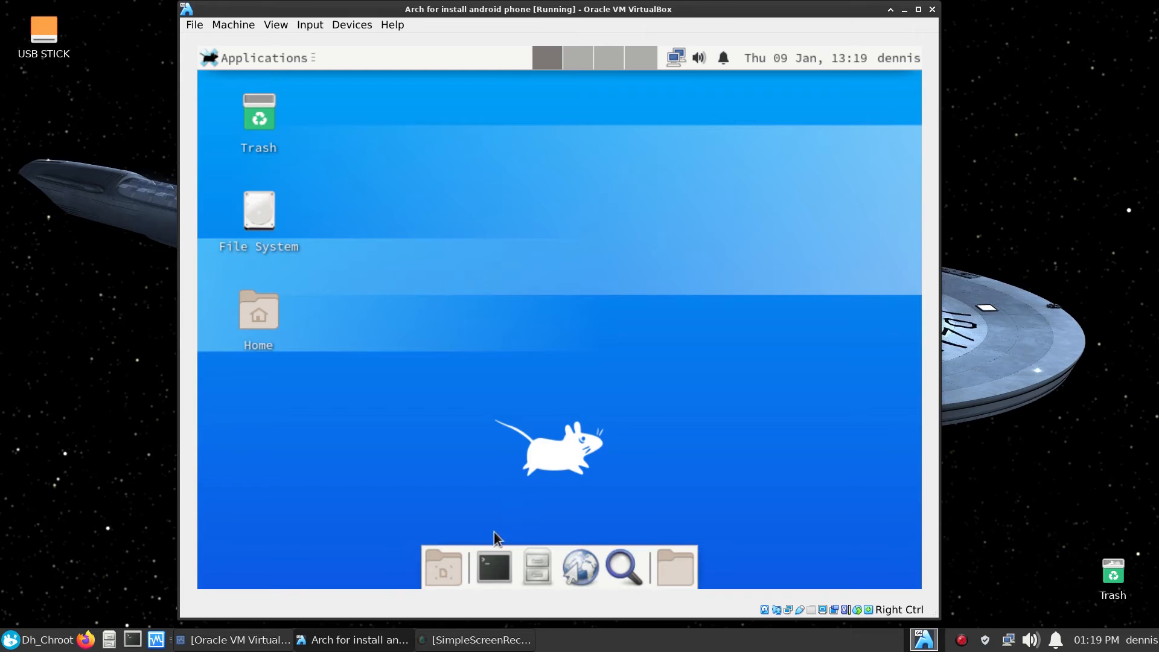
left_click(491, 567)
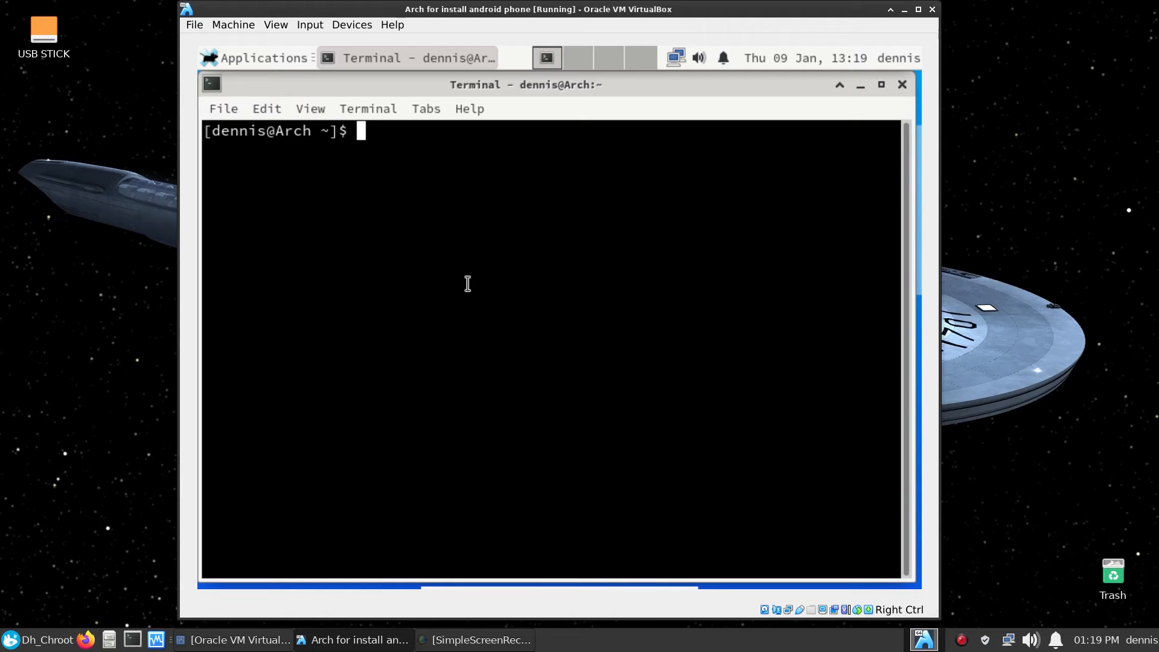
type("git")
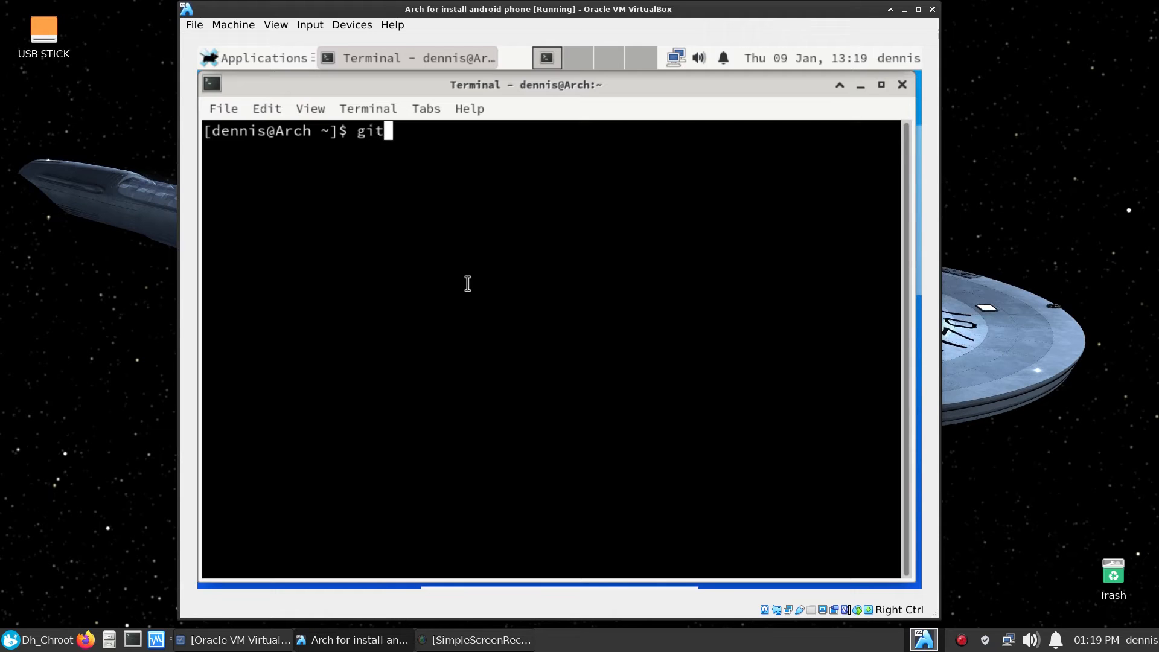
type("\" \"")
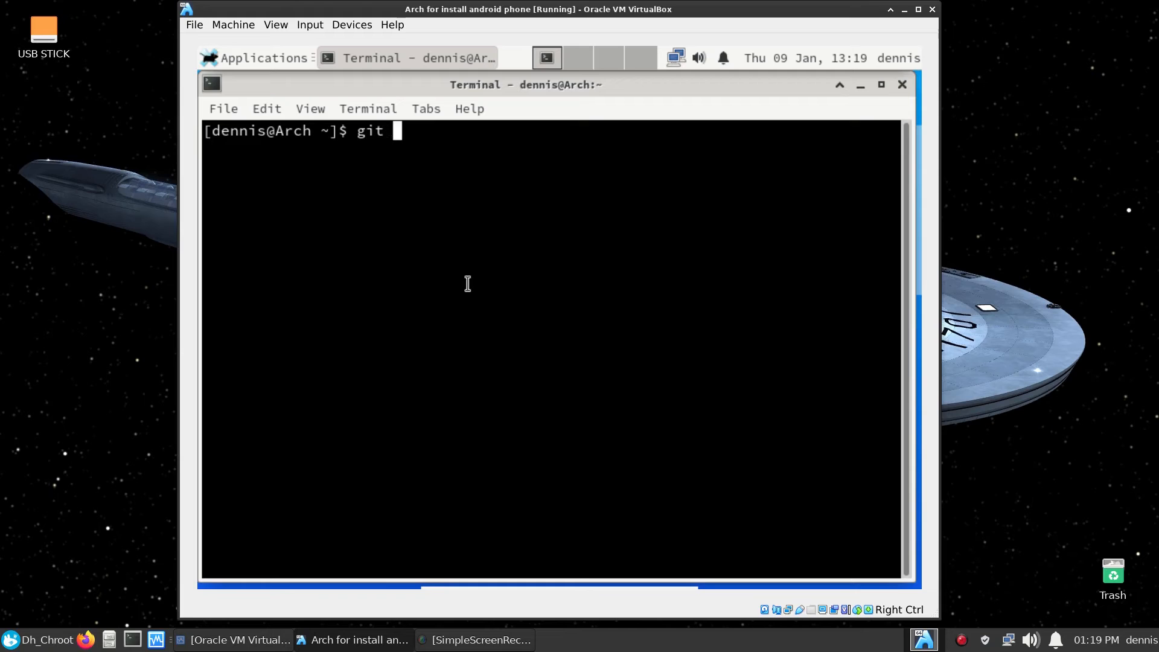
type("--")
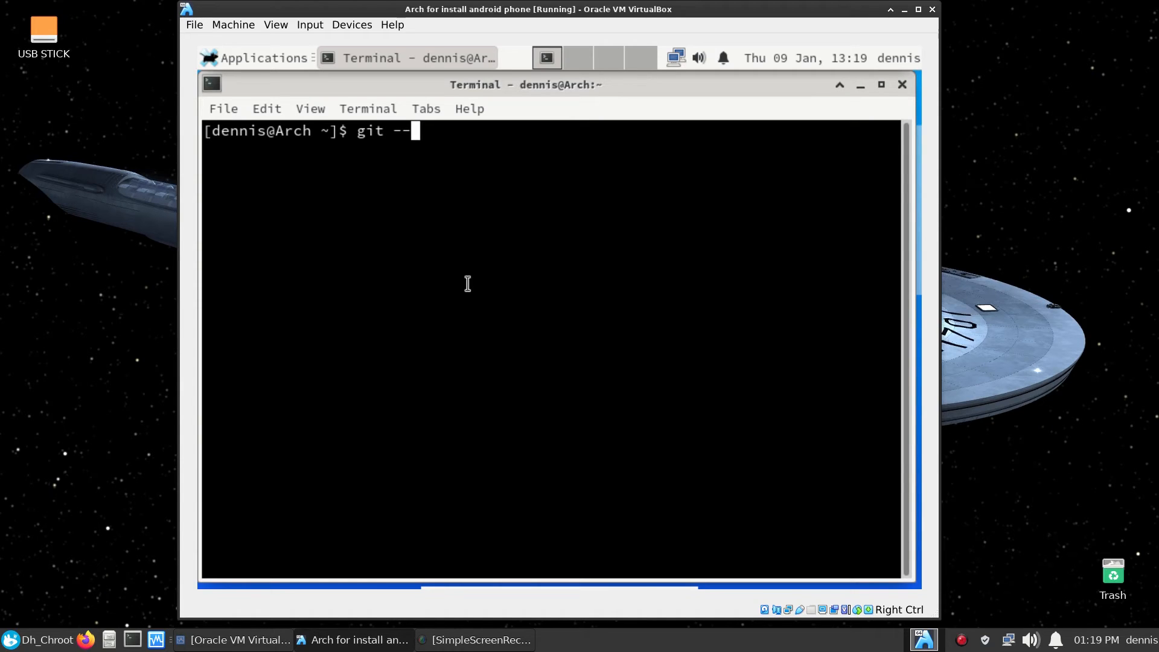
type("ve")
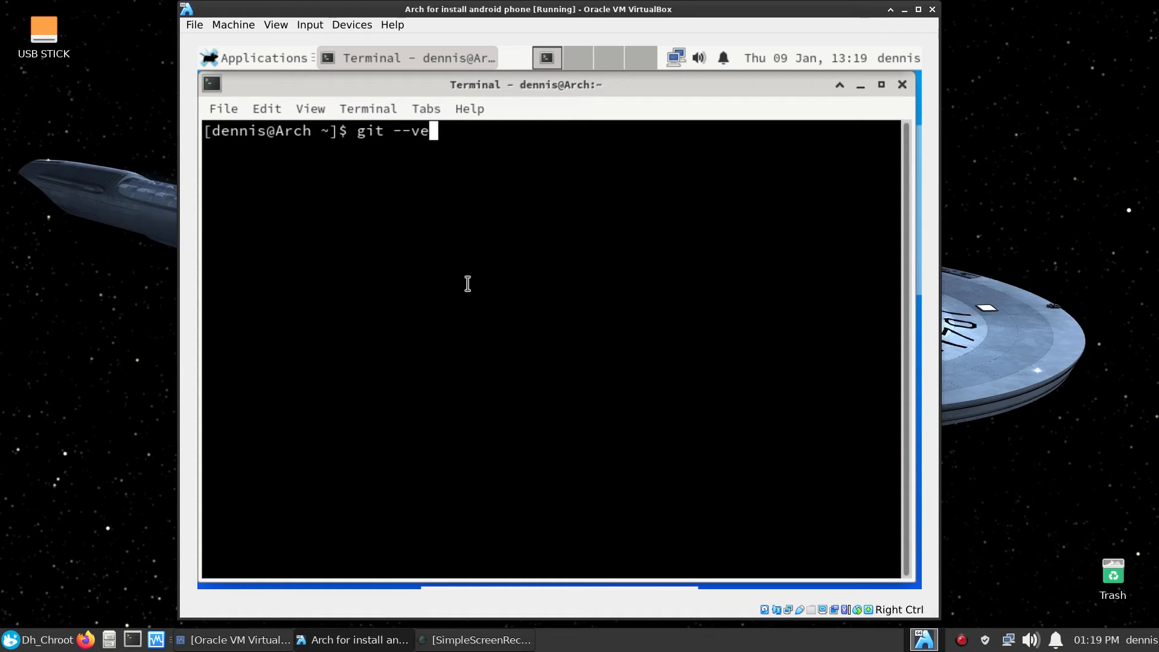
type("rsion")
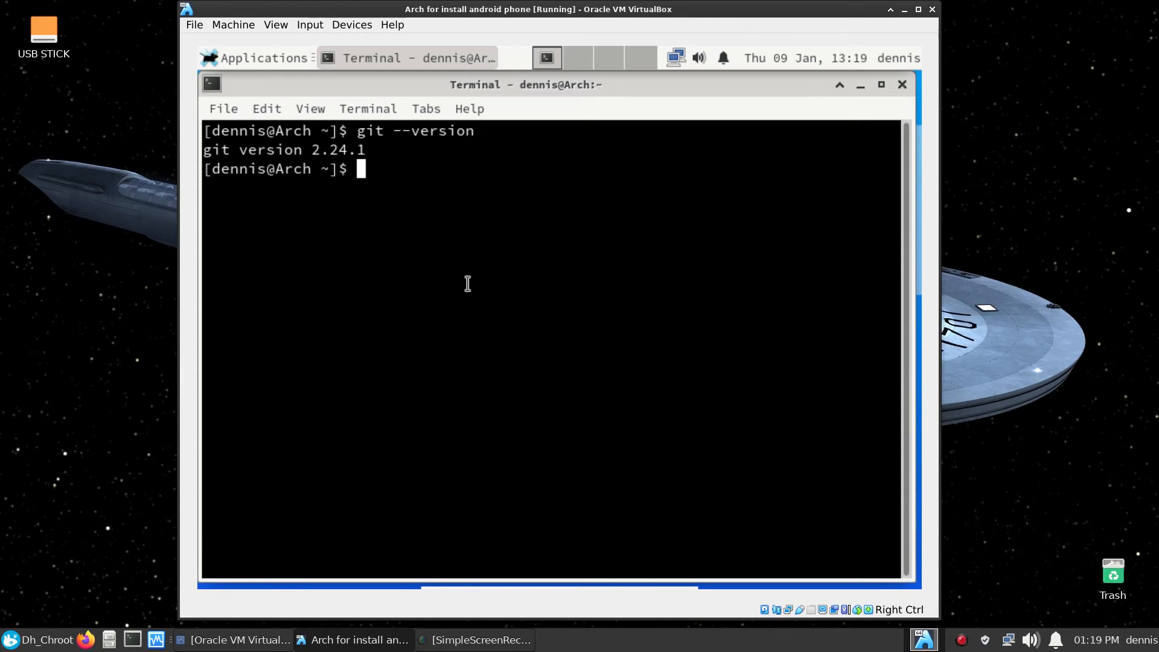
Run sudo pacman -S mtpfs to install mtpfs along with libmtp and libmad
type("su")
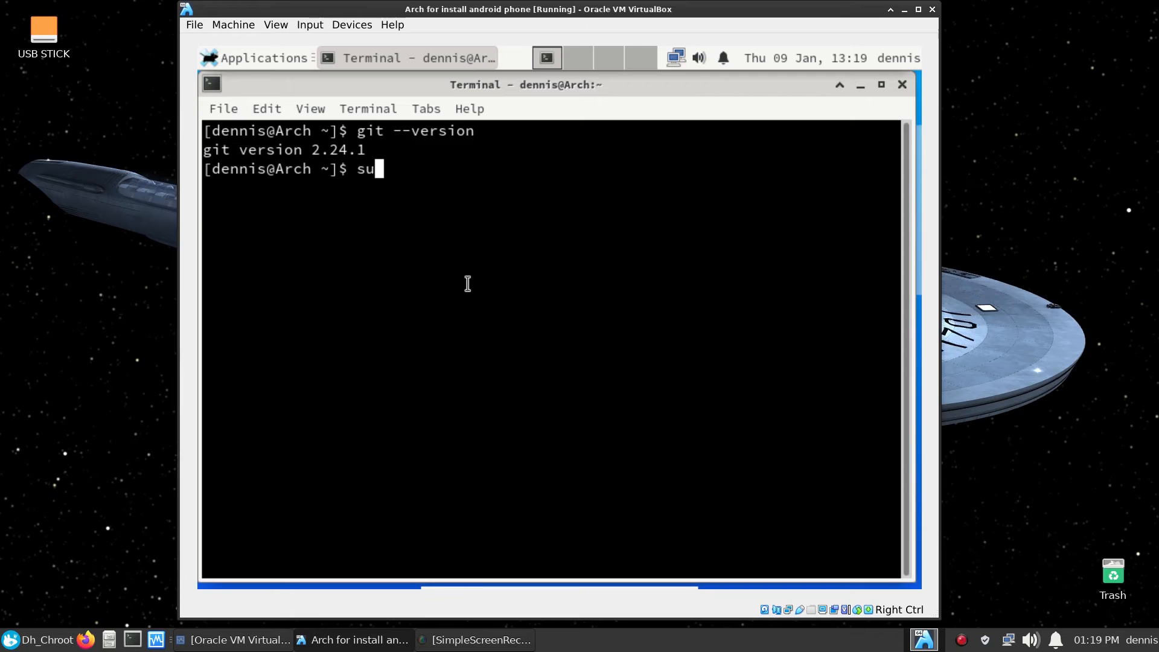
type("do")
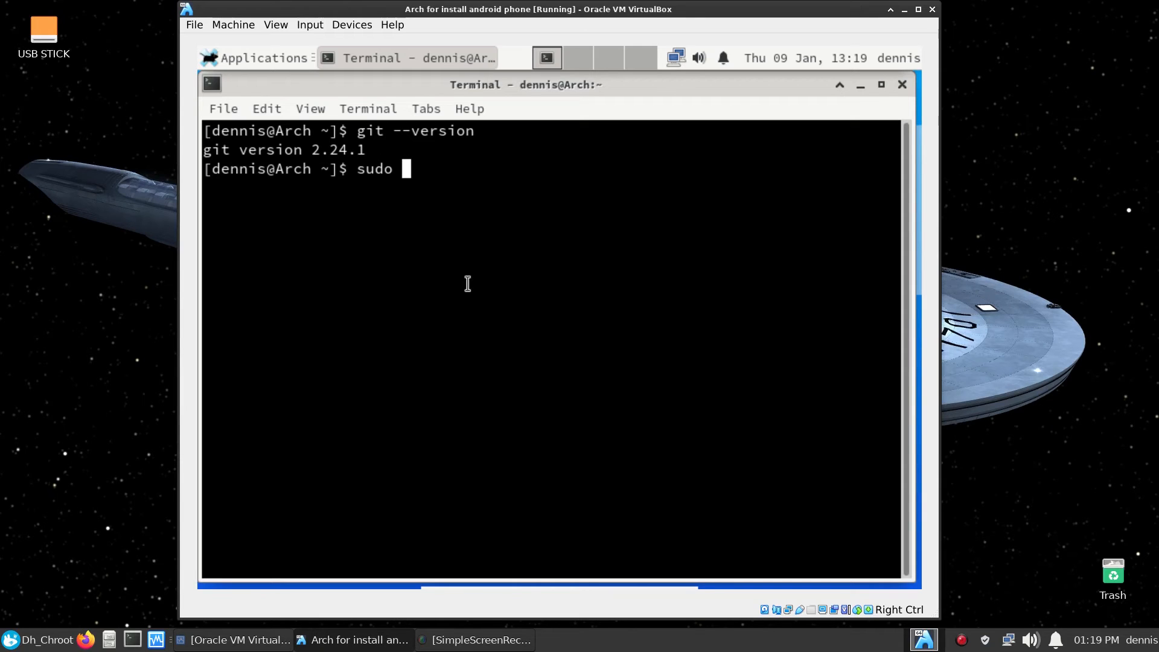
type("pacman -S")
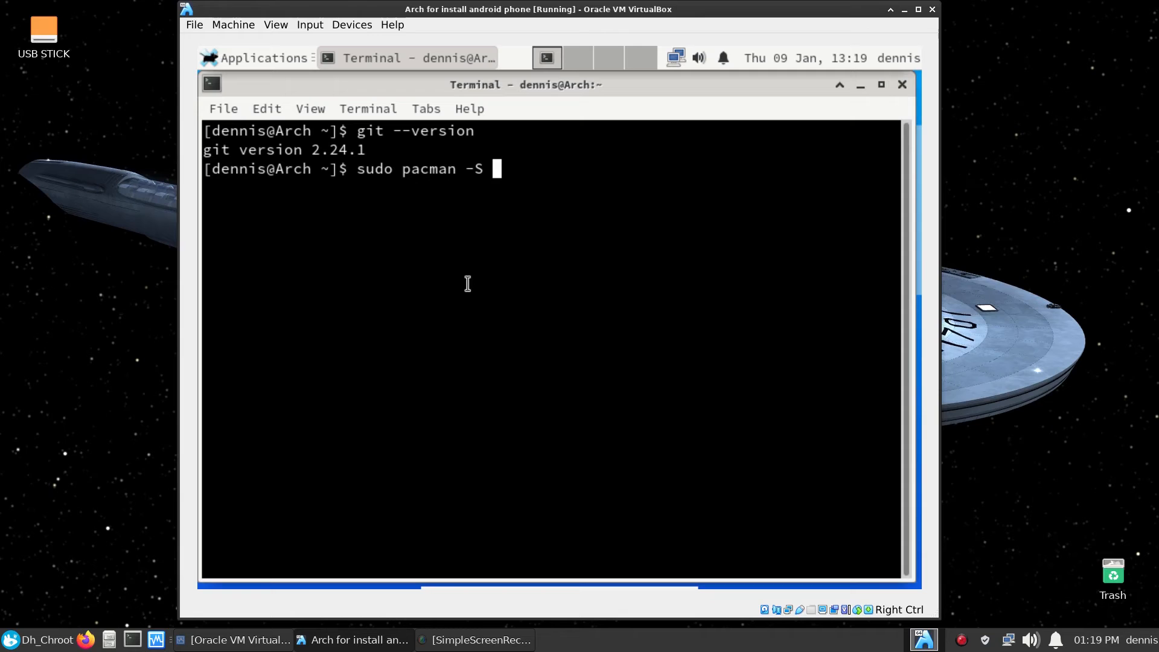
type("mt")
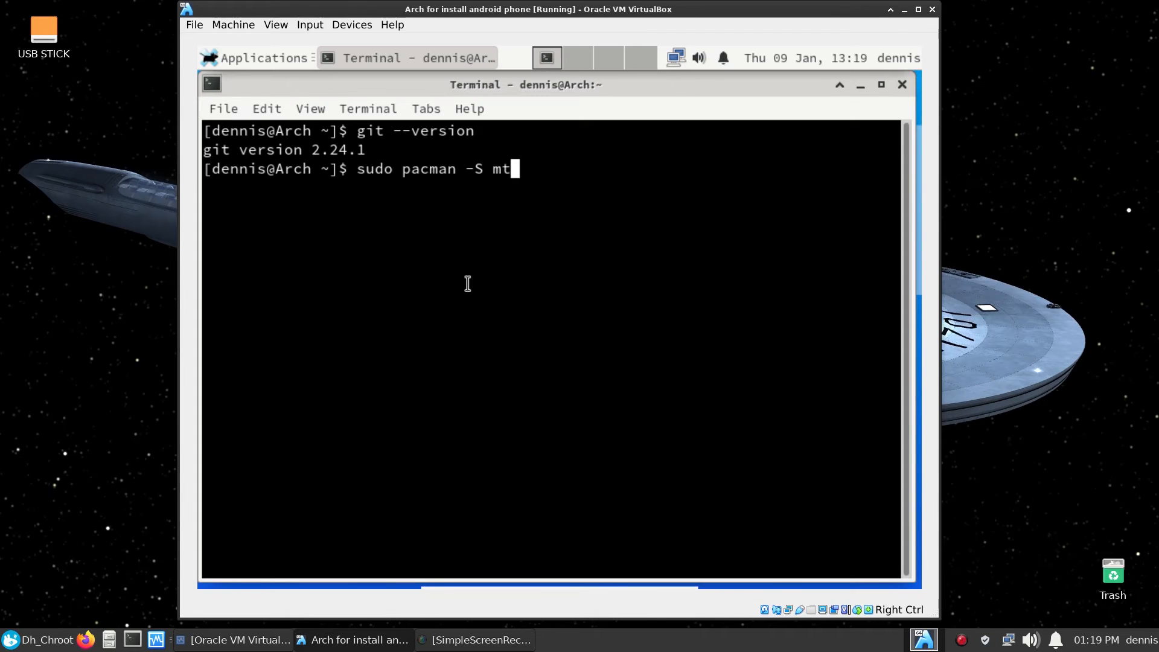
type("pfs")
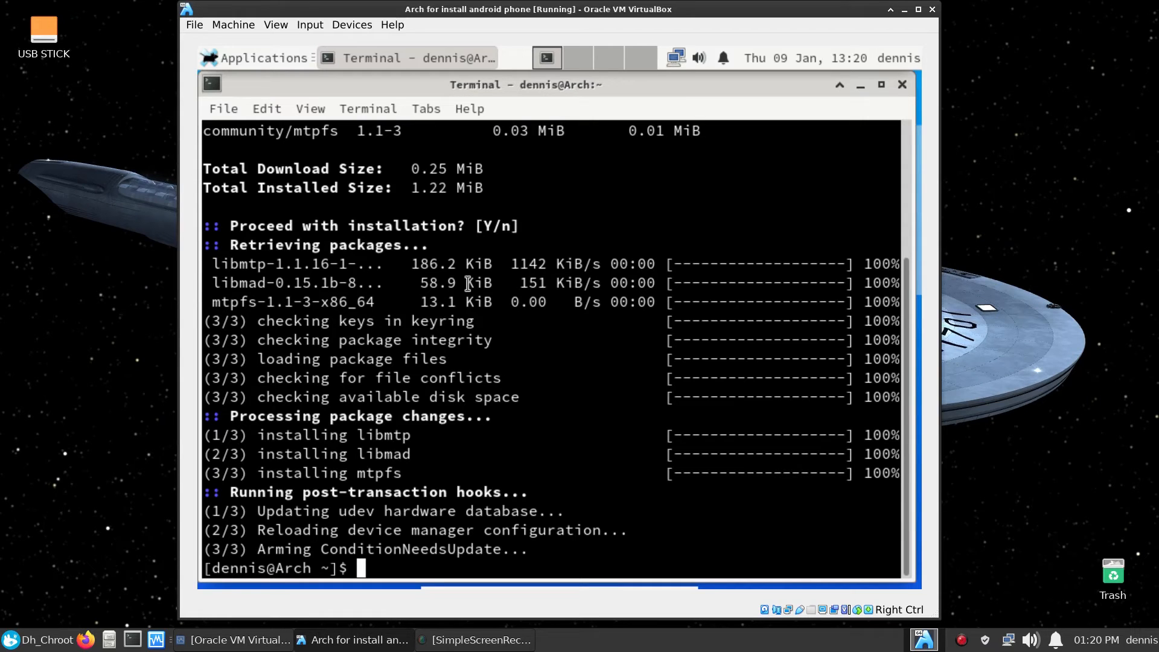
Install jmtpfs 0.5-2 from the AUR via yay -S jmtpfs, then exit the terminal
type("yay")
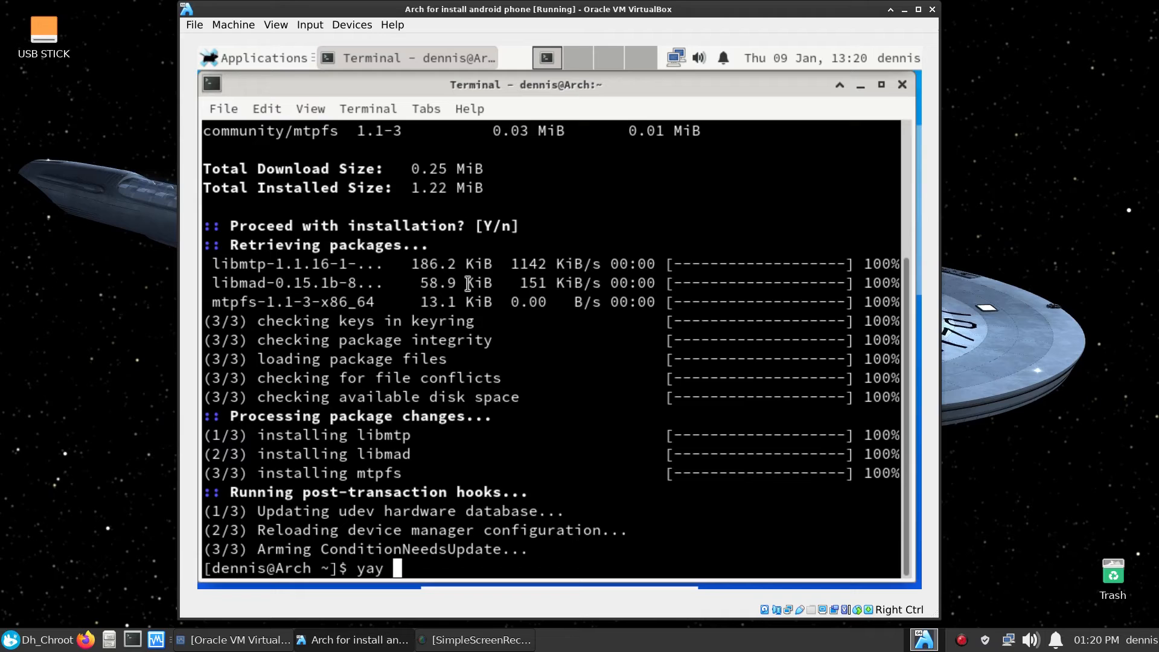
type("-S")
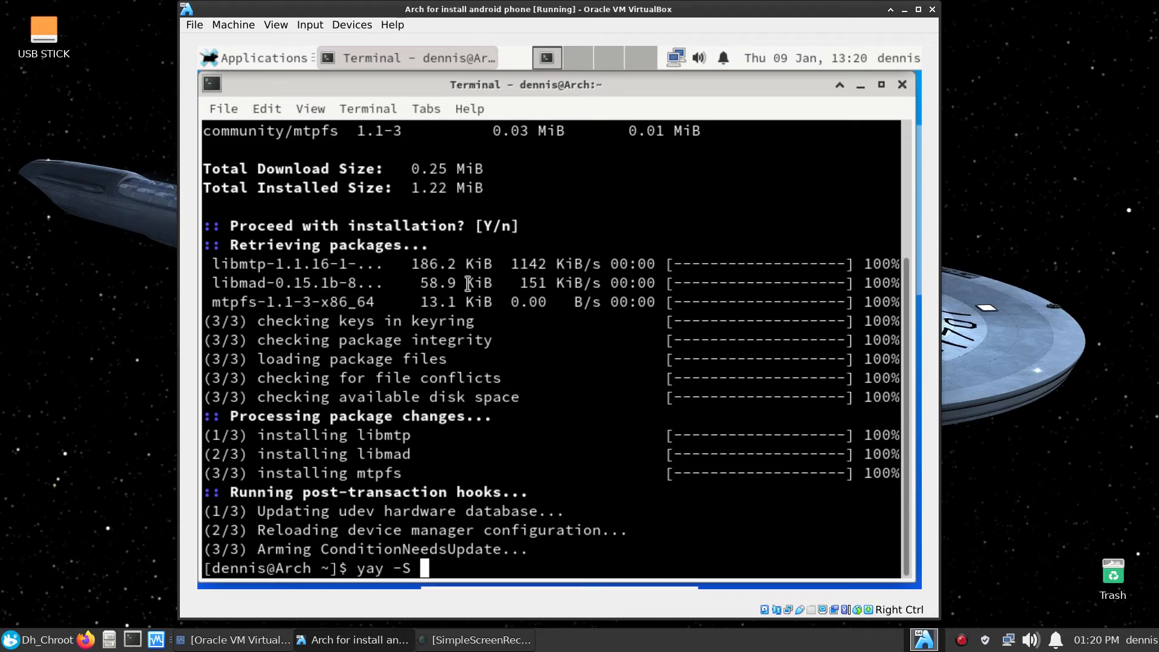
type("jmt")
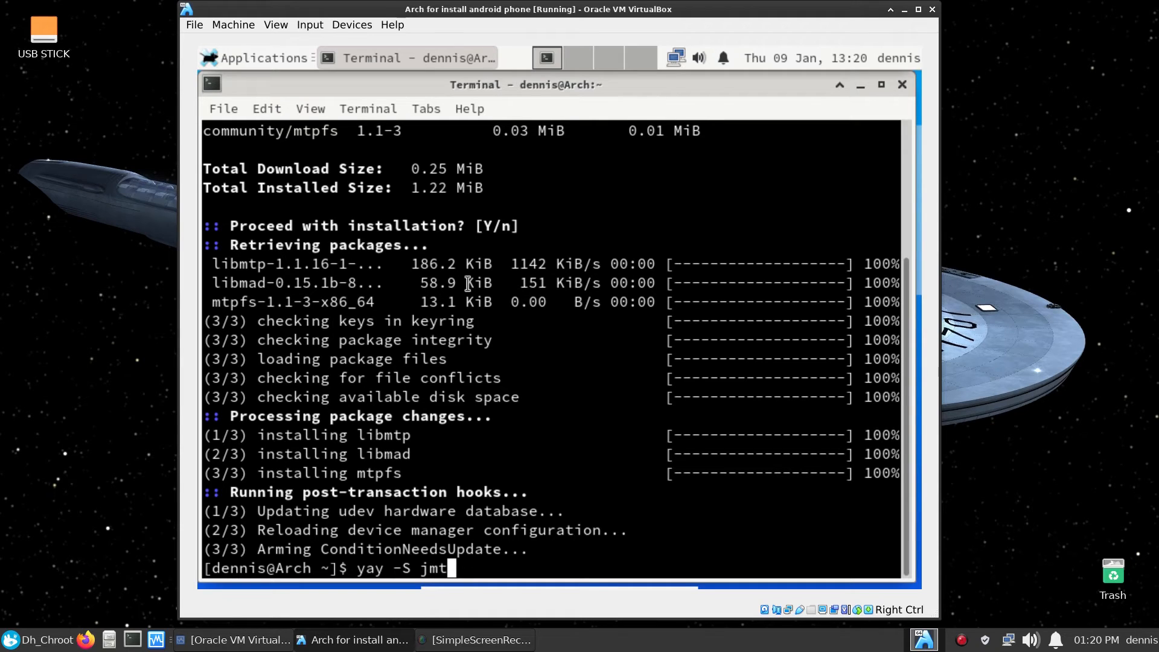
type("p")
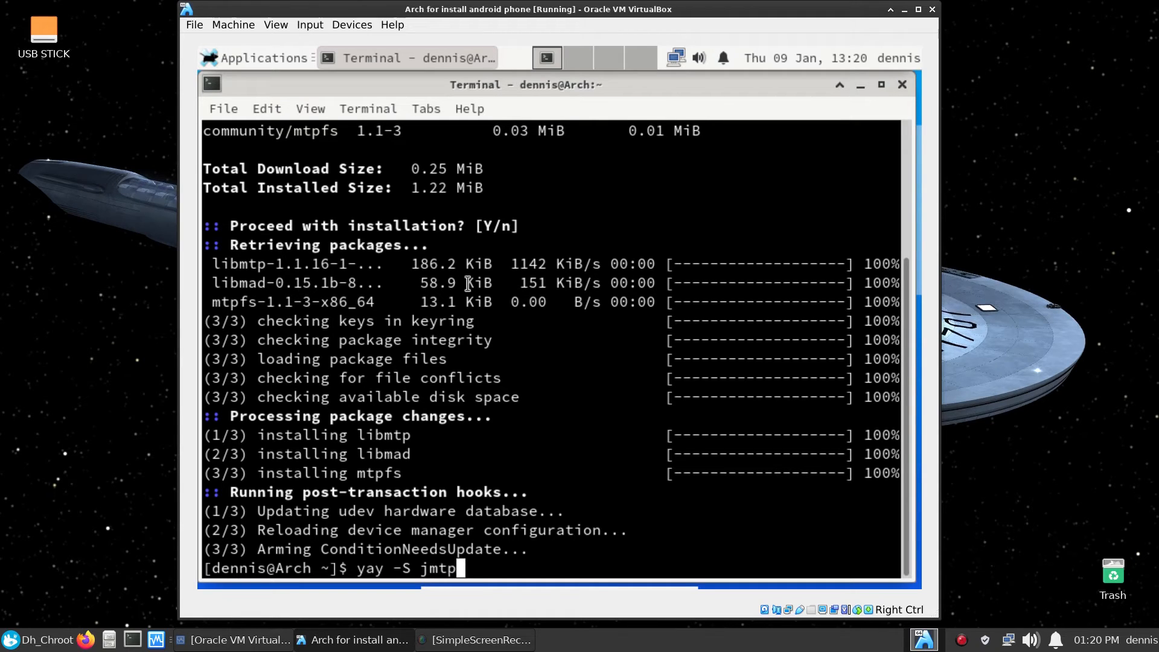
type("fs")
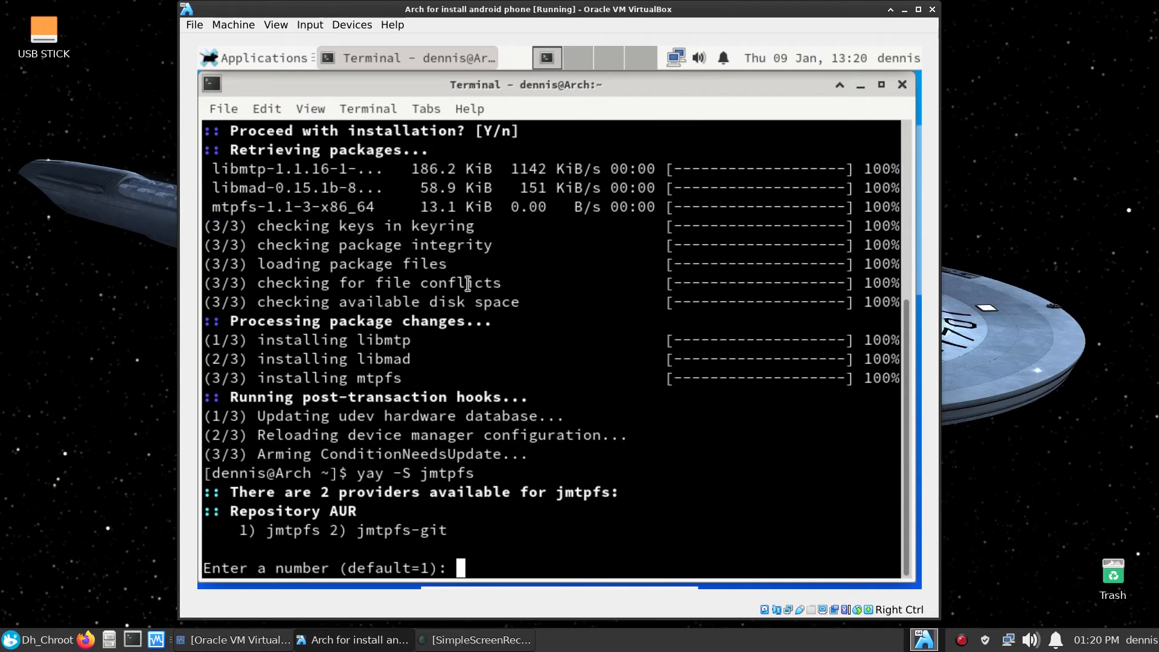
type("1")
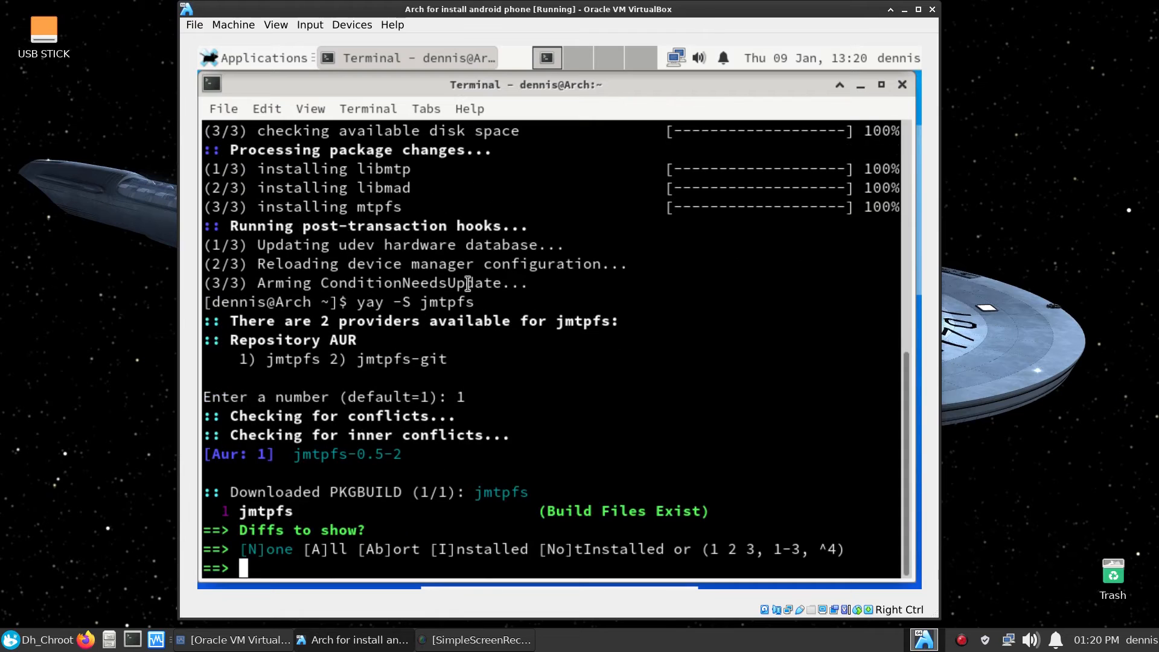
type("n")
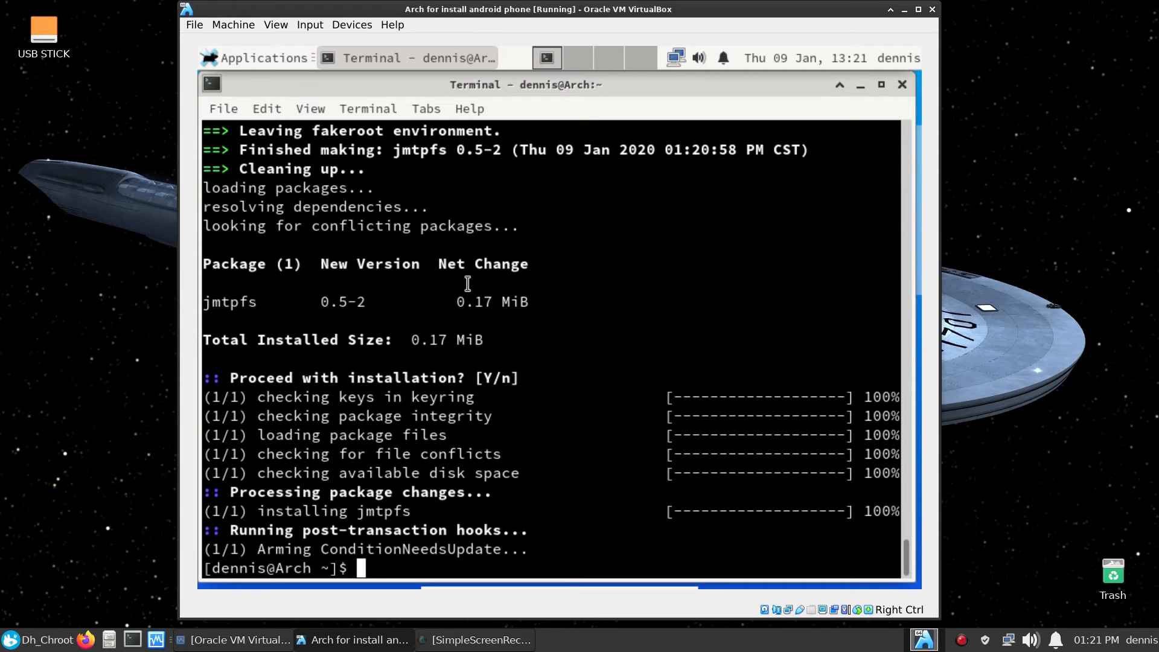
mouse_move(467, 284)
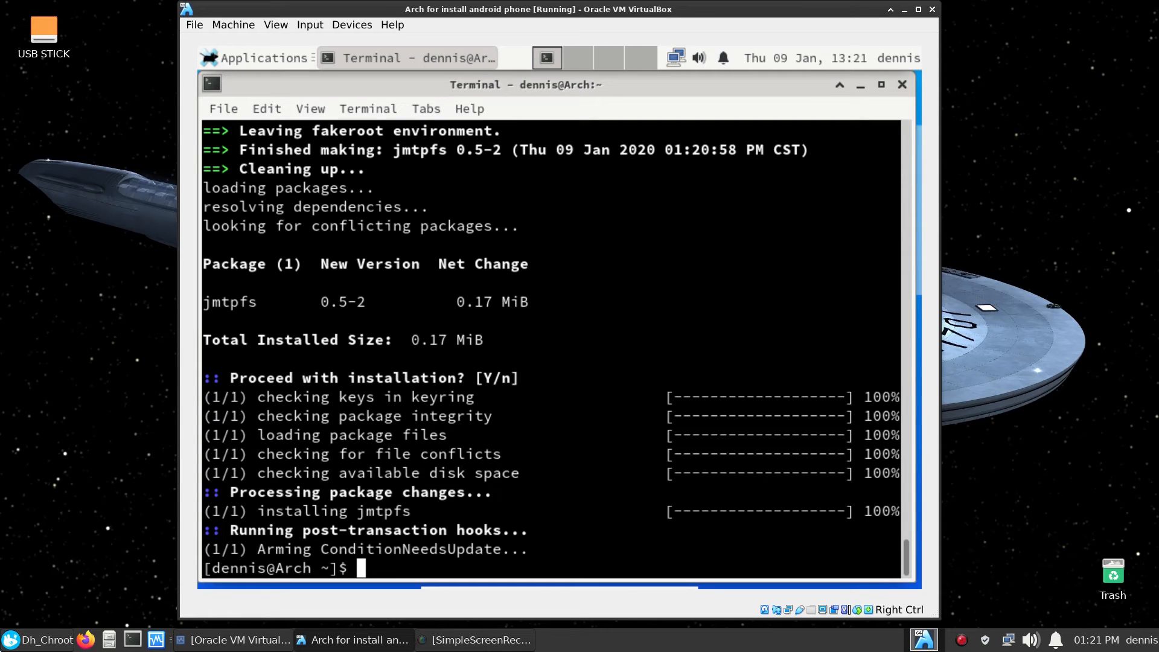
type("ex")
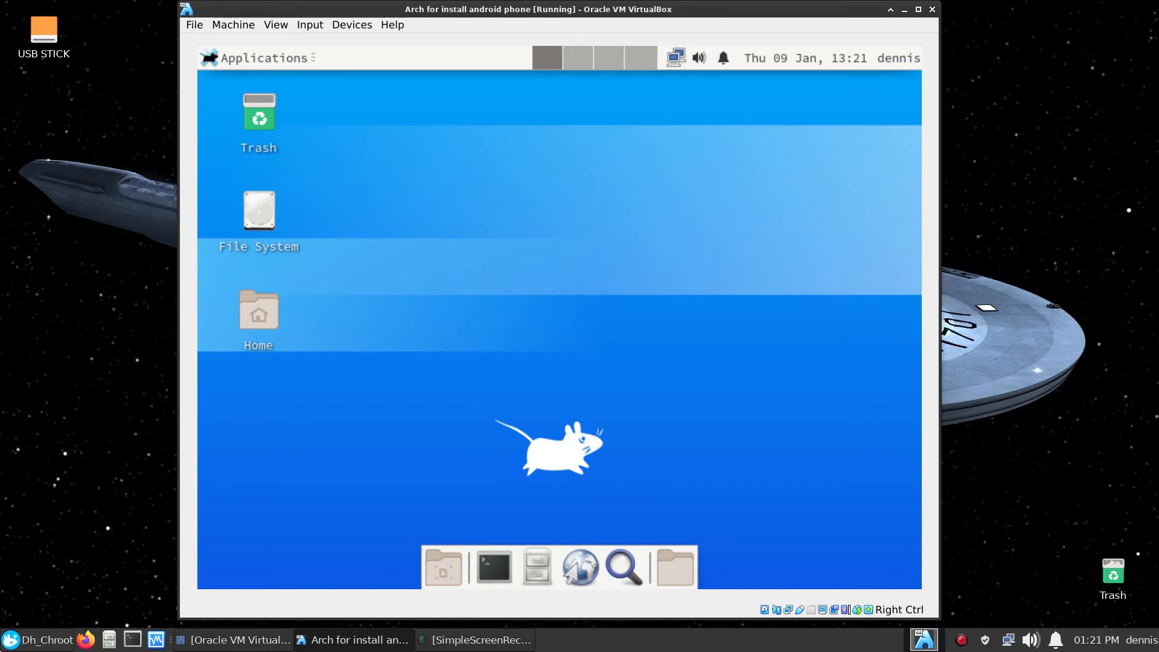
In a new guest terminal, install gvfs-mtp 1.42.2-1 with sudo pacman -S gvfs-mtp
left_click(492, 567)
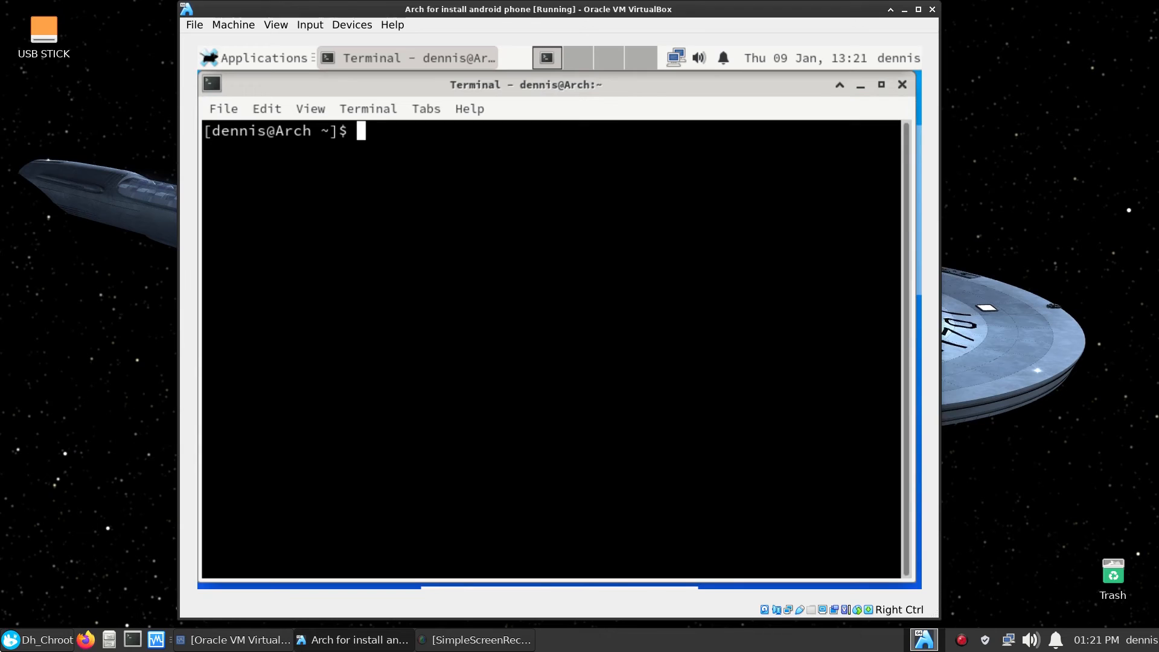
type("sudo pacman -S")
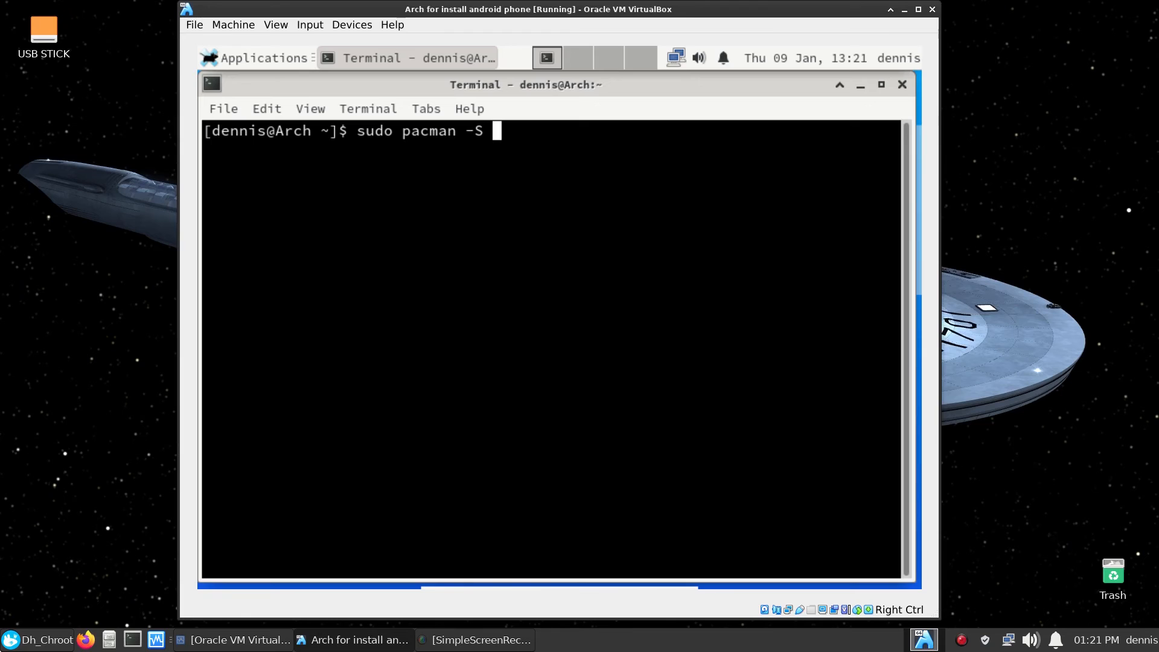
type("gvf")
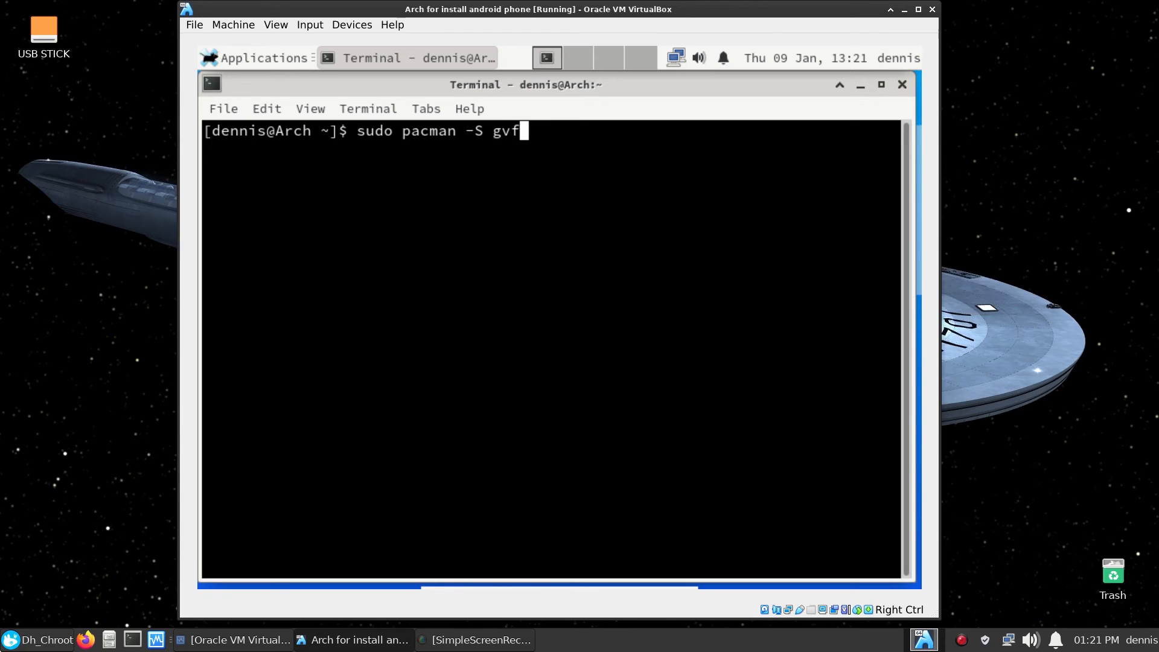
type("s")
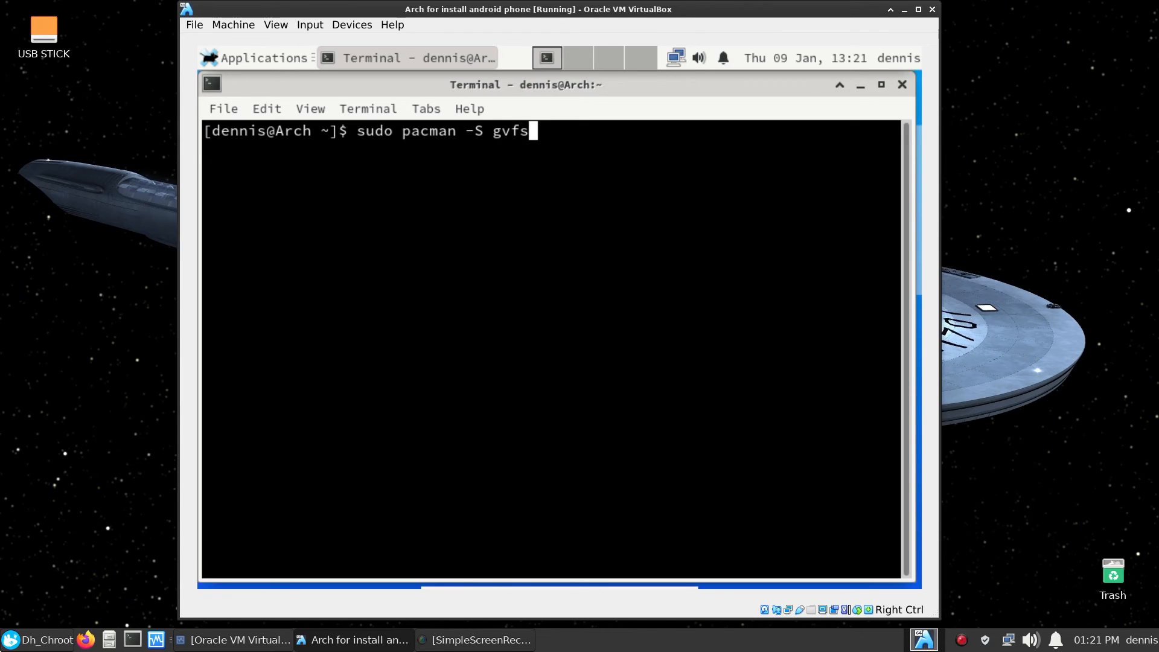
type("-m")
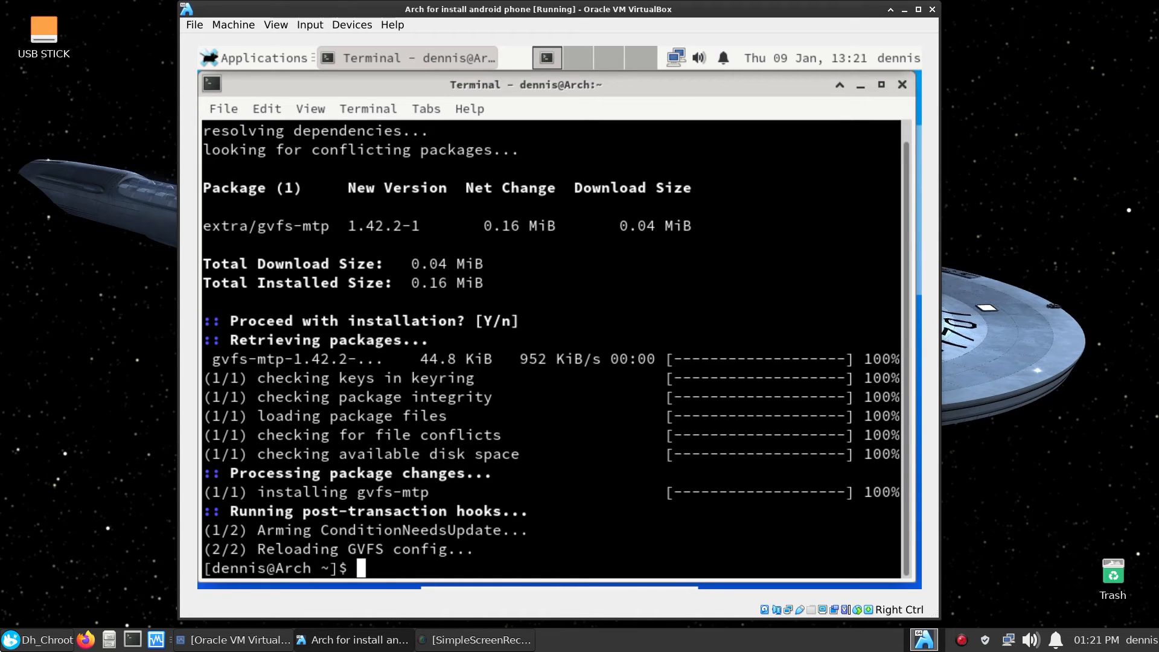
Install gvfs-gphoto2 with sudo pacman -S, pulling in gd and libgphoto2
type("sudo pacman -S gvfs-mtp")
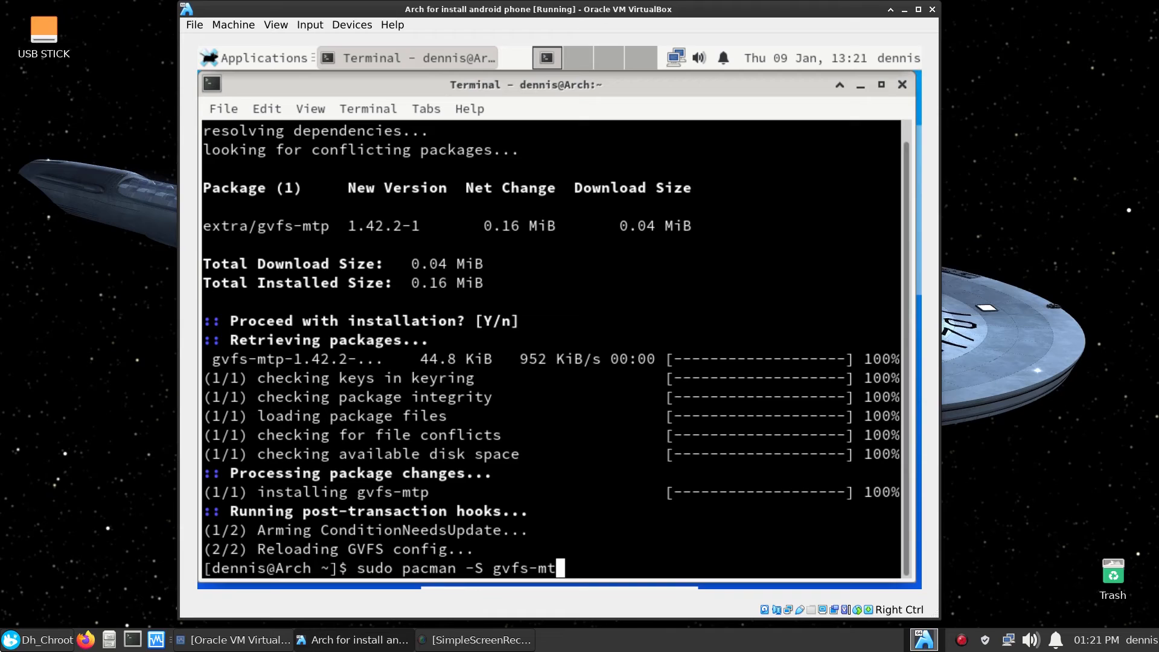
key("BackSpace")
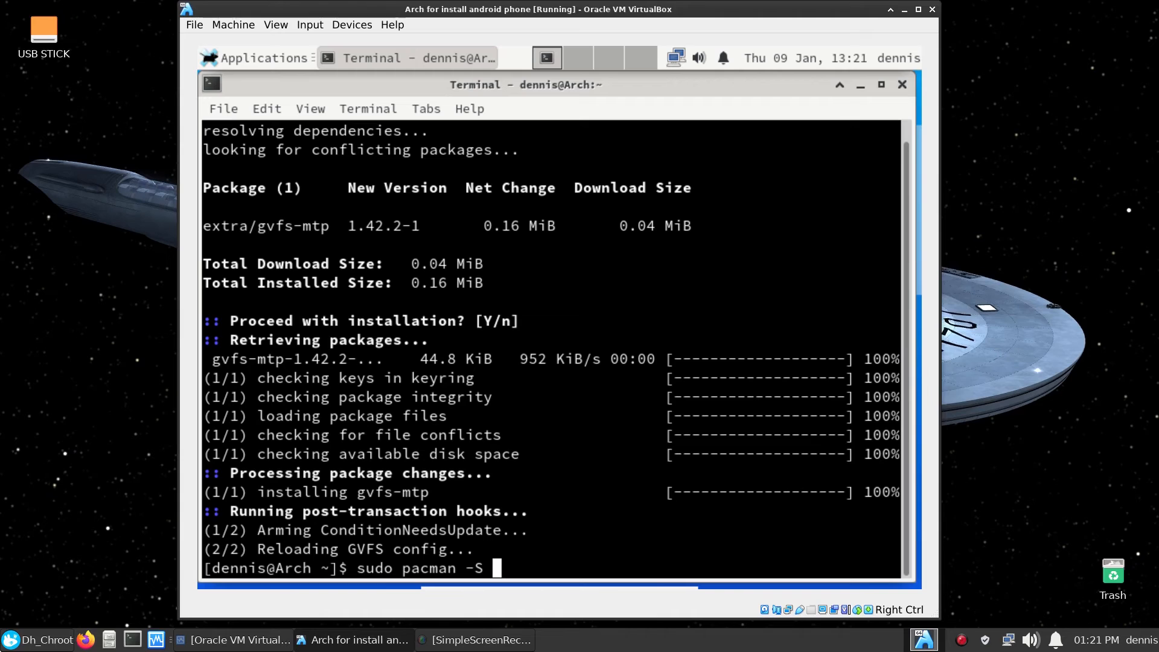
type("gv")
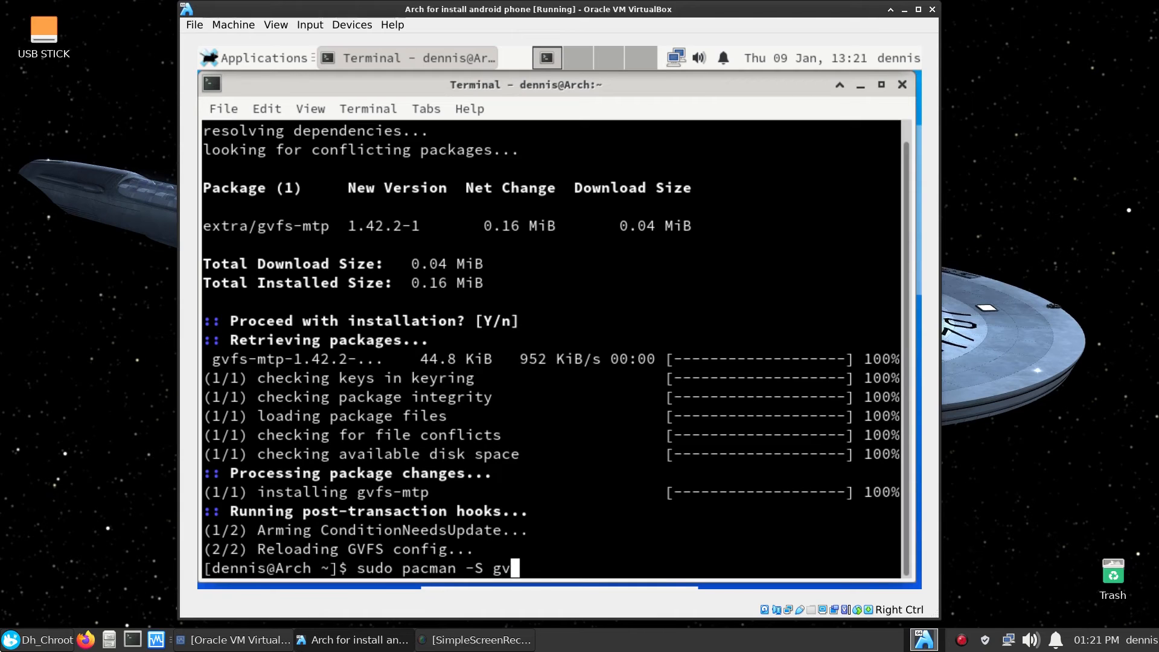
type("fs")
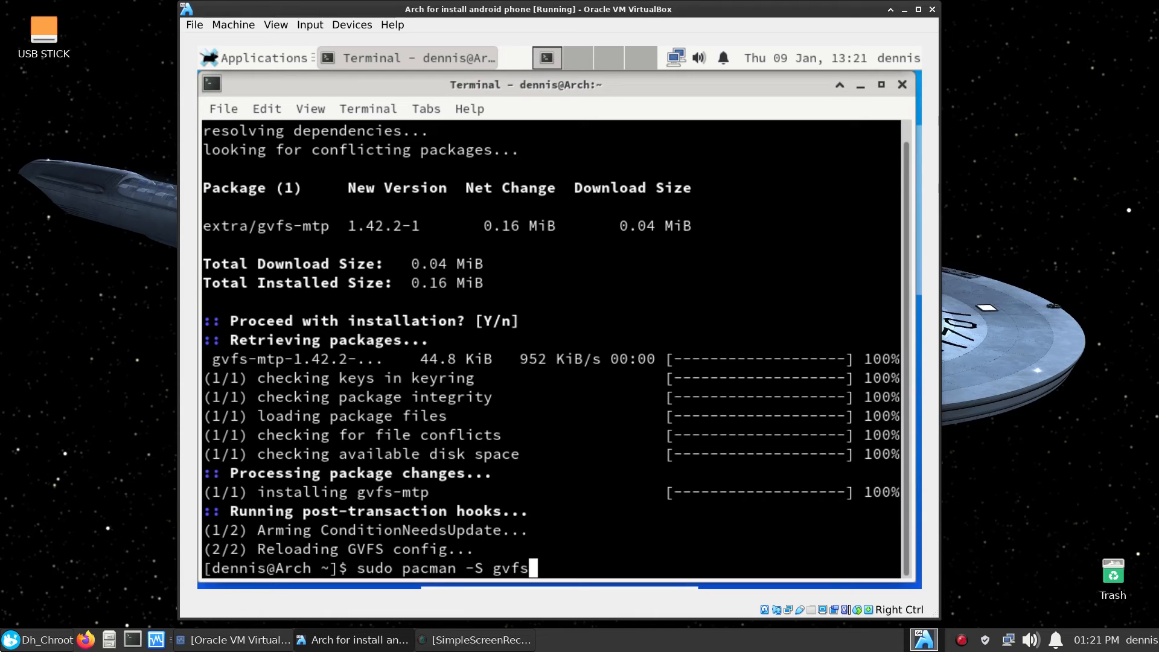
type("-")
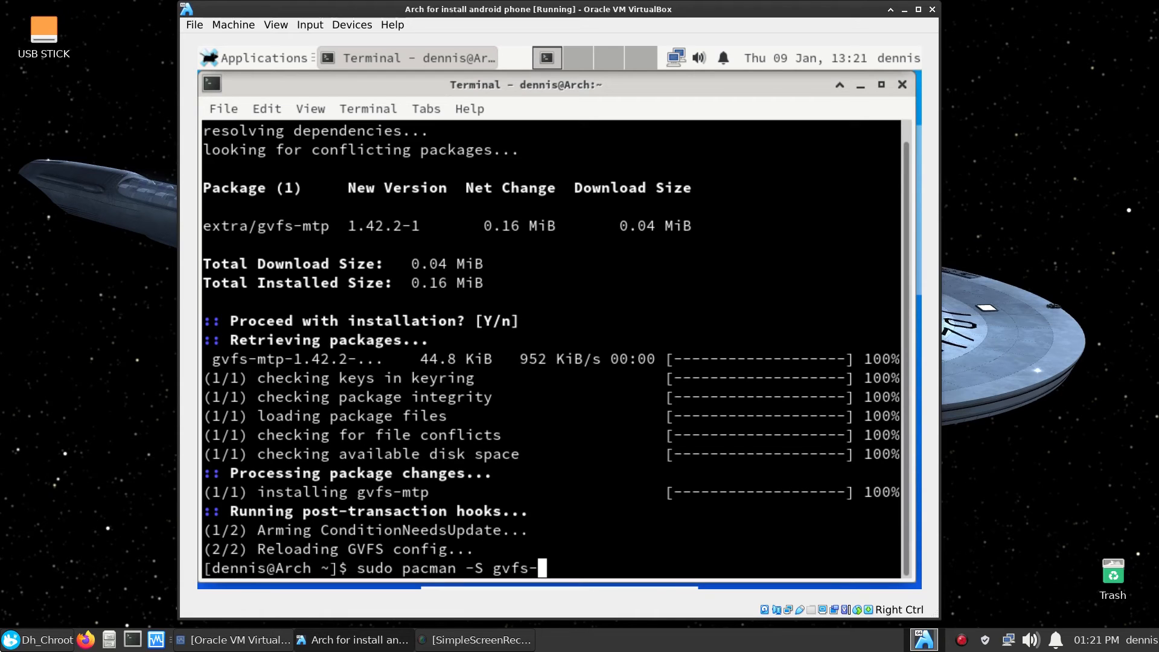
type("gp")
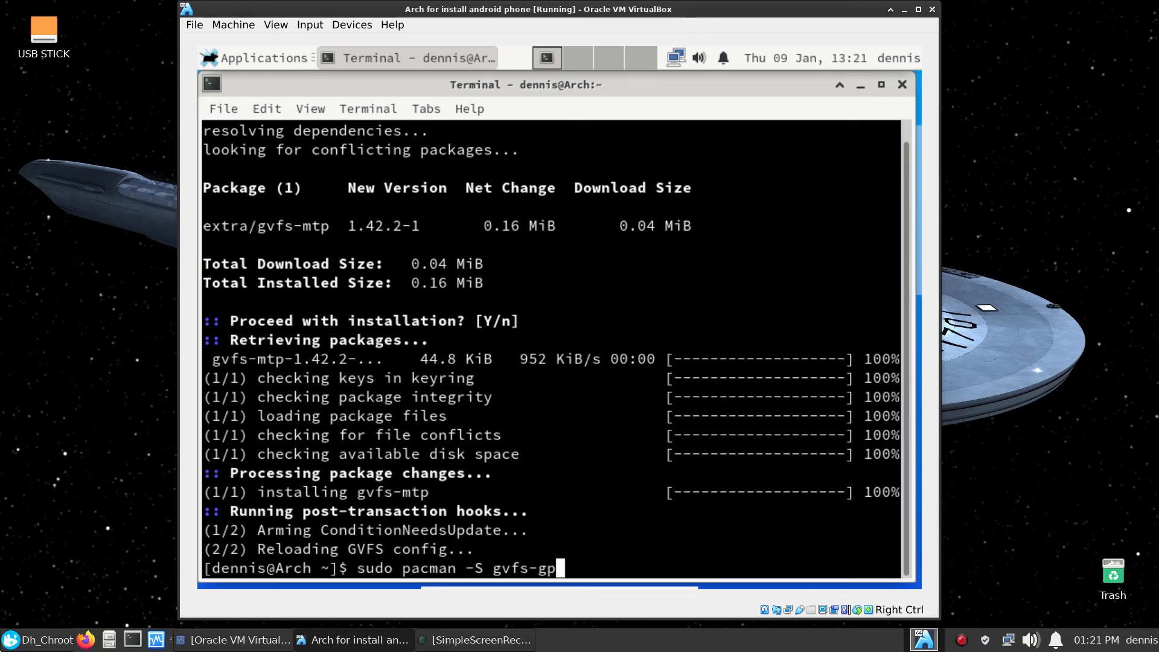
type("hoto")
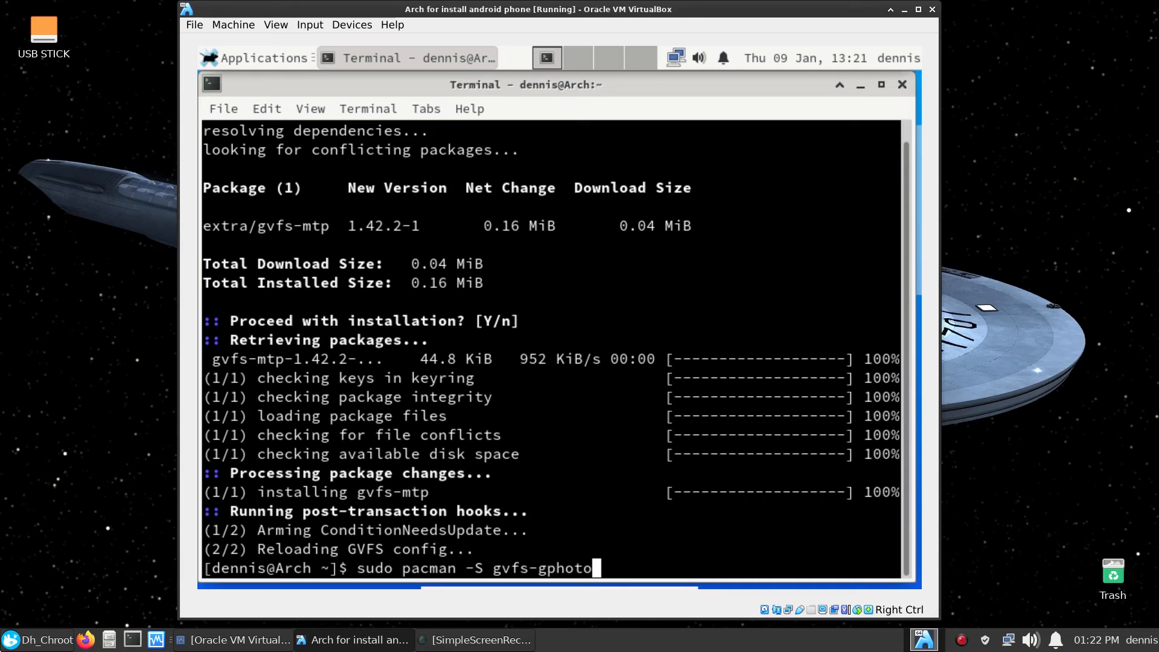
type("2")
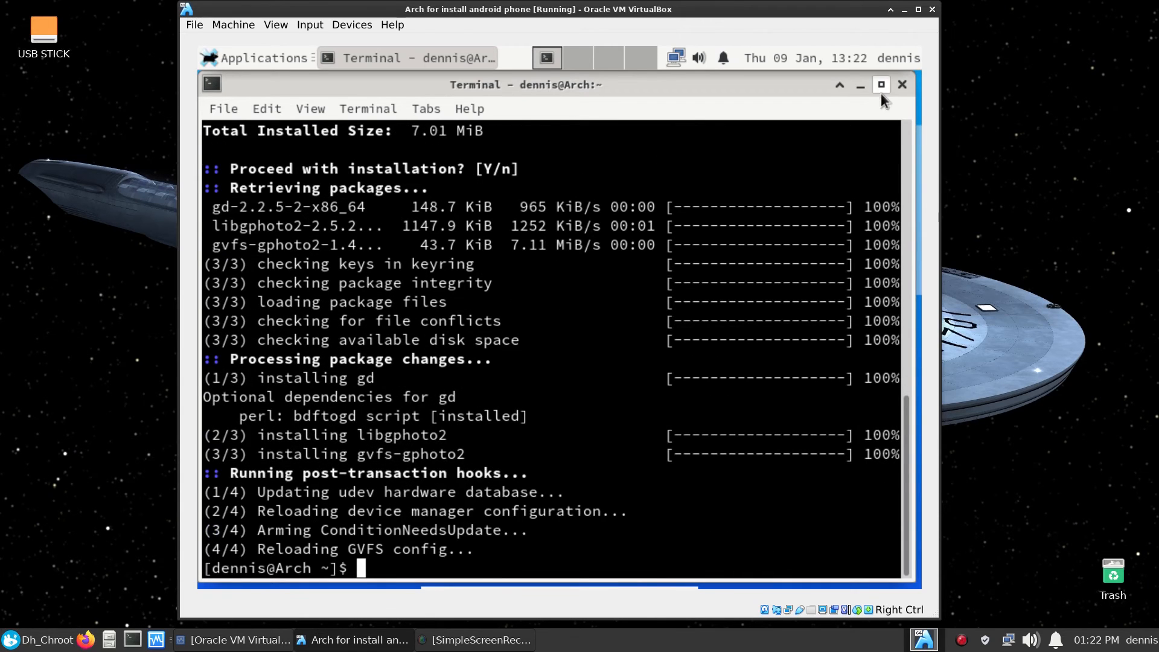
Close the terminal, restart the Arch guest via Log Out, and boot Arch Linux from GRUB
left_click(901, 83)
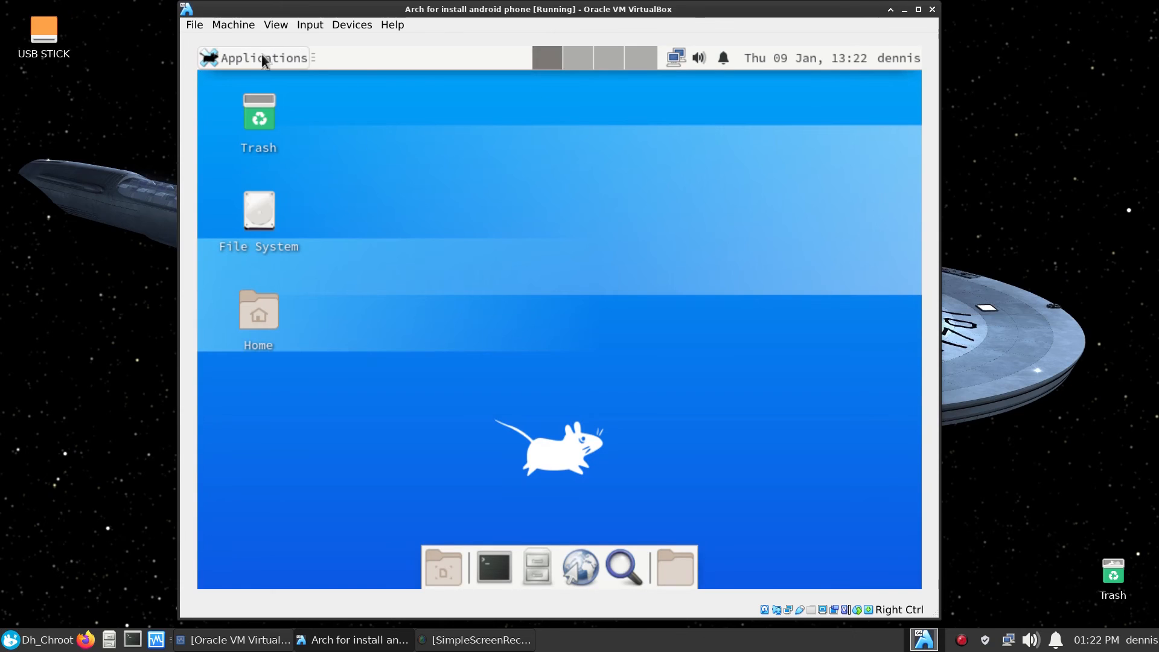
left_click(260, 58)
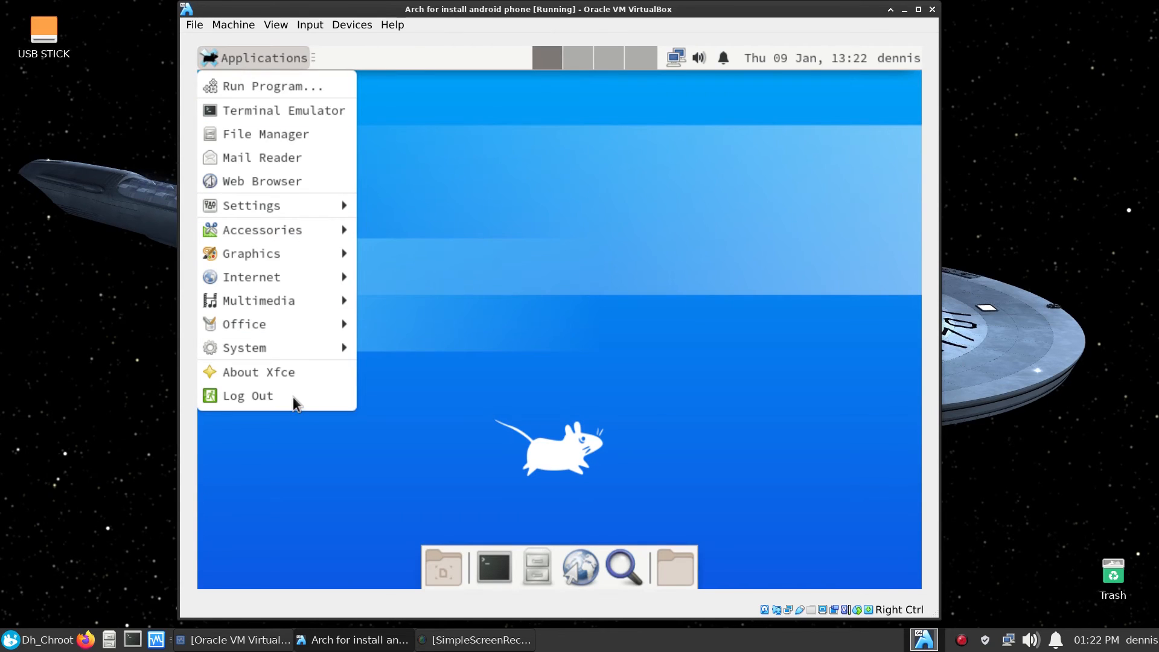
left_click(247, 395)
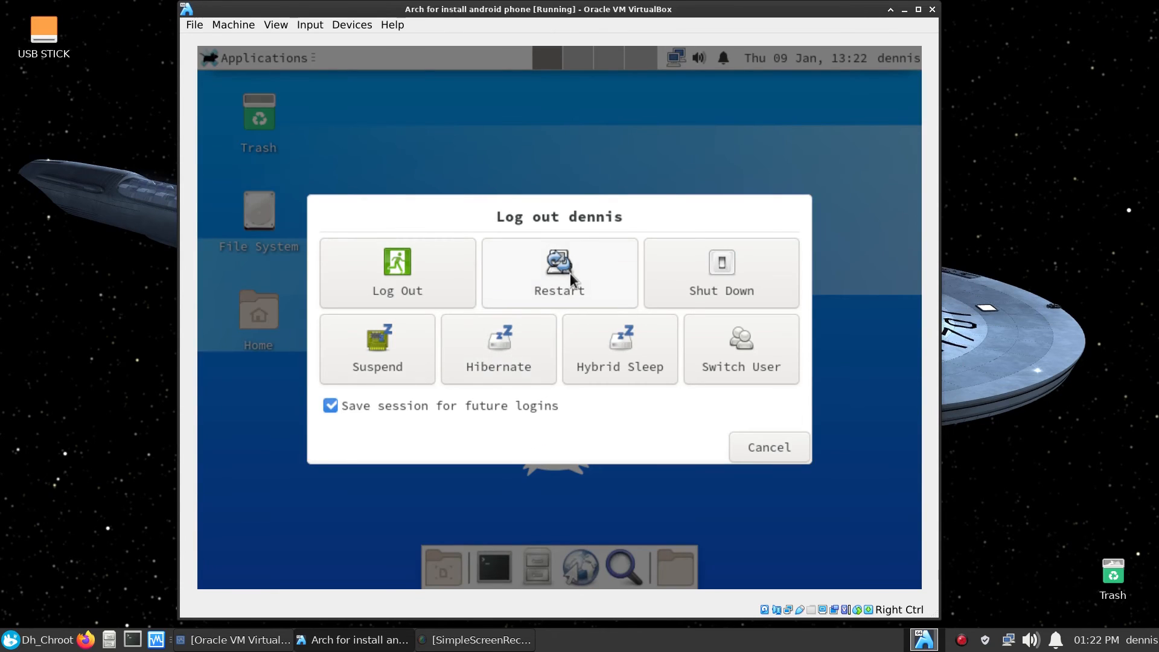
left_click(559, 272)
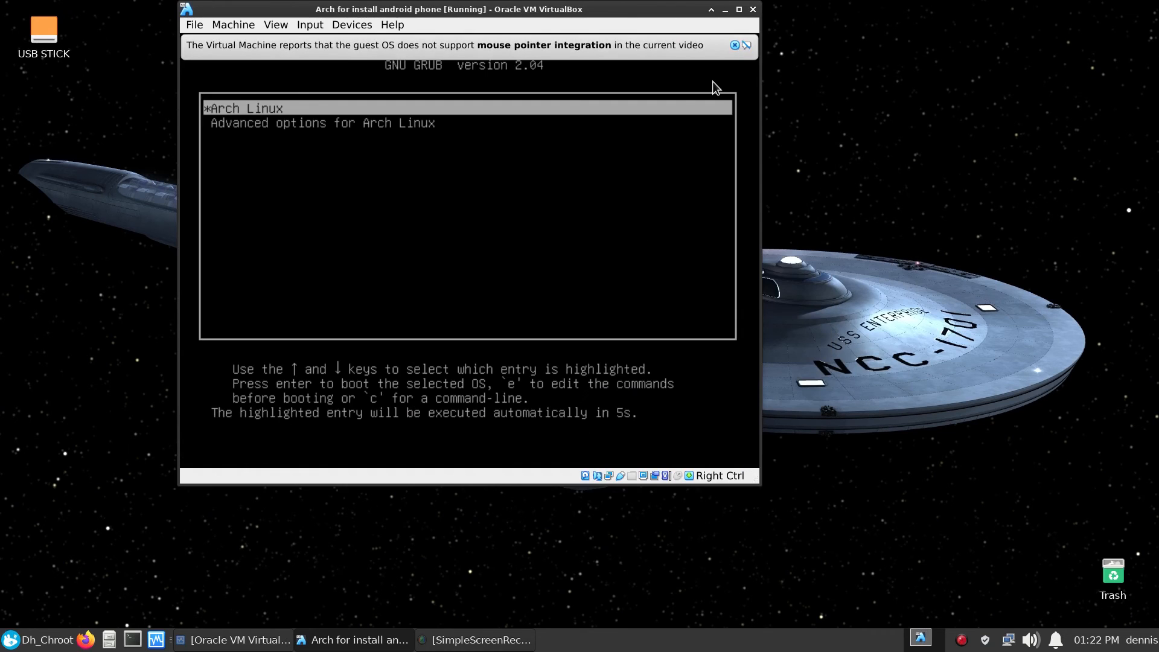
key("Return")
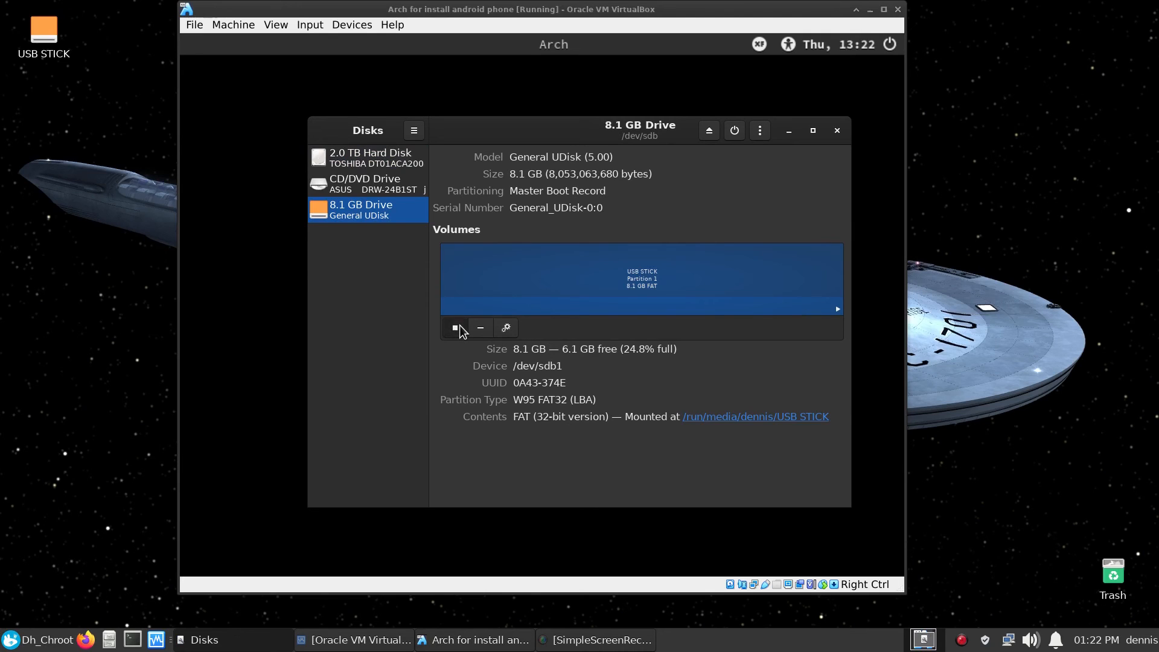
Unmount the USB STICK partition on the 8.1 GB drive and close Disks
left_click(455, 328)
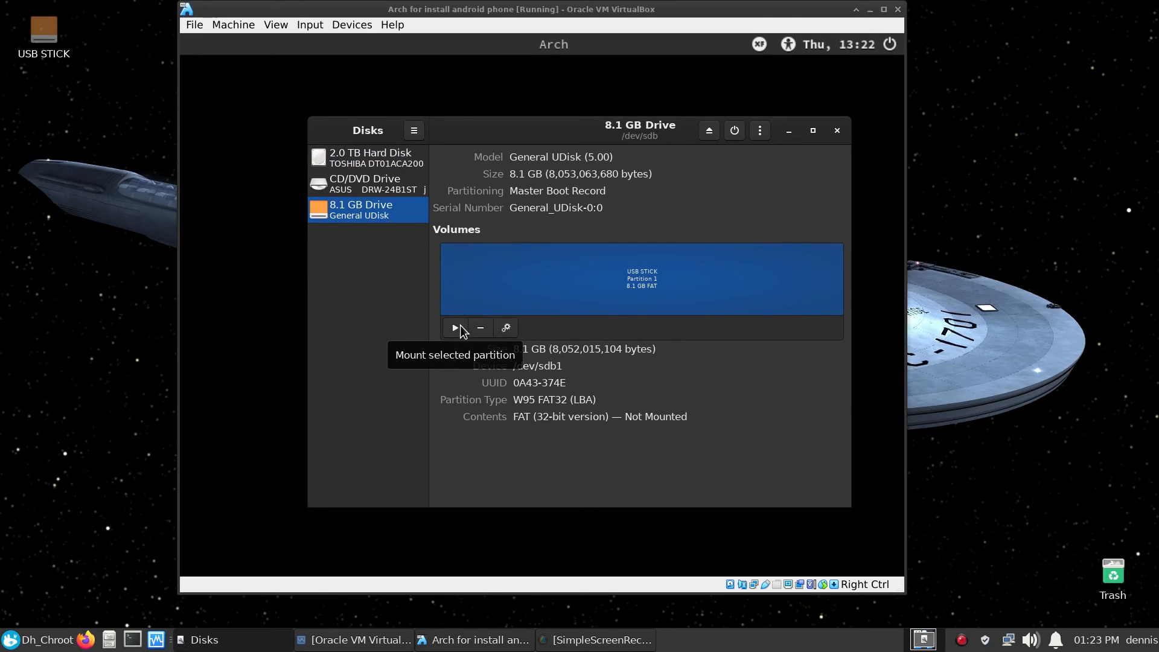
left_click(367, 183)
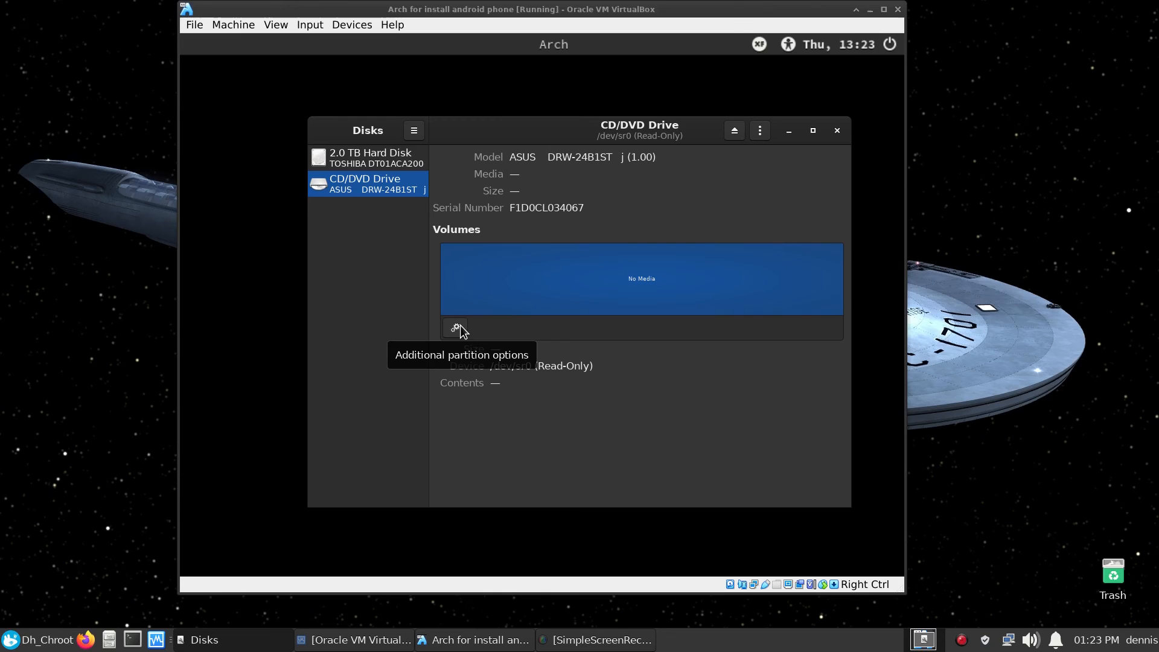
mouse_move(845, 142)
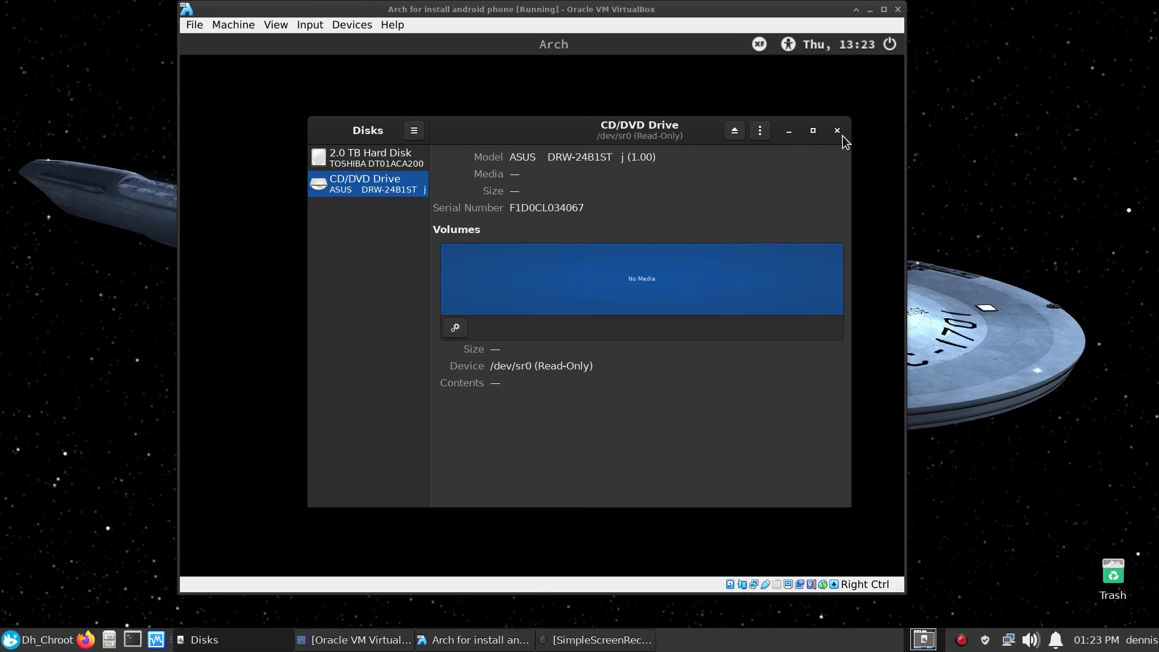
left_click(835, 131)
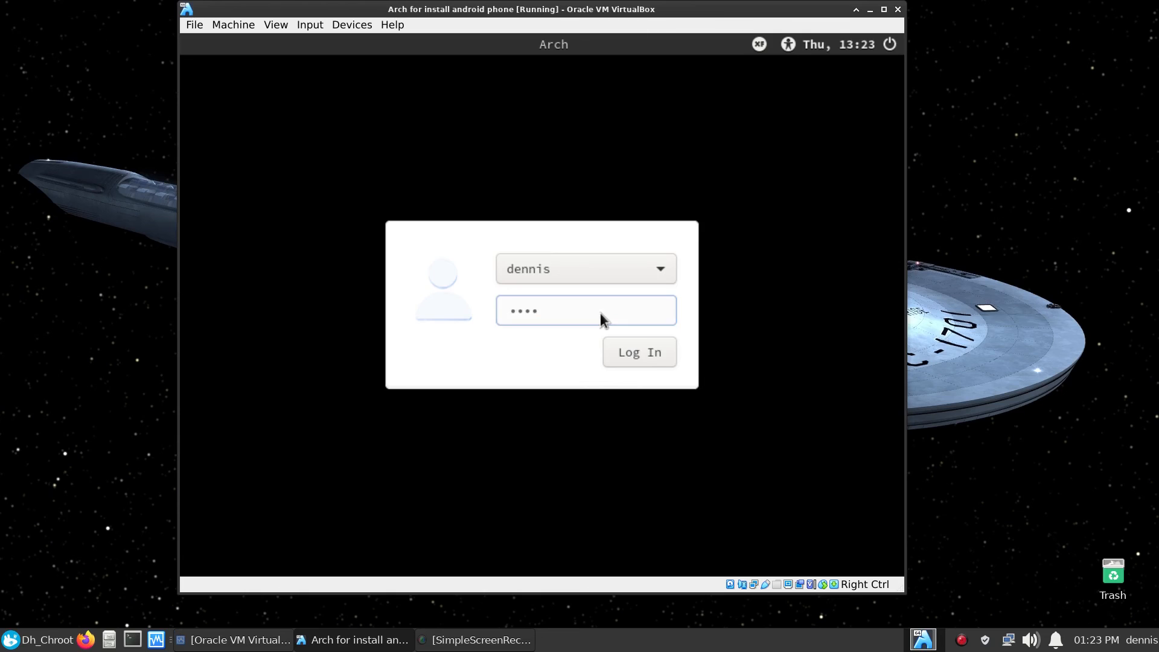
Log in to the rebooted Arch guest from its login screen
left_click(638, 352)
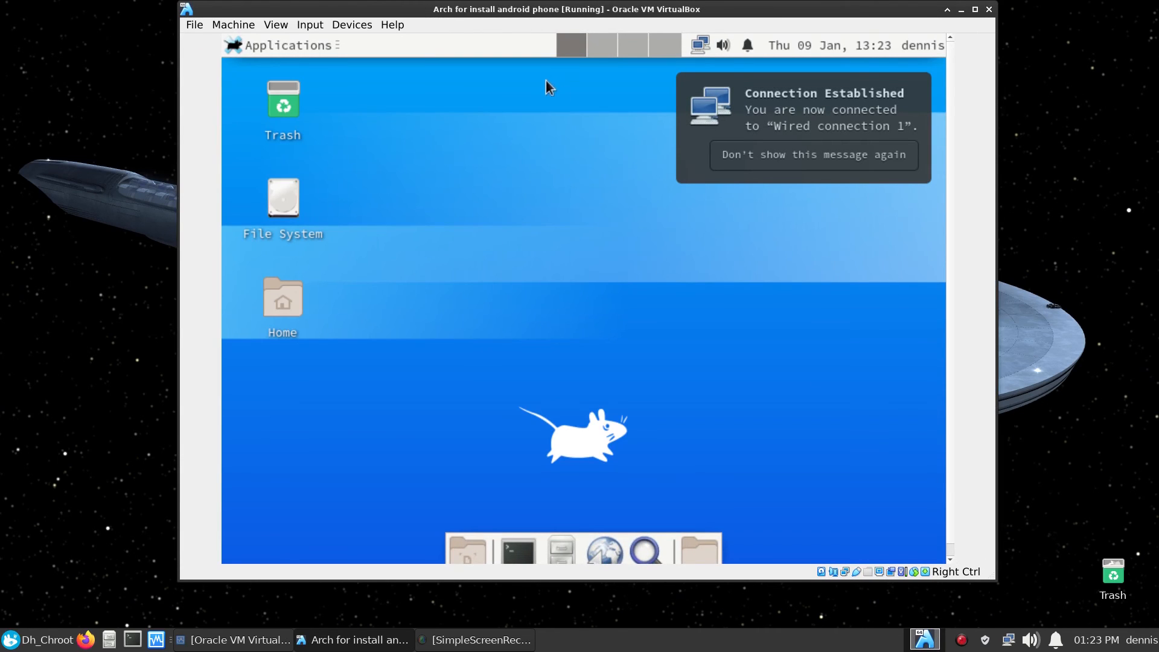
mouse_move(357, 72)
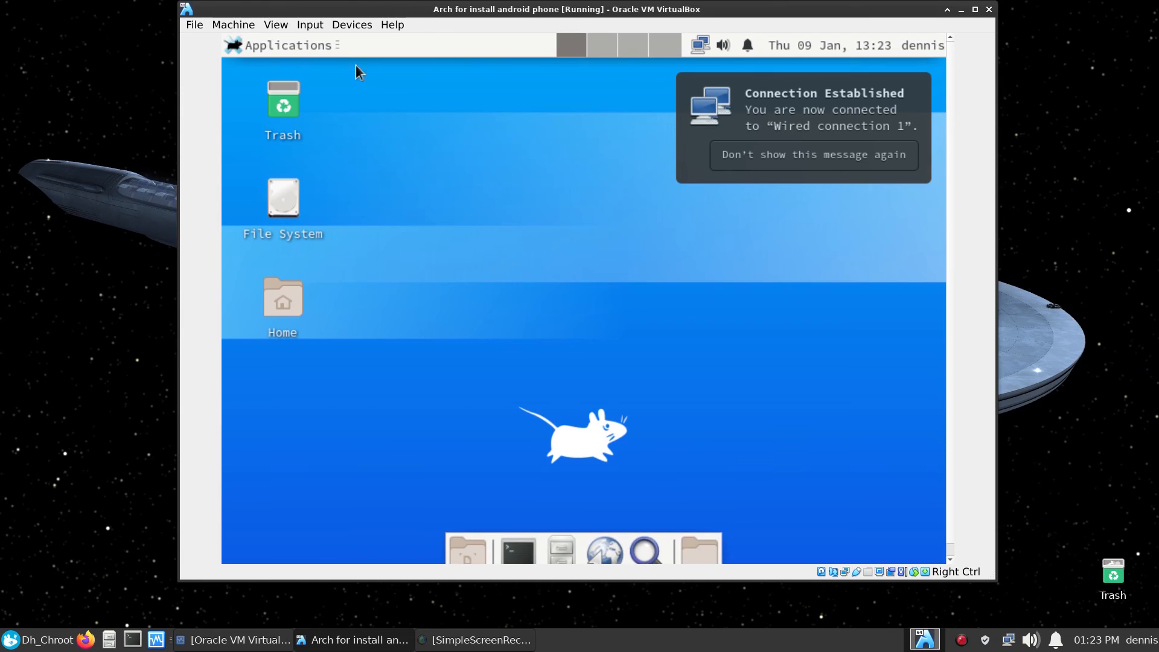
Pass the SAMSUNG Android SCH-S968C phone through to the VM from the Devices menu
left_click(352, 24)
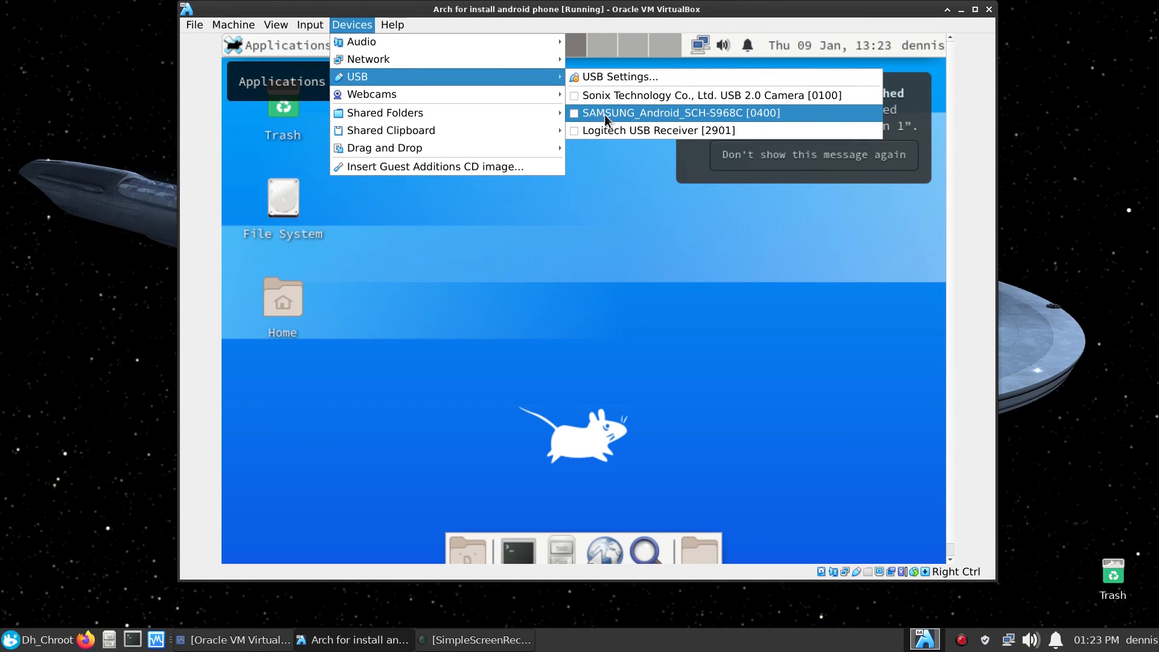
left_click(675, 112)
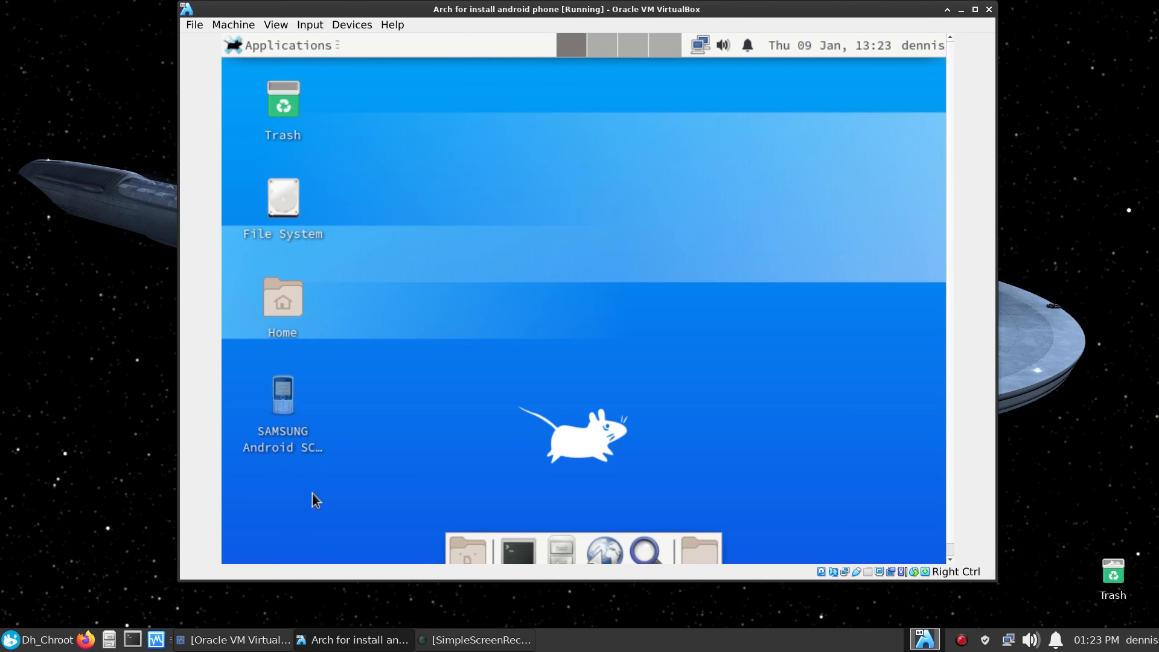
mouse_move(363, 432)
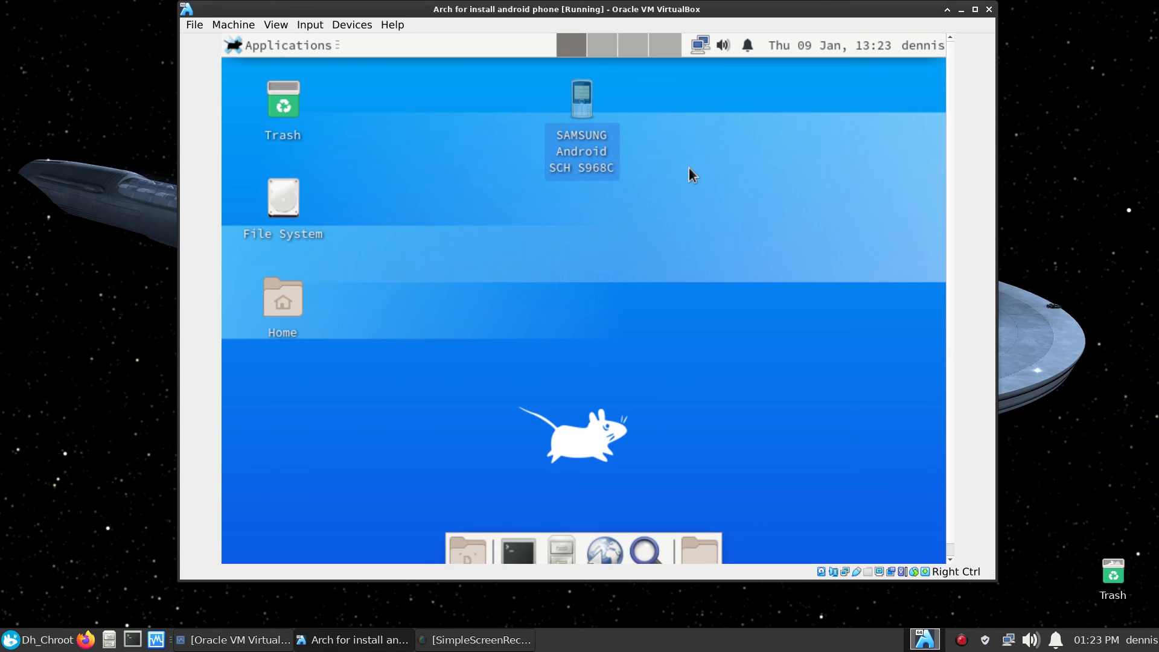
mouse_move(609, 187)
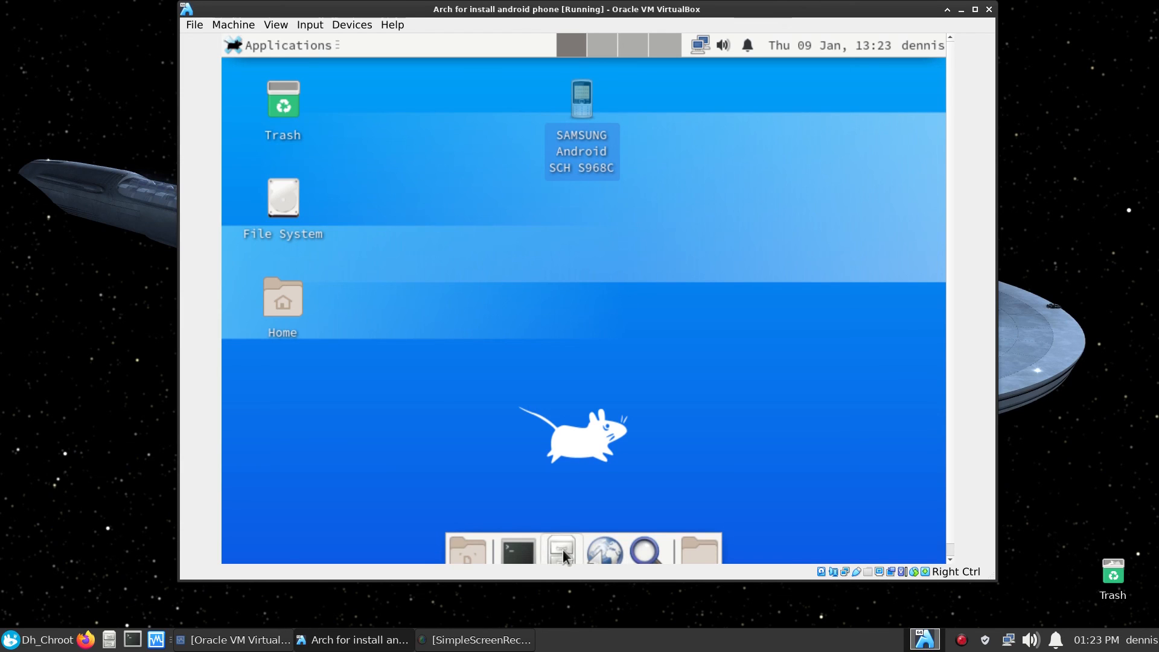
Browse the phone's Phone > DCIM > Camera folder in Thunar, open a photo, then close the viewer
left_click(561, 550)
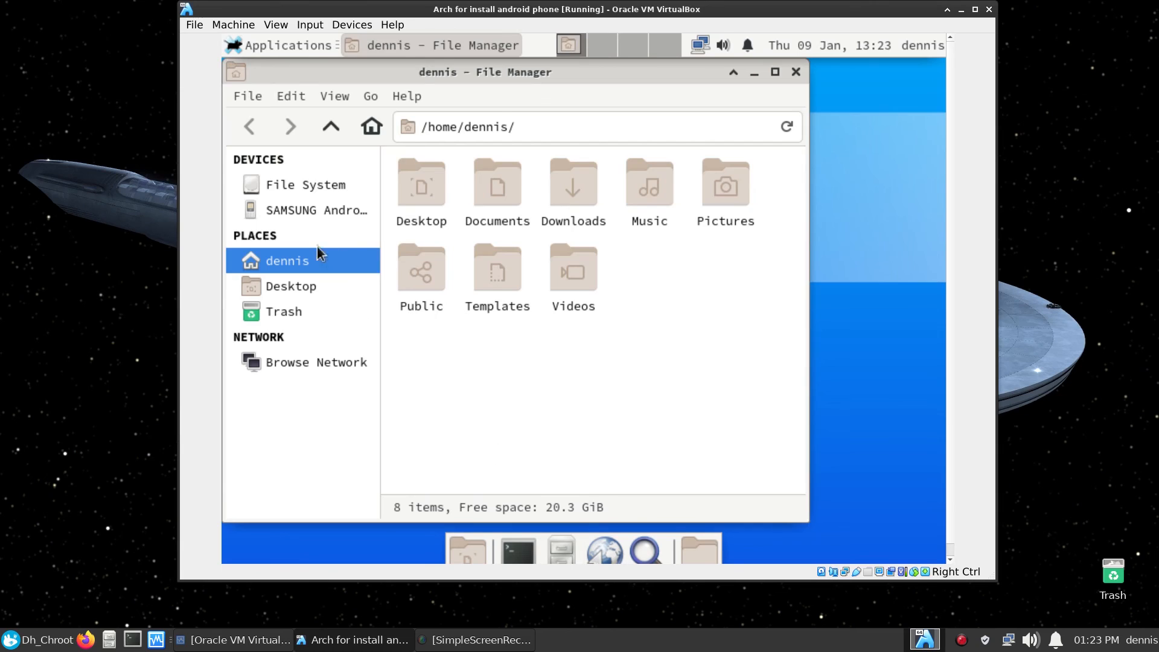
left_click(316, 210)
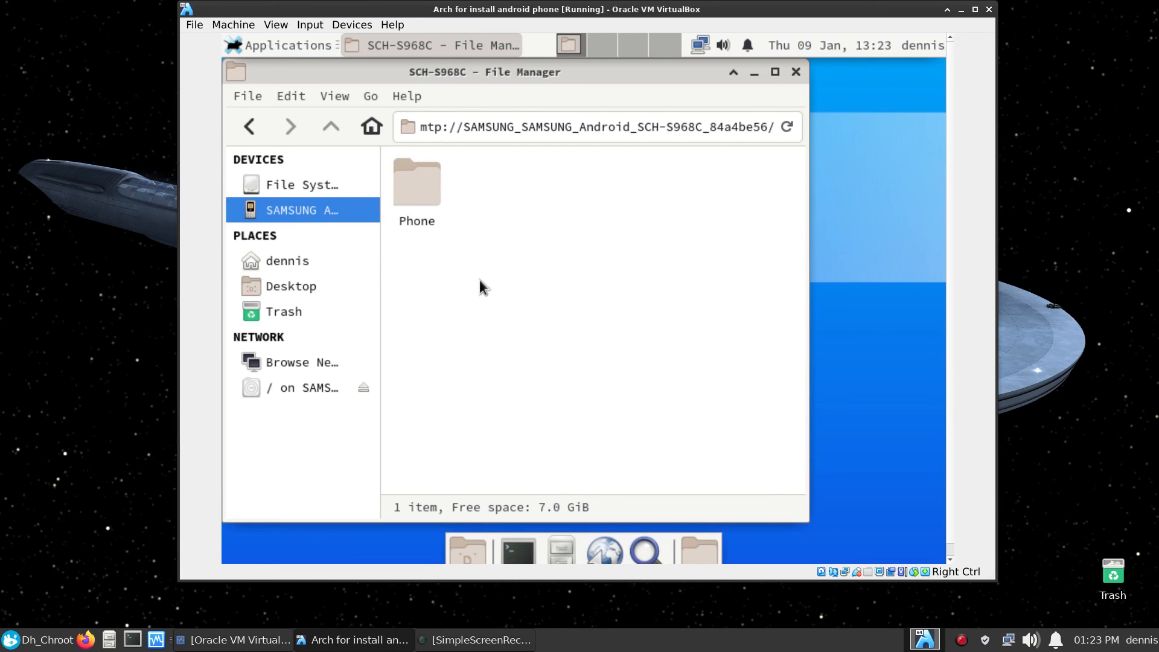
double_click(415, 181)
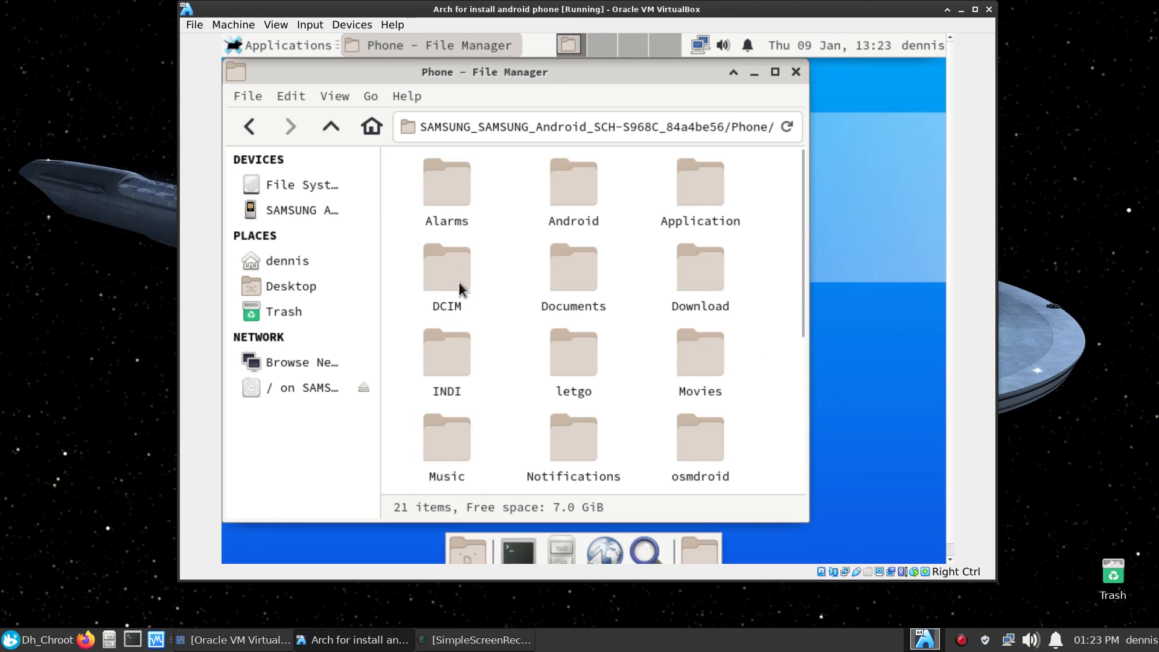
double_click(446, 268)
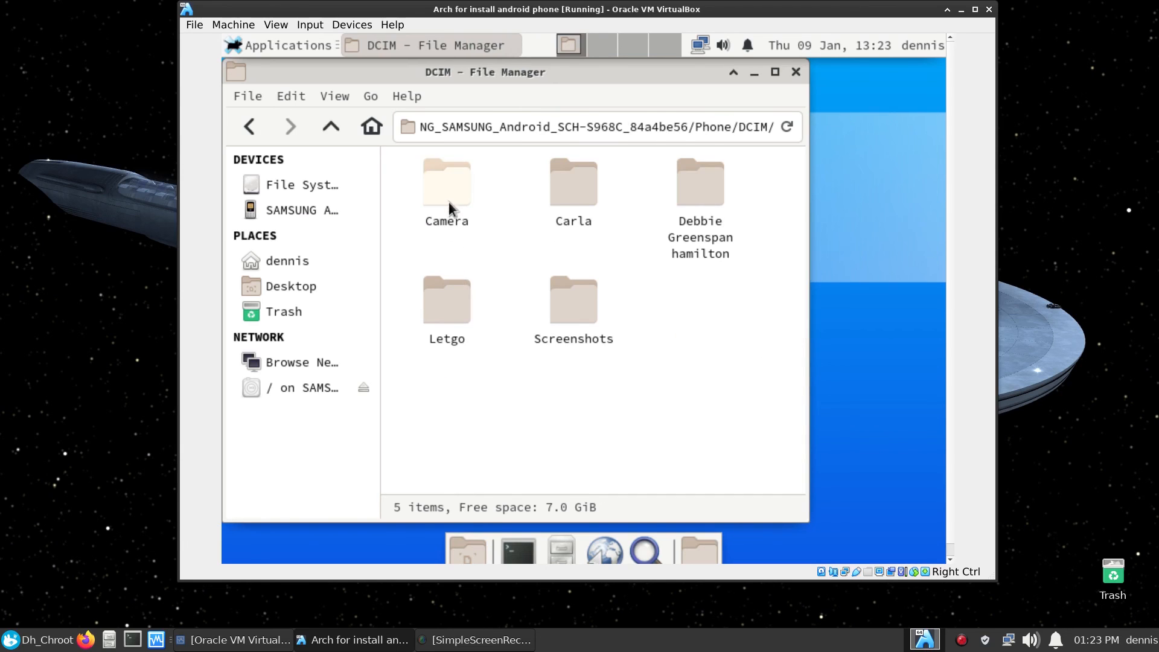
double_click(445, 182)
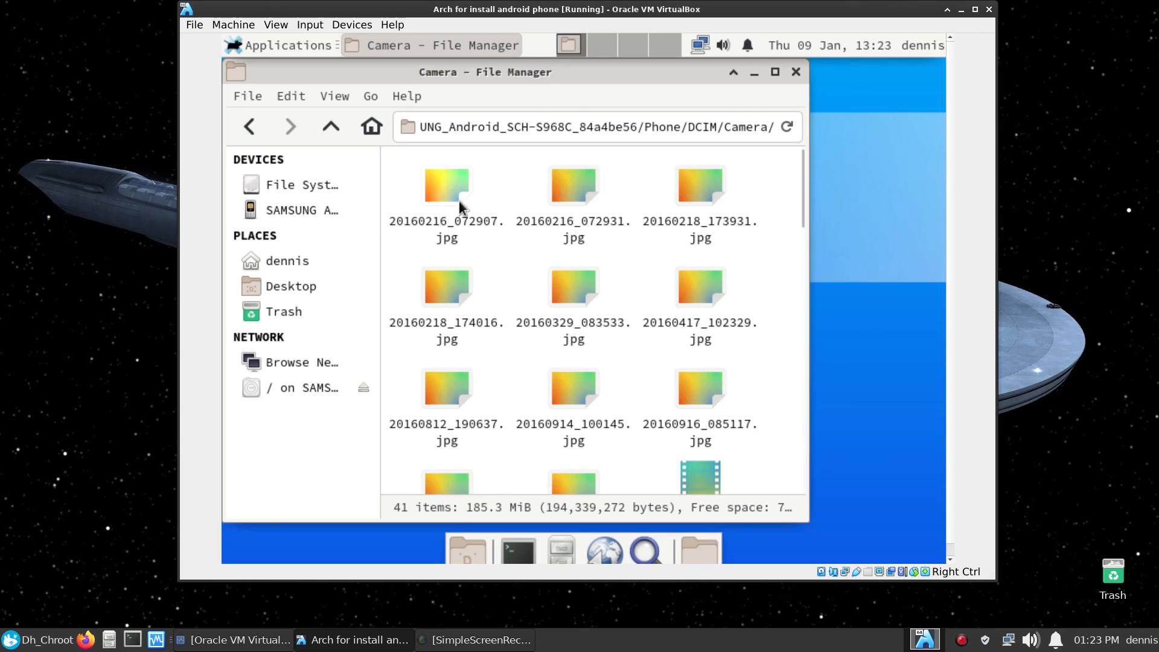
right_click(446, 187)
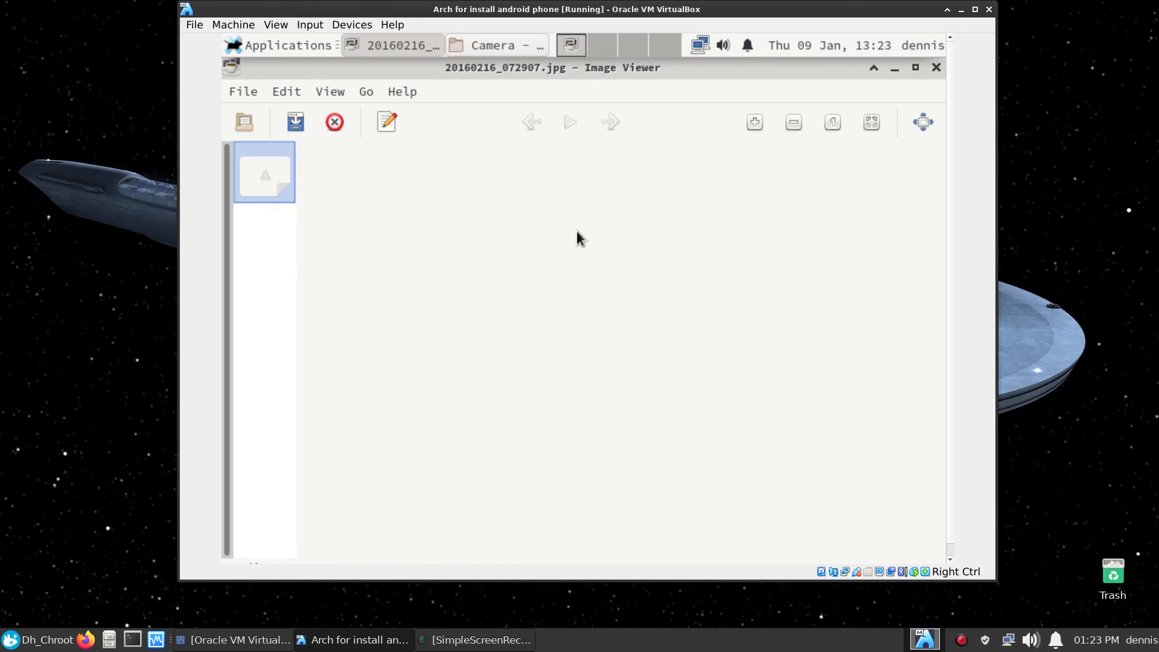
mouse_move(606, 108)
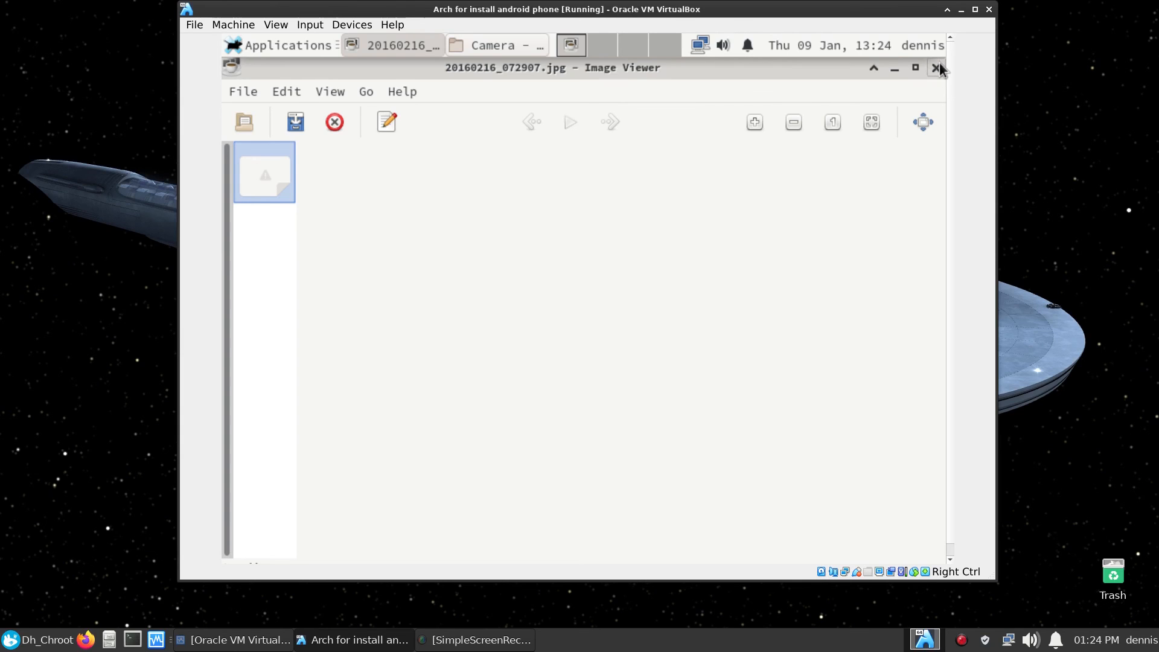
left_click(937, 67)
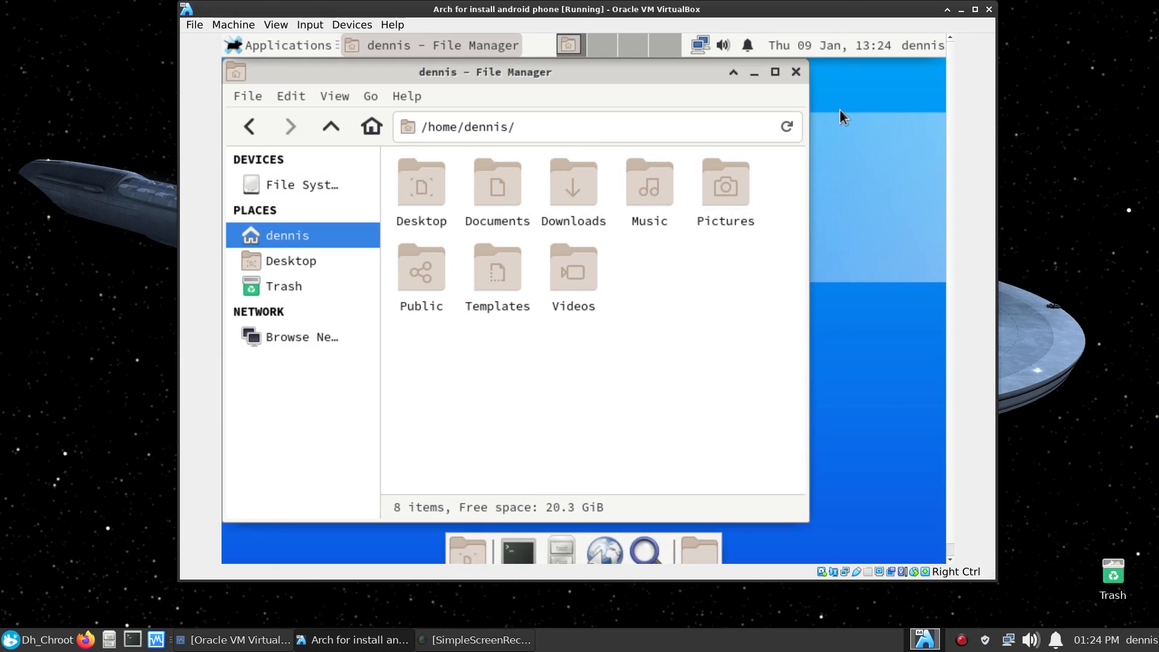
mouse_move(886, 178)
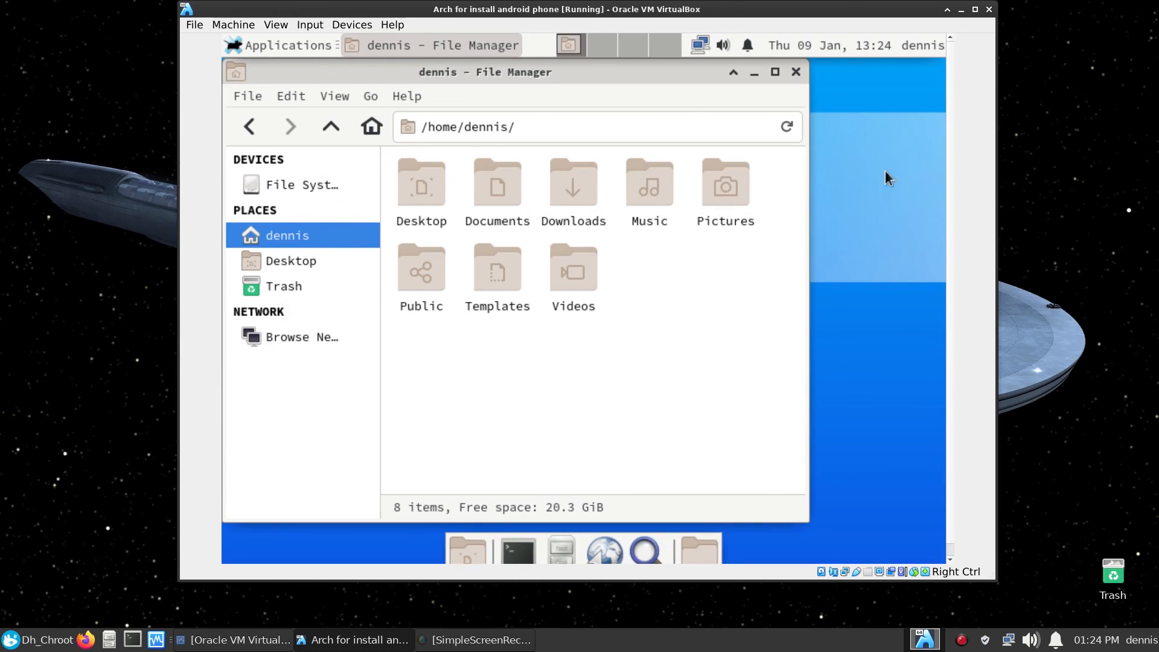
Re-pass the SAMSUNG_Android_SCH-S968C phone to the VM and check it in Thunar
left_click(796, 72)
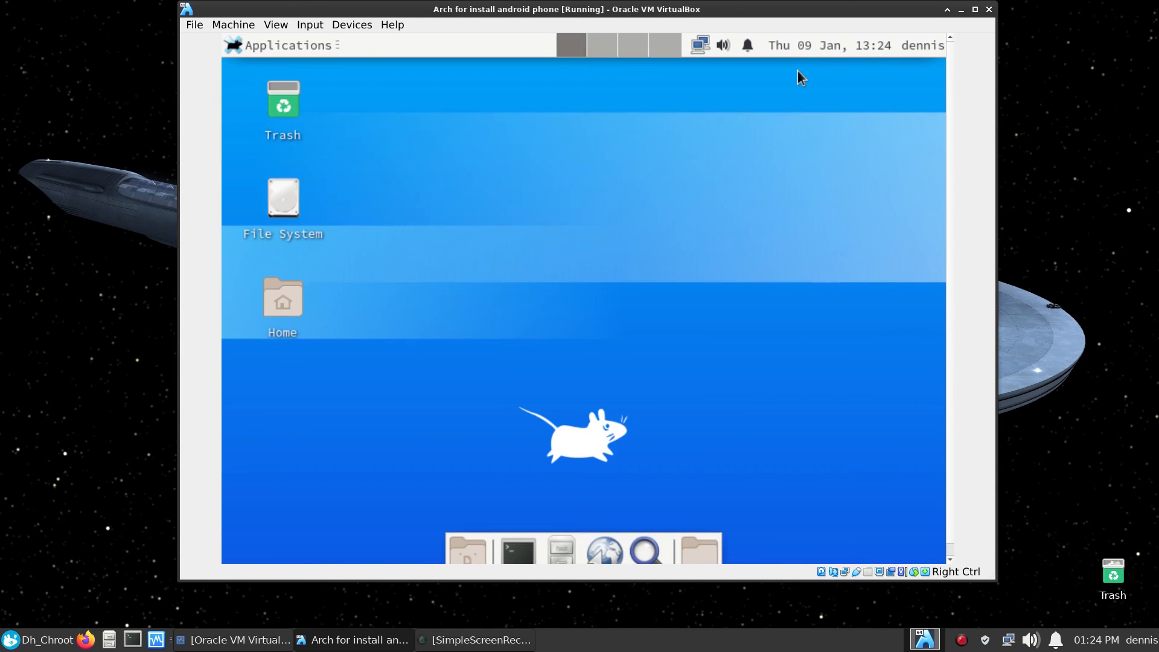
mouse_move(856, 390)
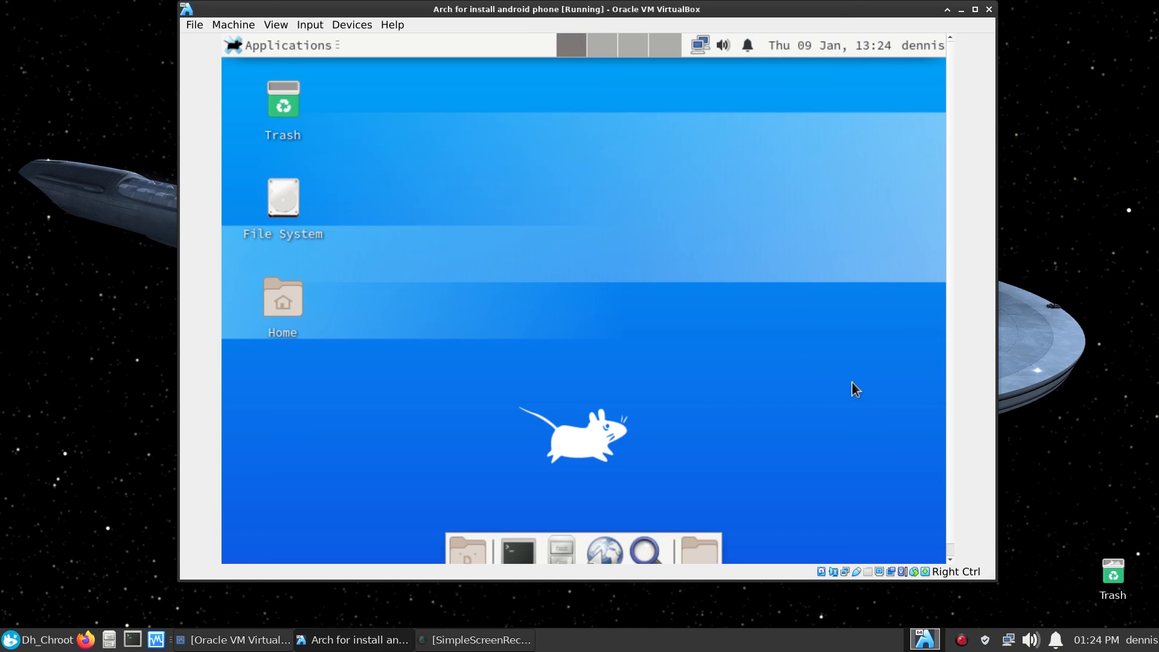
mouse_move(560, 155)
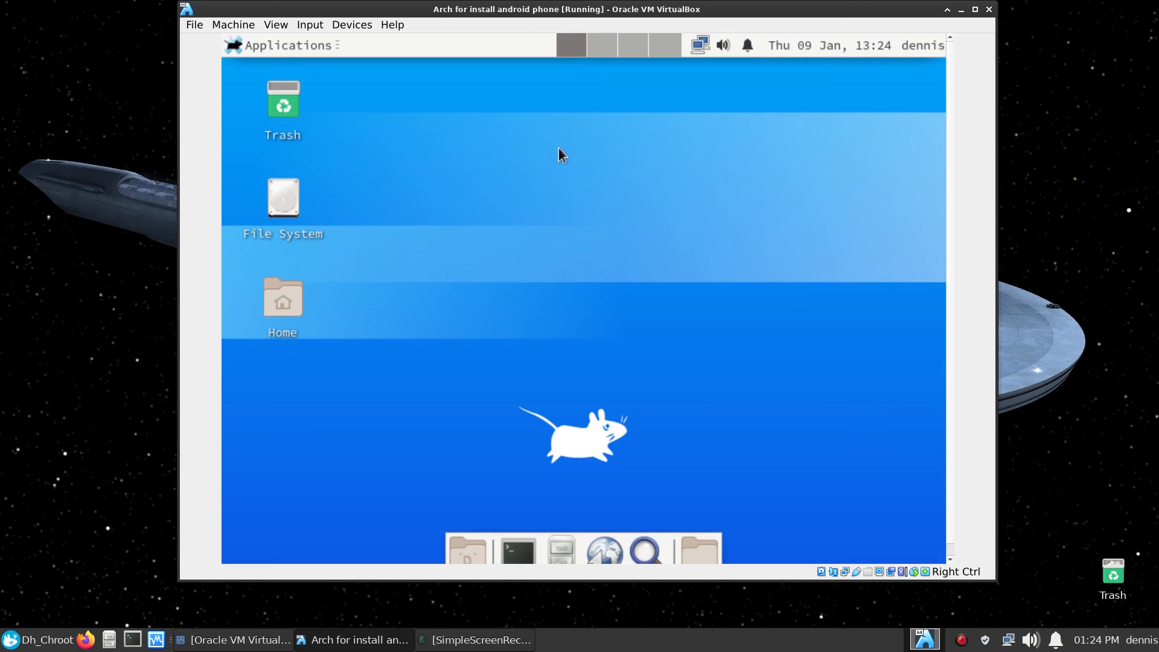
mouse_move(656, 96)
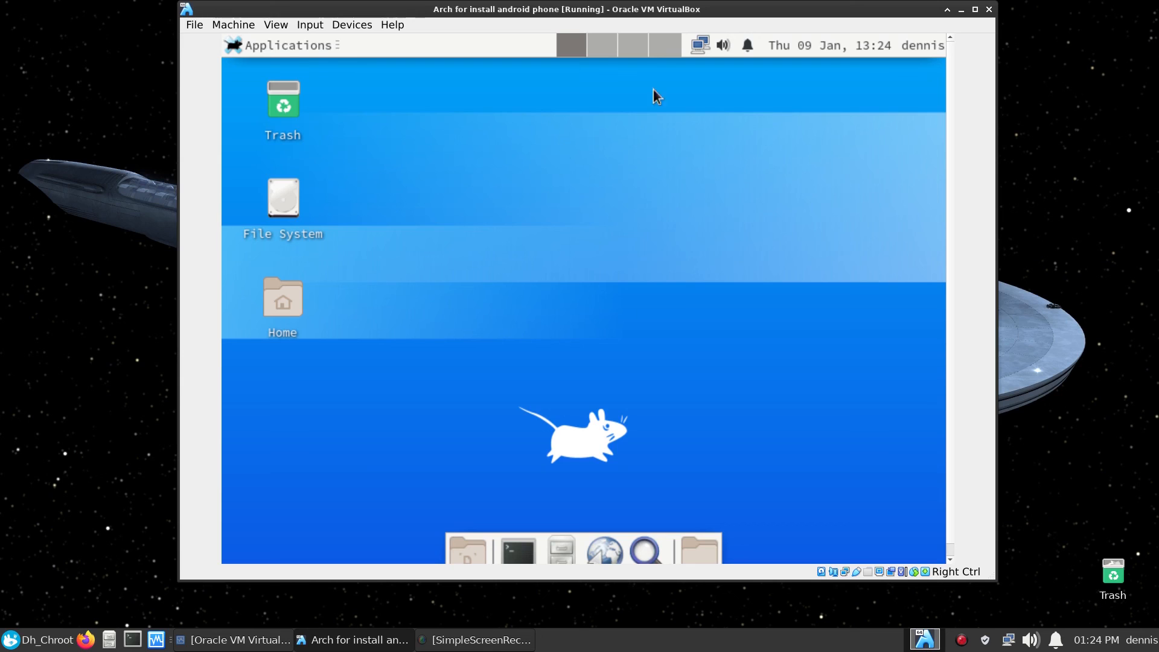
mouse_move(343, 26)
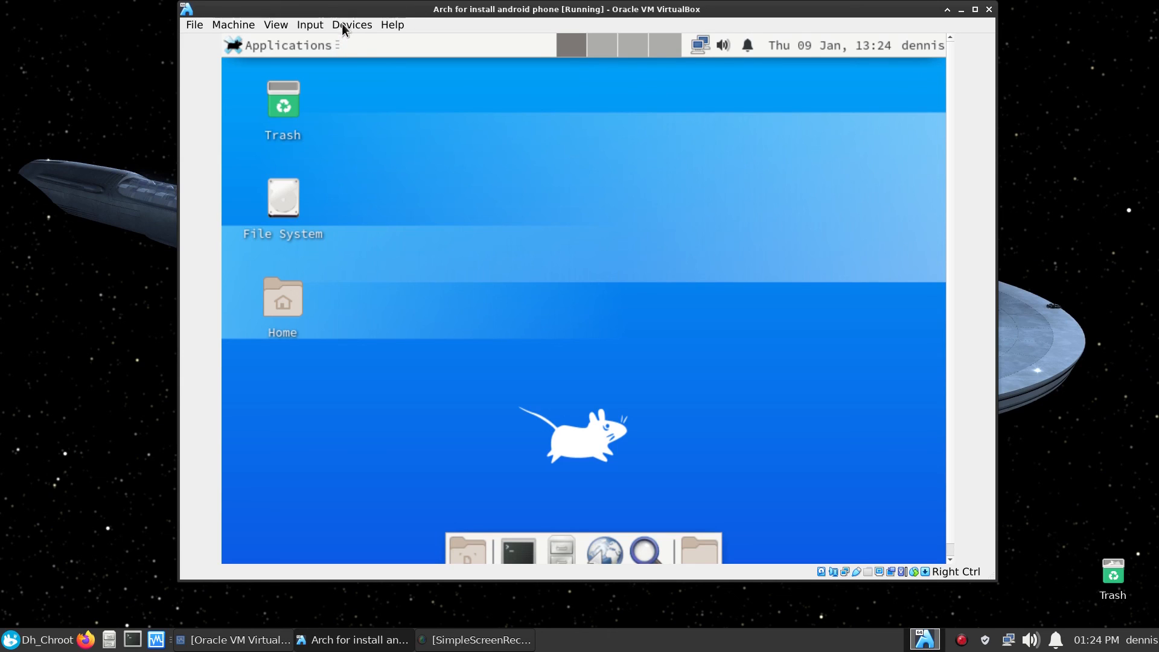
left_click(352, 24)
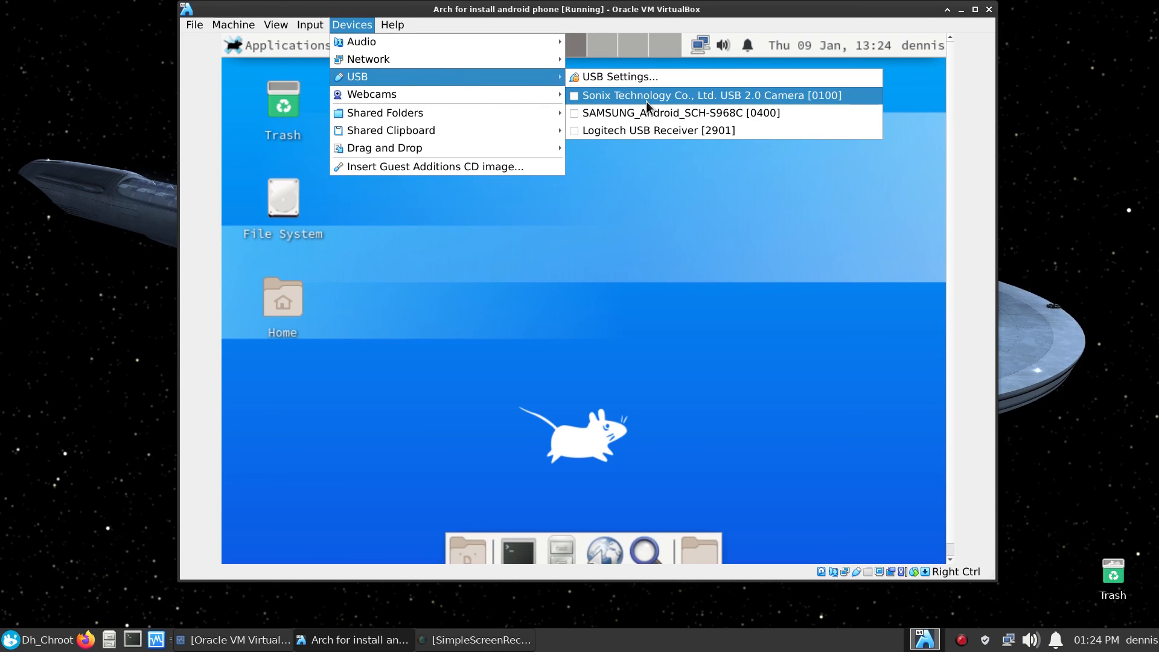
left_click(709, 95)
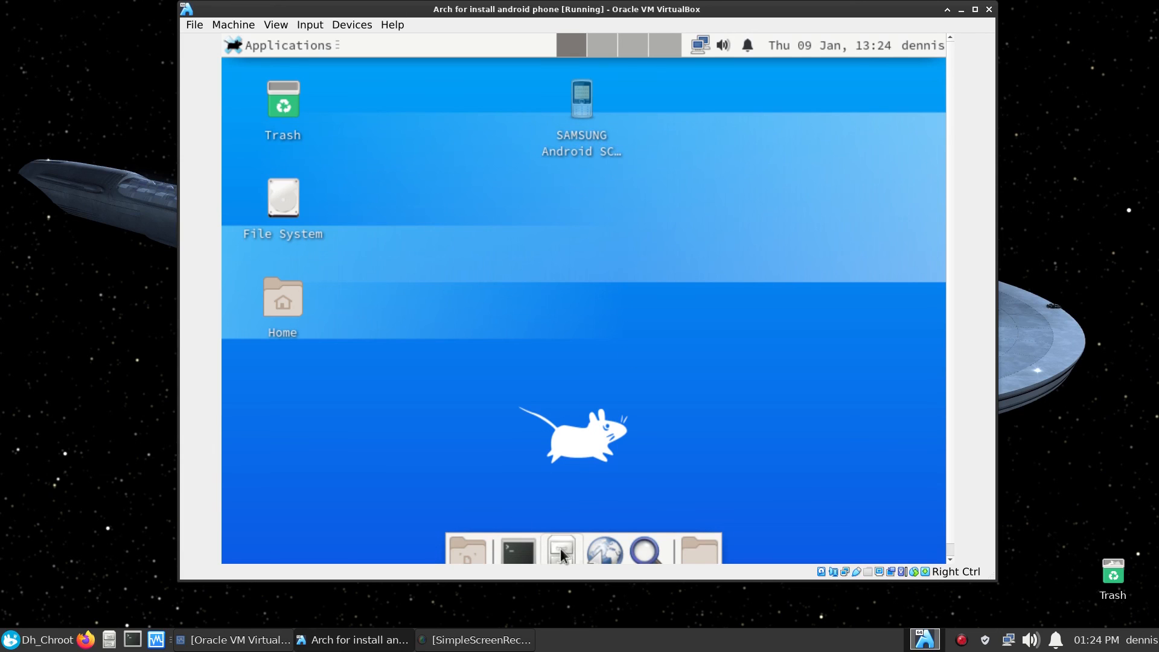
left_click(560, 549)
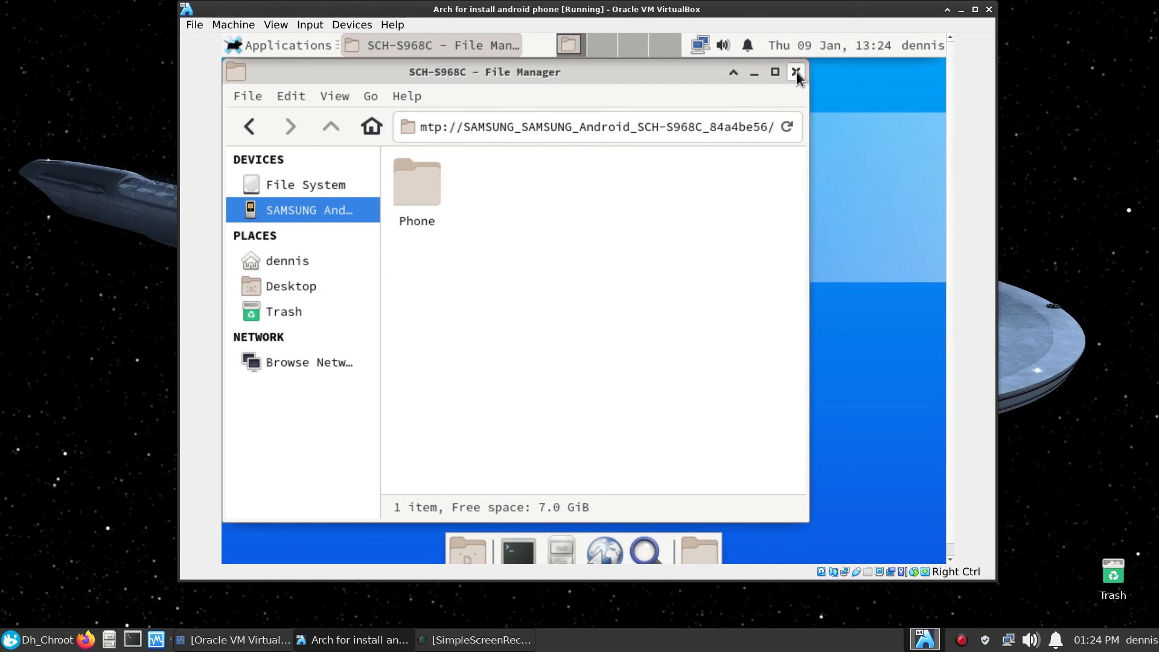
left_click(797, 72)
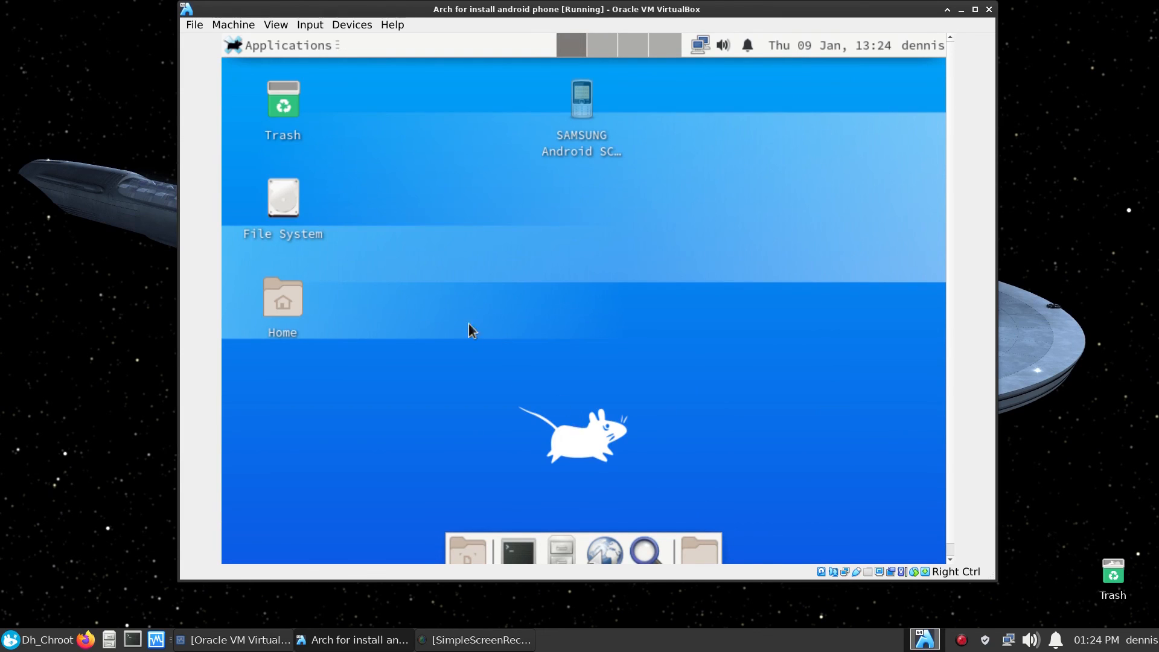
mouse_move(937, 634)
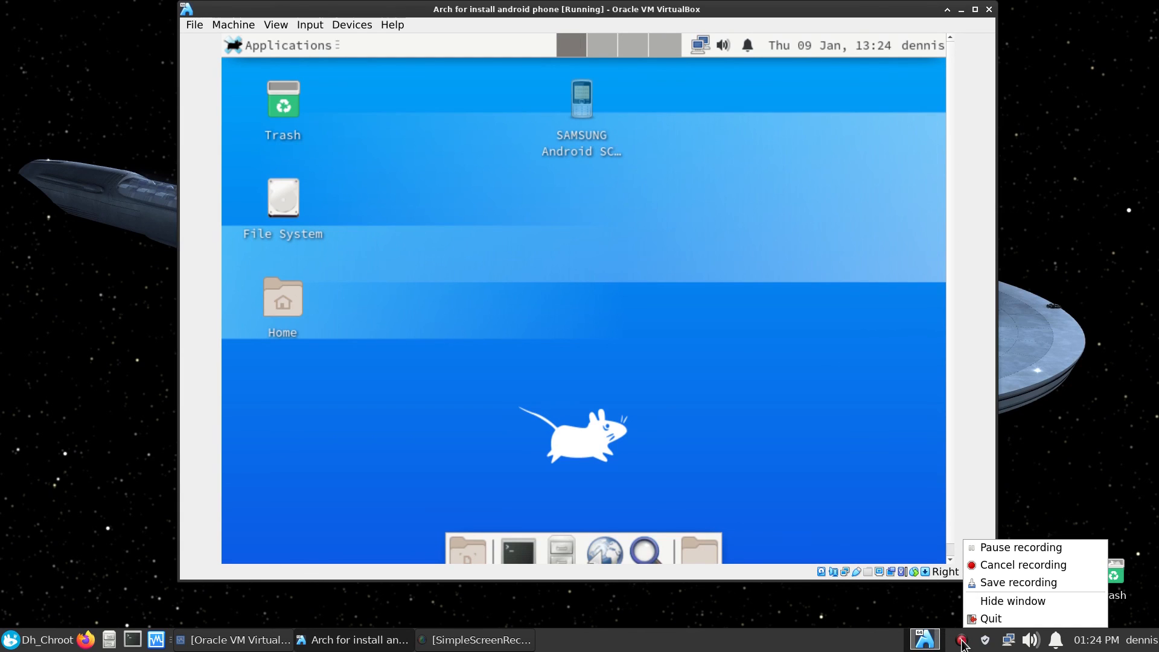
mouse_move(1019, 546)
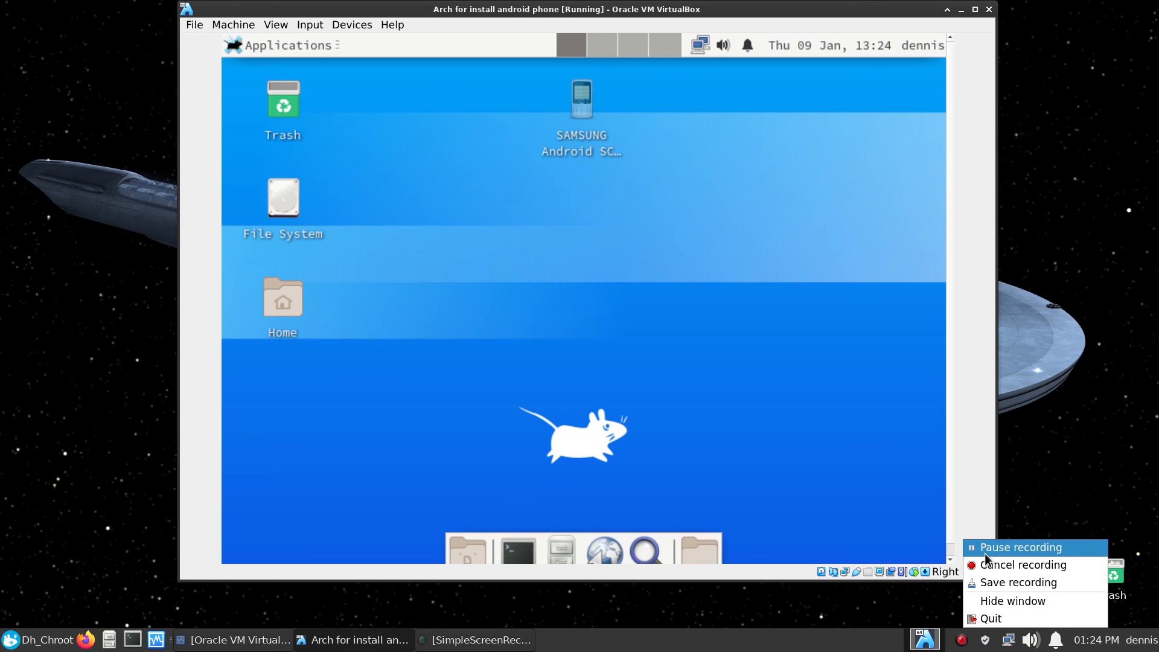